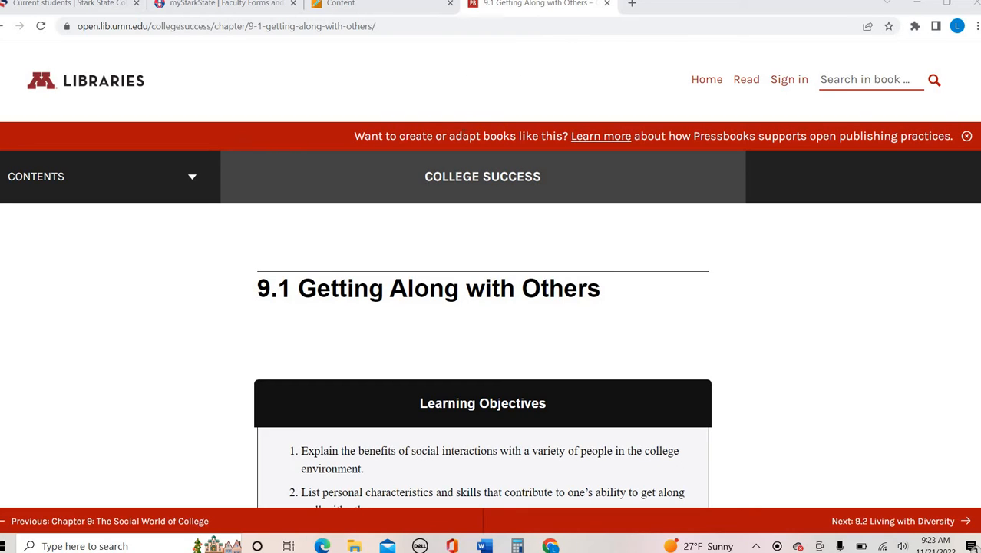
pyautogui.moveTo(414, 85)
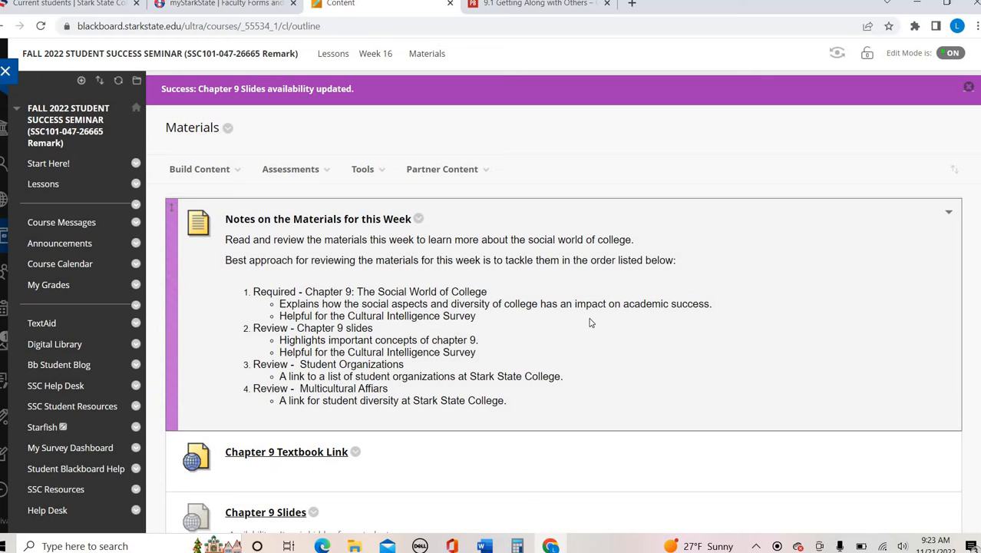
# Step: Return to the 9.1 Getting Along with Others page and scroll past the learning objectives and student examples
pyautogui.click(537, 4)
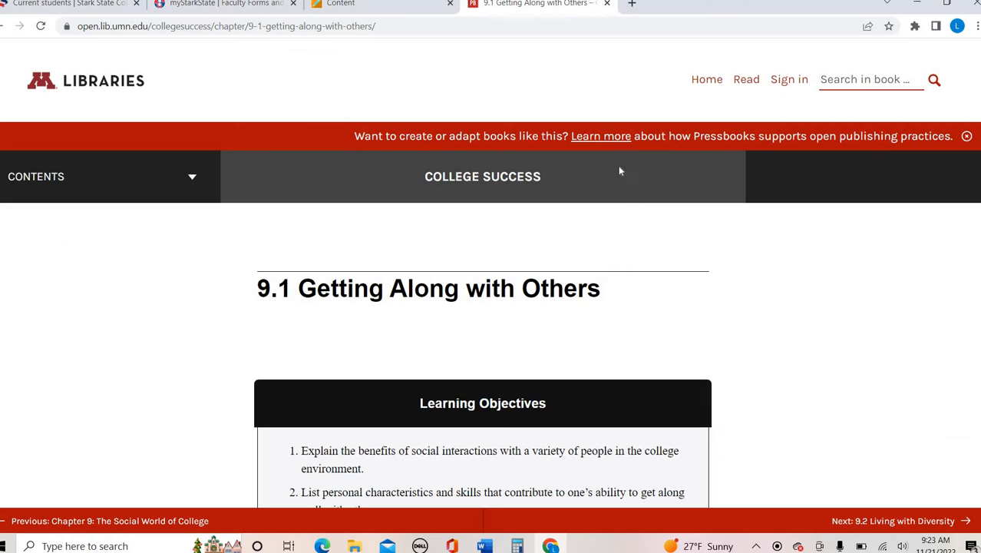
pyautogui.moveTo(697, 295)
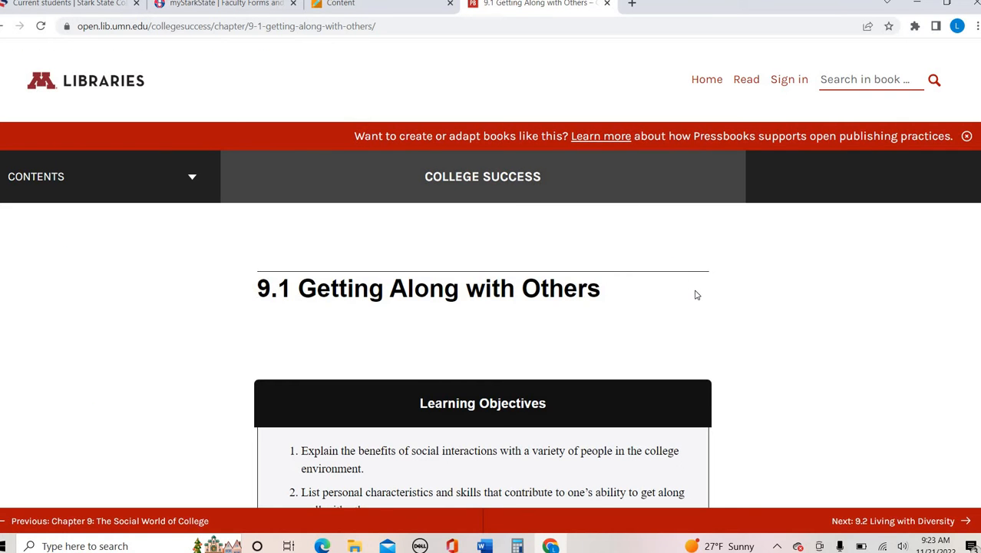
pyautogui.scroll(-3)
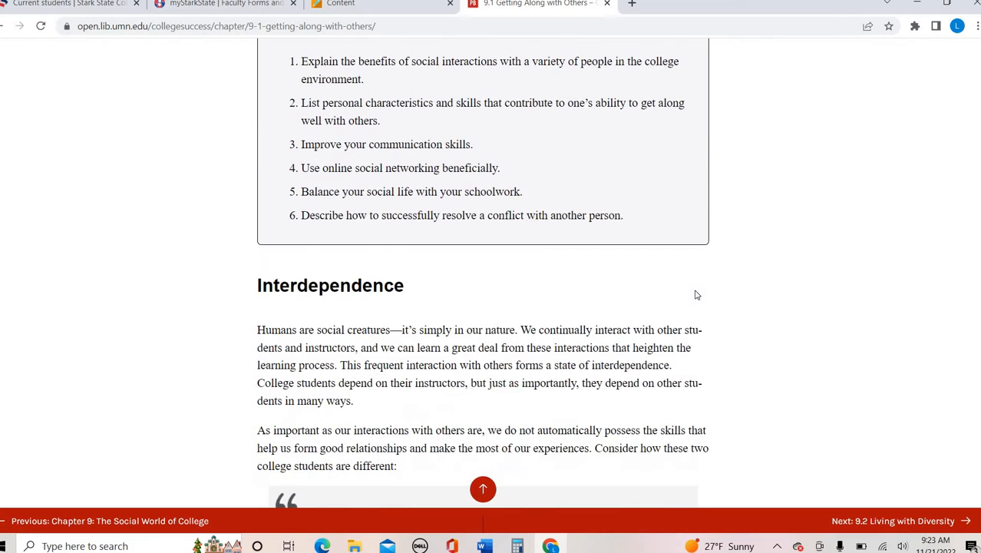
pyautogui.scroll(-3)
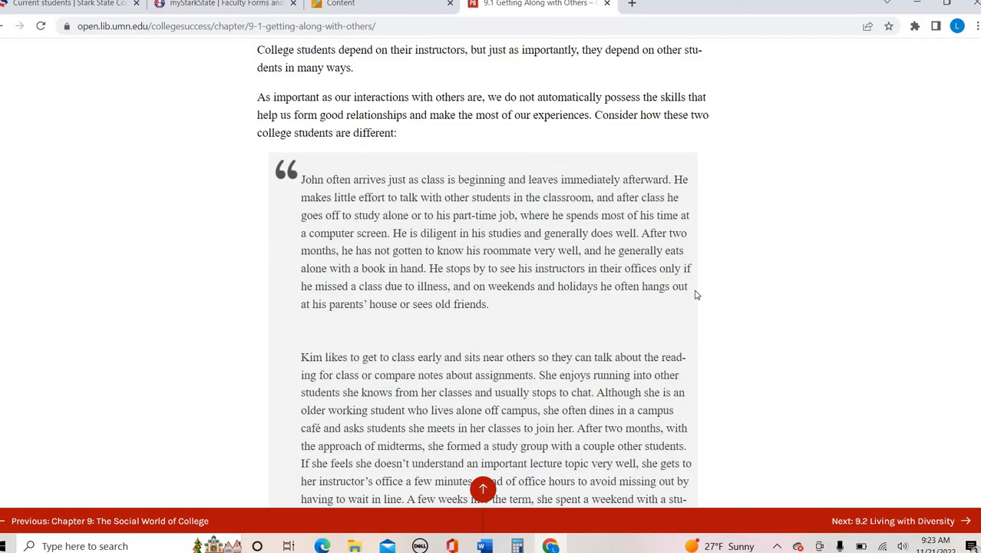
pyautogui.scroll(-3)
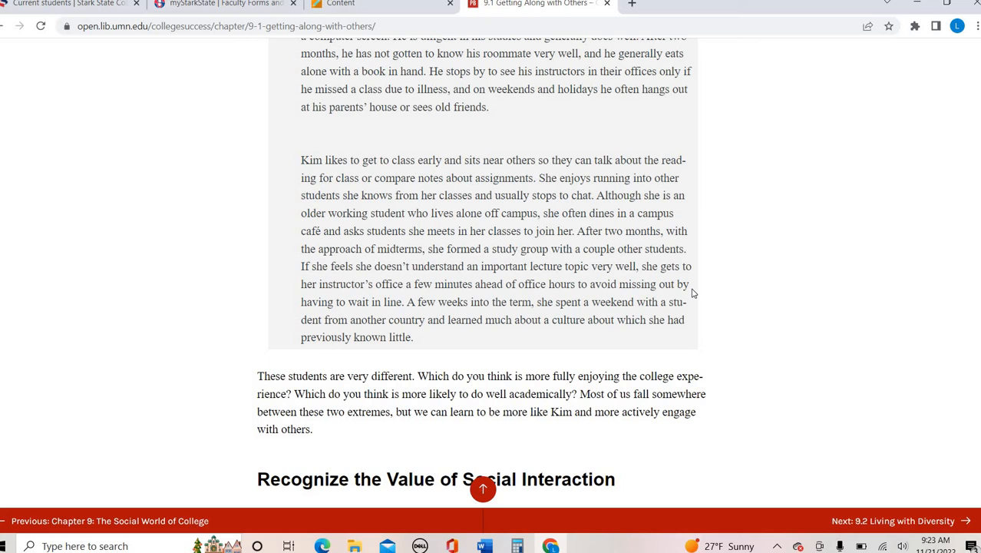
# Step: Scroll past Recognize the Value of Social Interaction to the Making New Friends tips
pyautogui.scroll(-3)
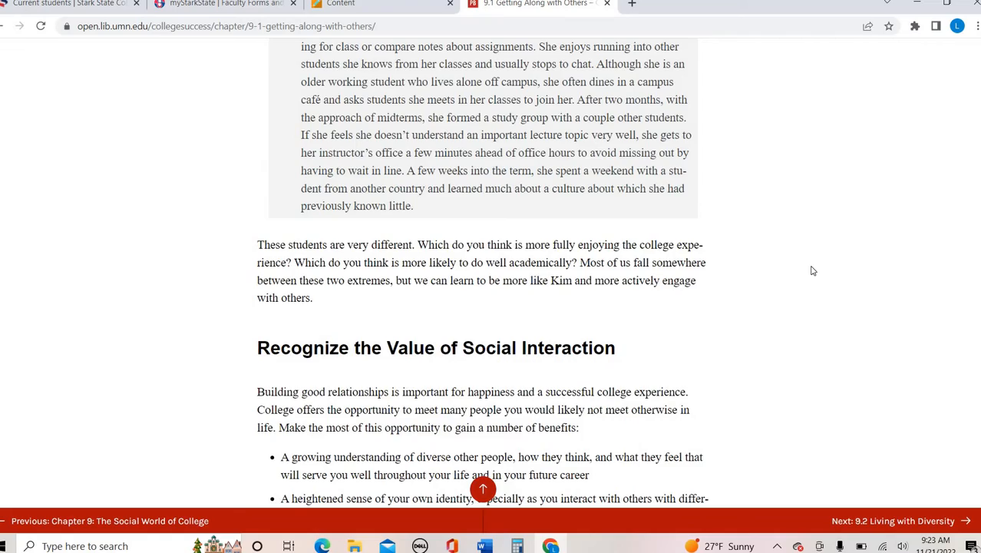
pyautogui.scroll(-3)
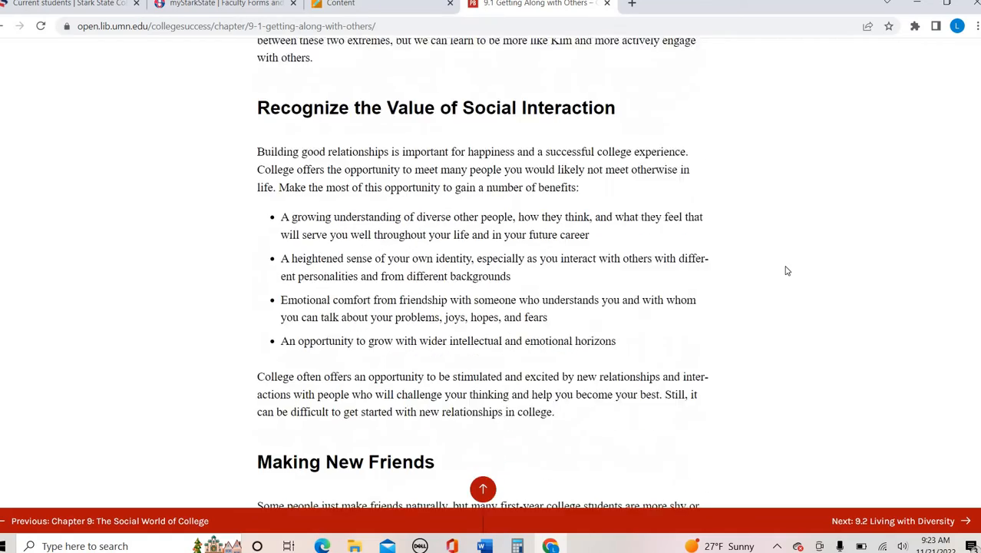
pyautogui.scroll(-3)
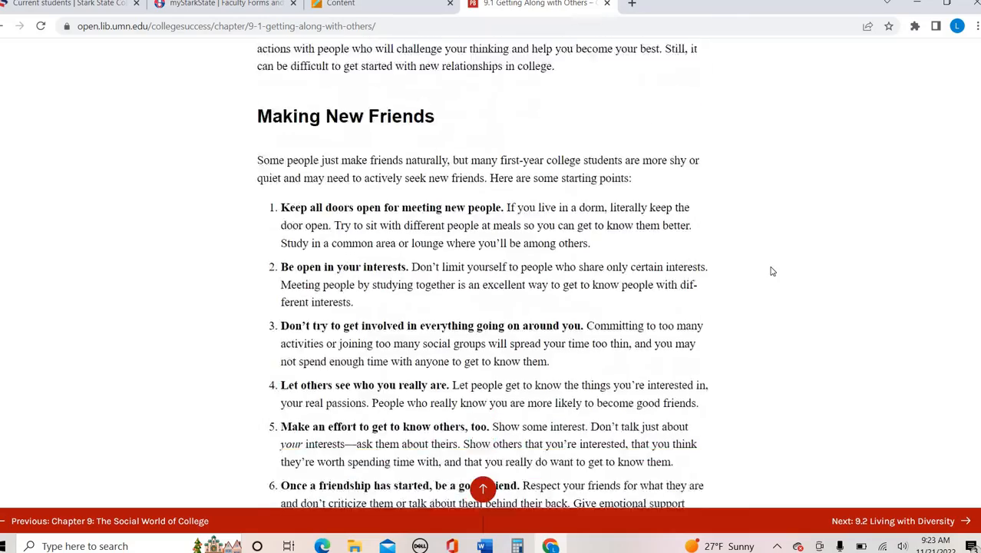
# Step: Scroll past the Making New Friends list and Are You Shy? box to Communication Skills
pyautogui.scroll(-3)
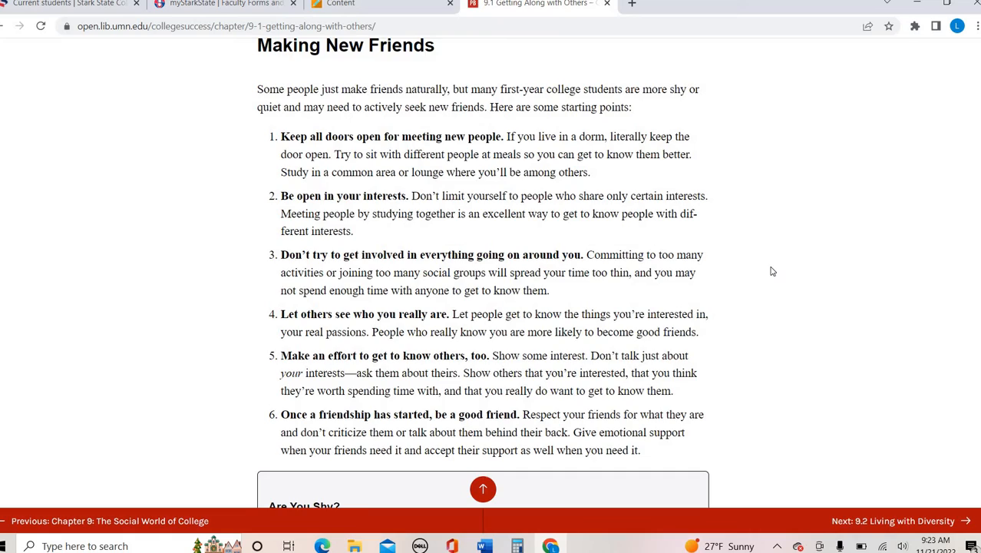
pyautogui.scroll(-3)
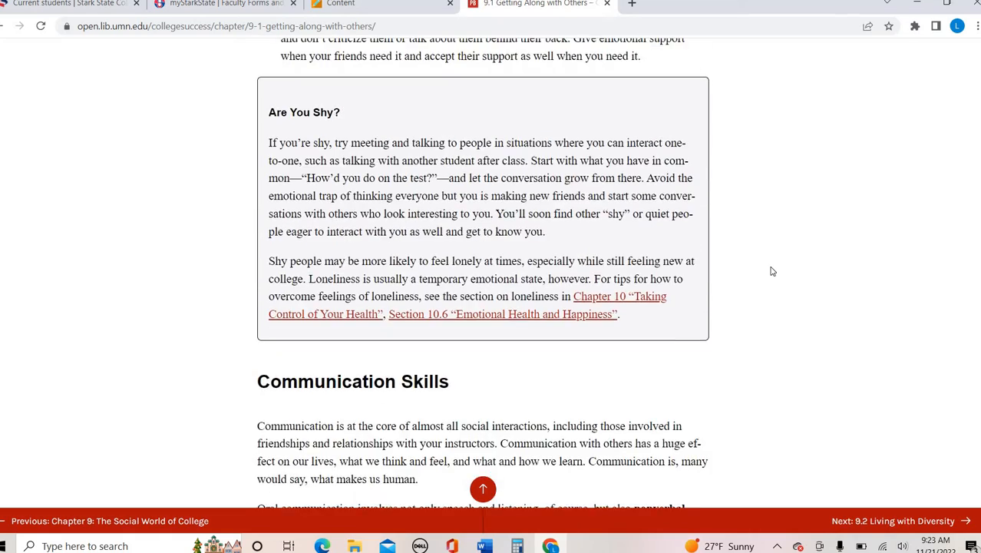
pyautogui.scroll(-3)
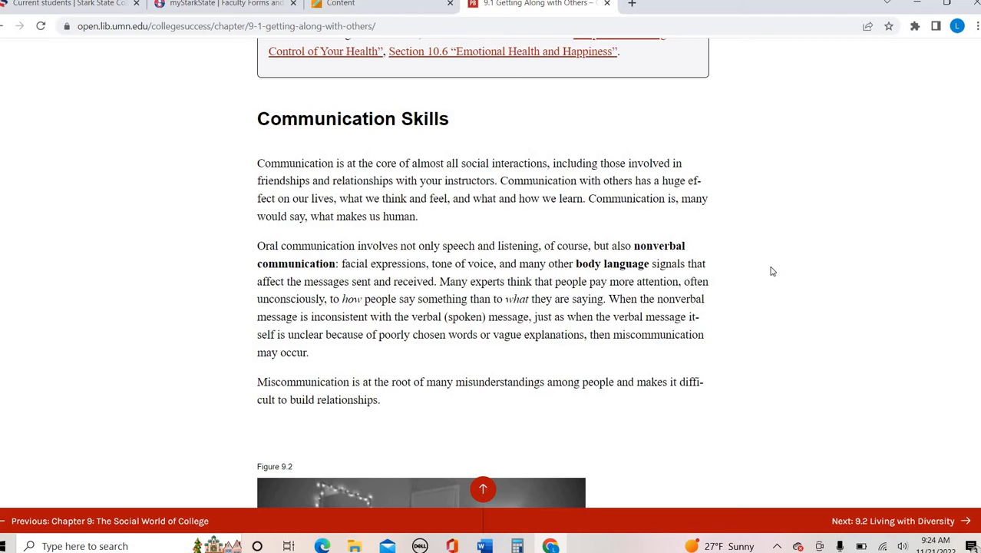
pyautogui.moveTo(571, 147)
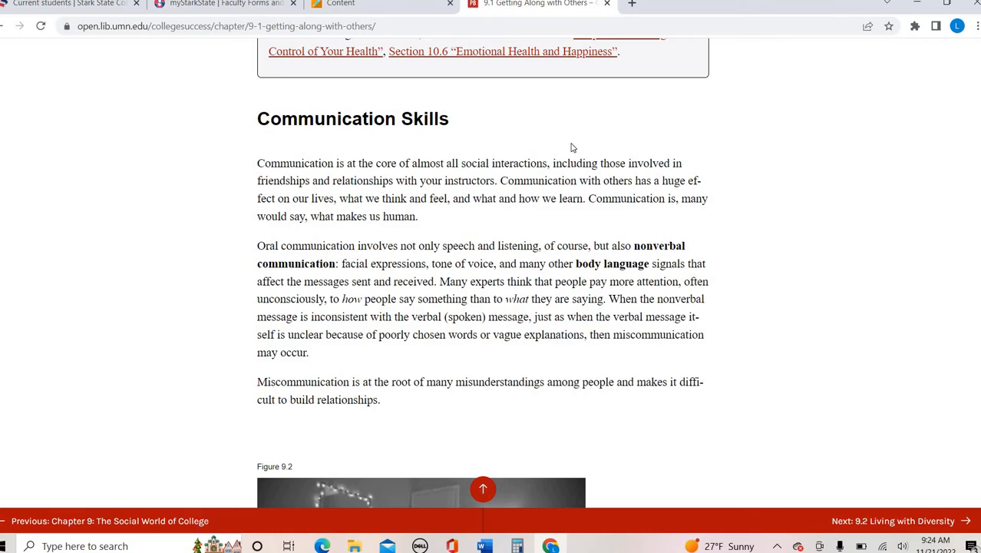
pyautogui.moveTo(607, 315)
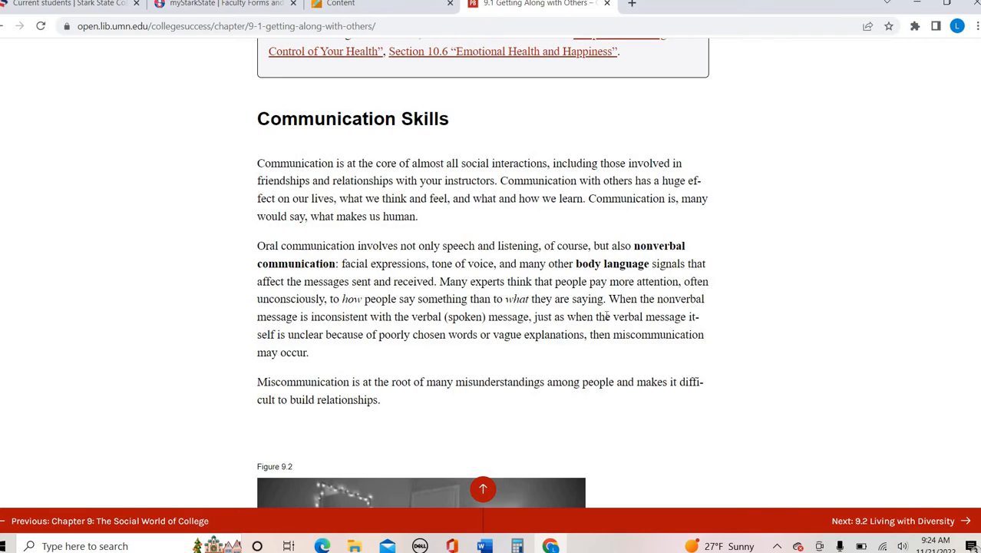
pyautogui.moveTo(708, 299)
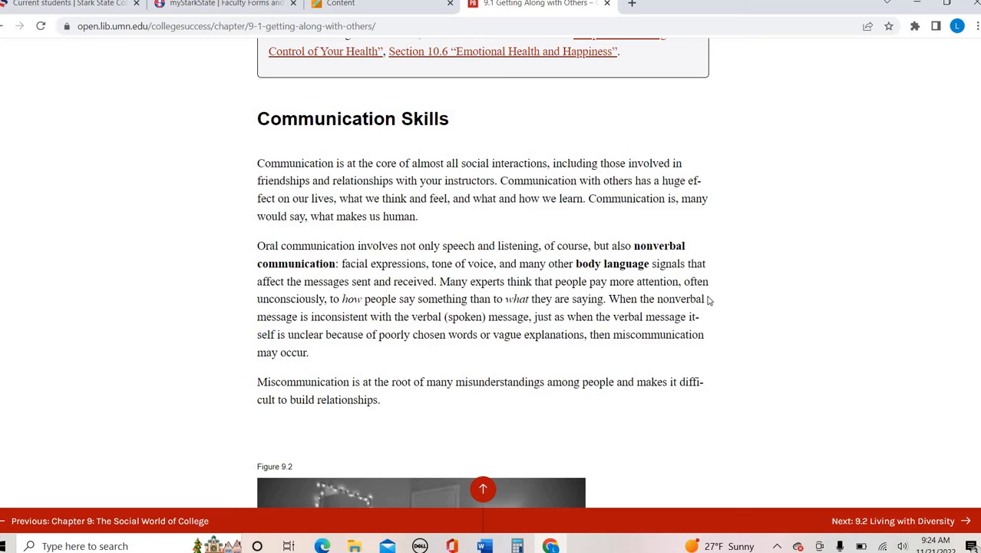
pyautogui.moveTo(719, 298)
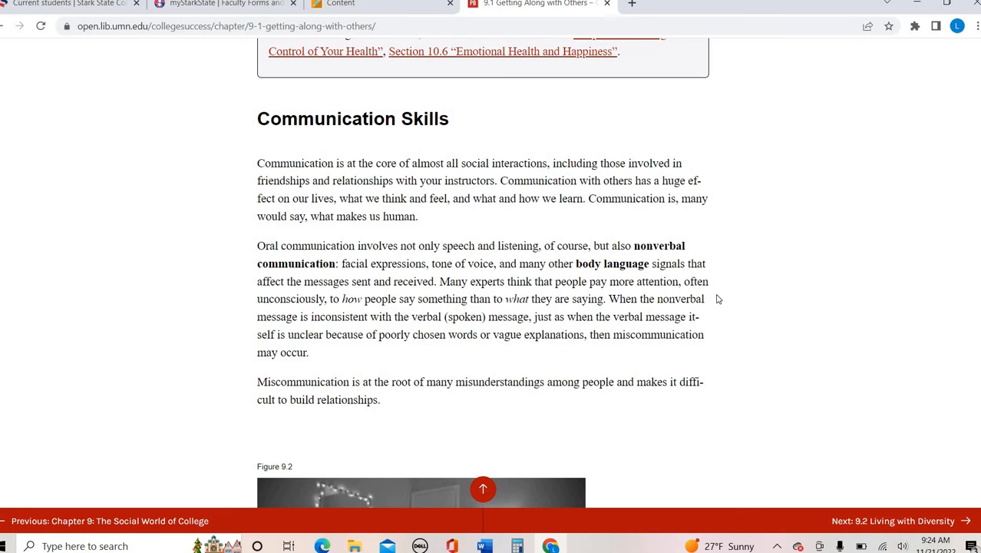
# Step: Scroll through the nonverbal communication and listening guideline lists
pyautogui.scroll(-3)
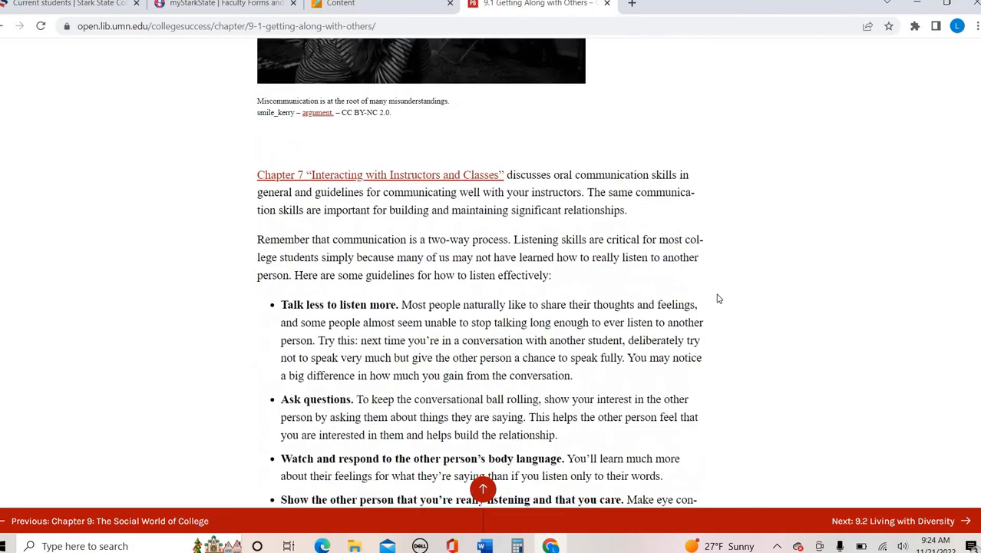
pyautogui.scroll(-3)
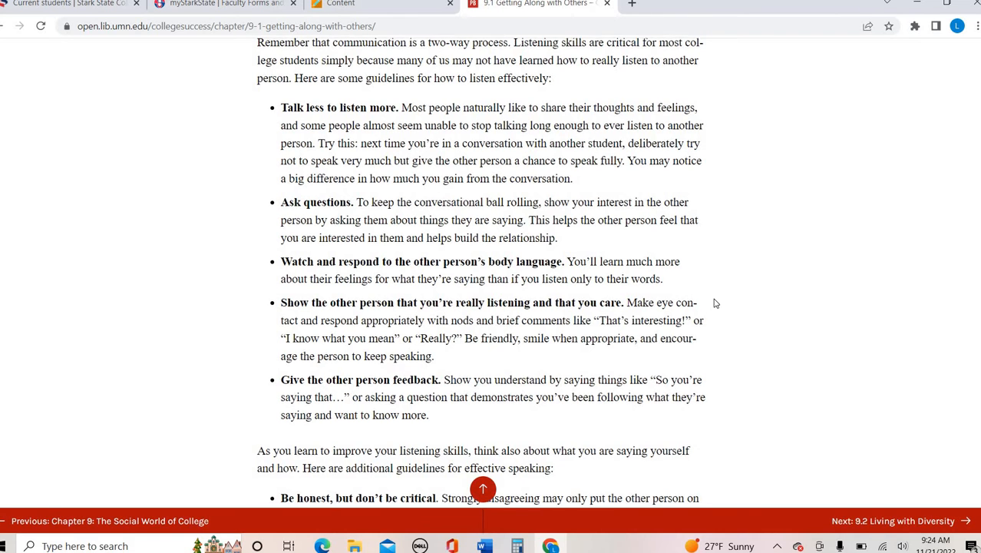
pyautogui.scroll(-3)
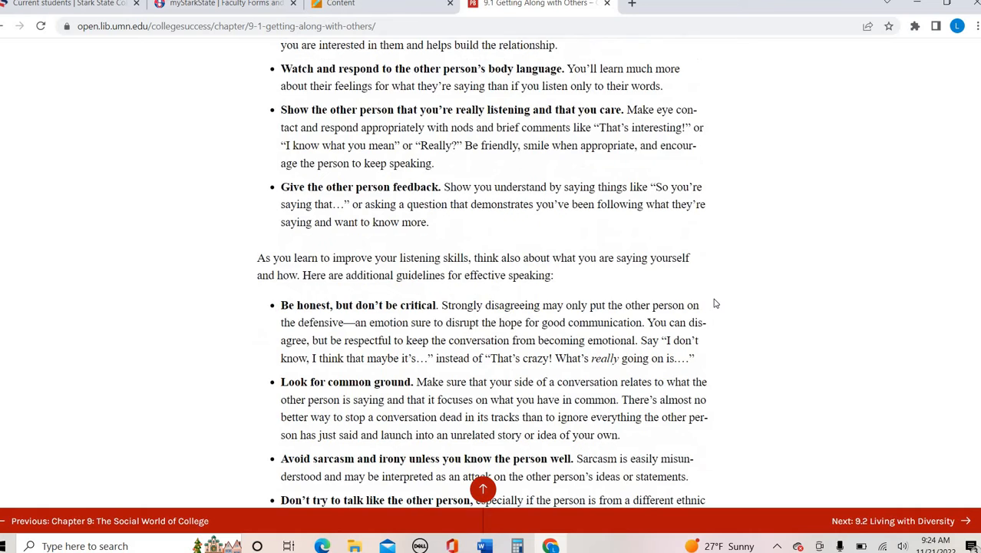
pyautogui.scroll(-3)
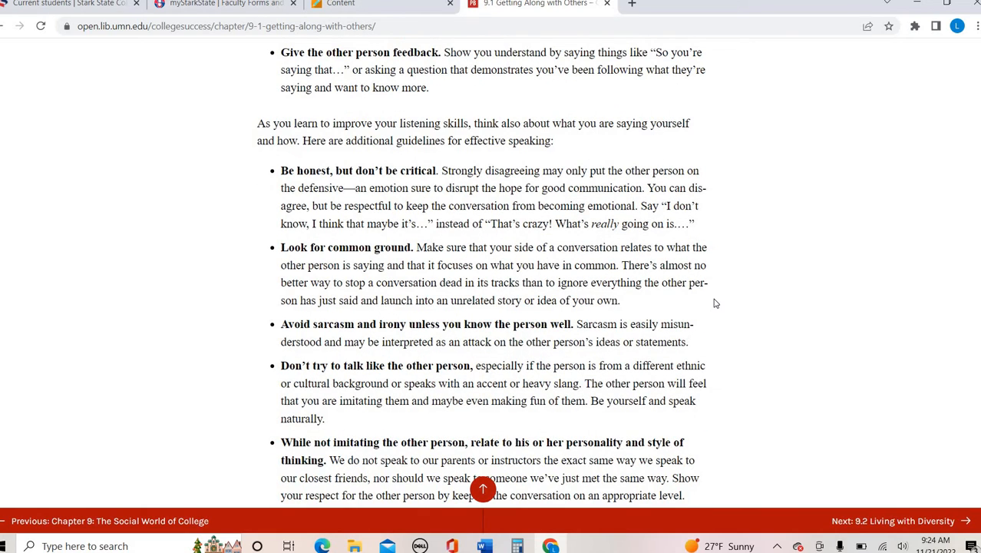
pyautogui.moveTo(451, 295)
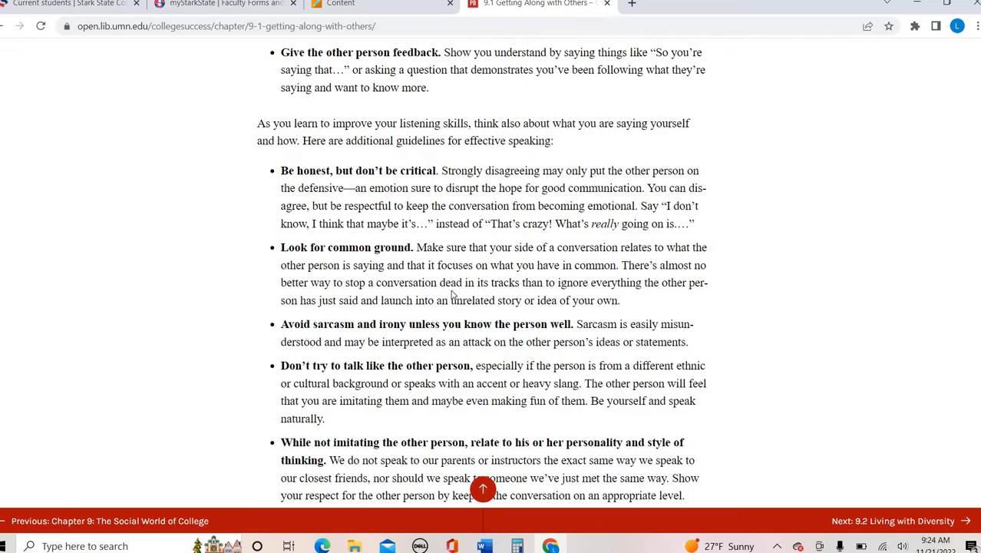
pyautogui.moveTo(550, 298)
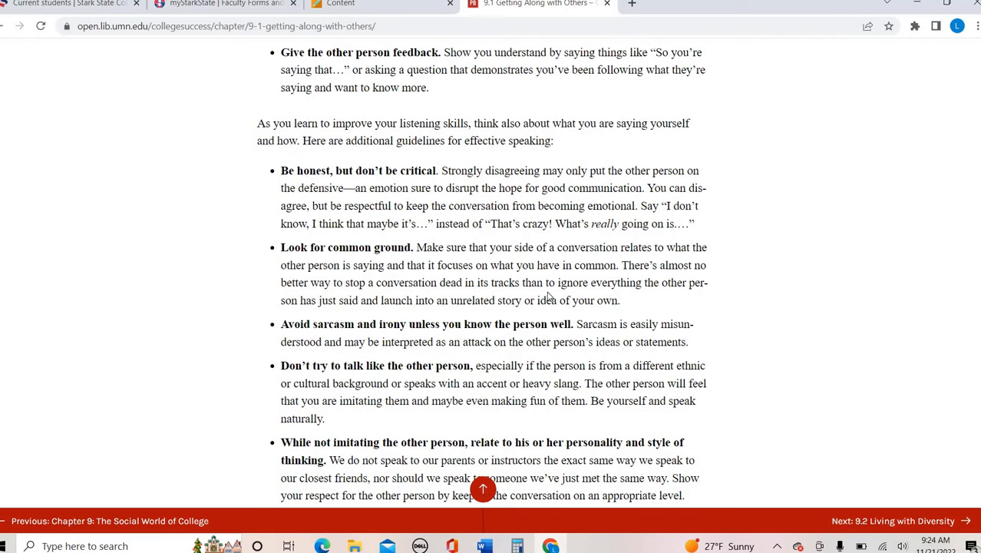
pyautogui.moveTo(777, 307)
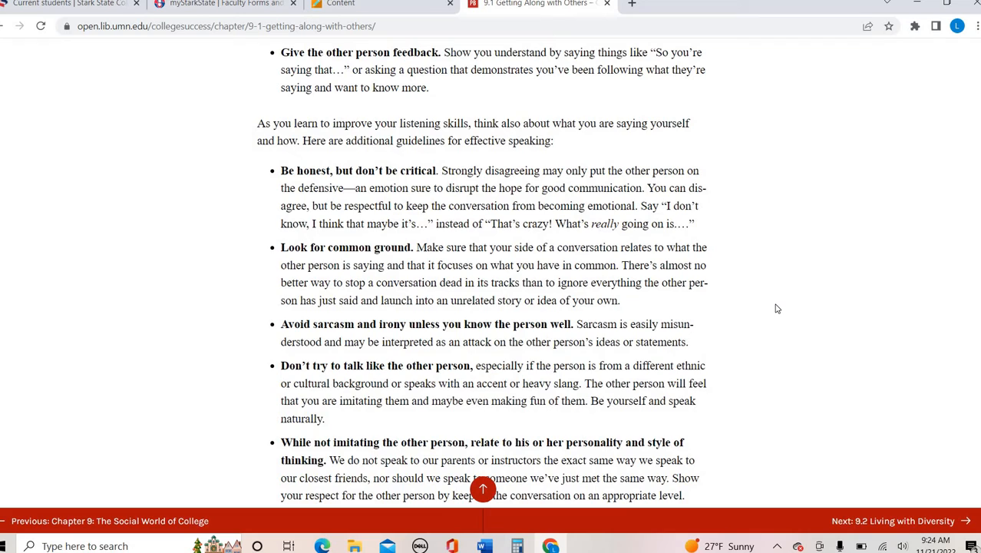
# Step: Scroll through the speaking guidelines to the Online Social Networking heading
pyautogui.scroll(-3)
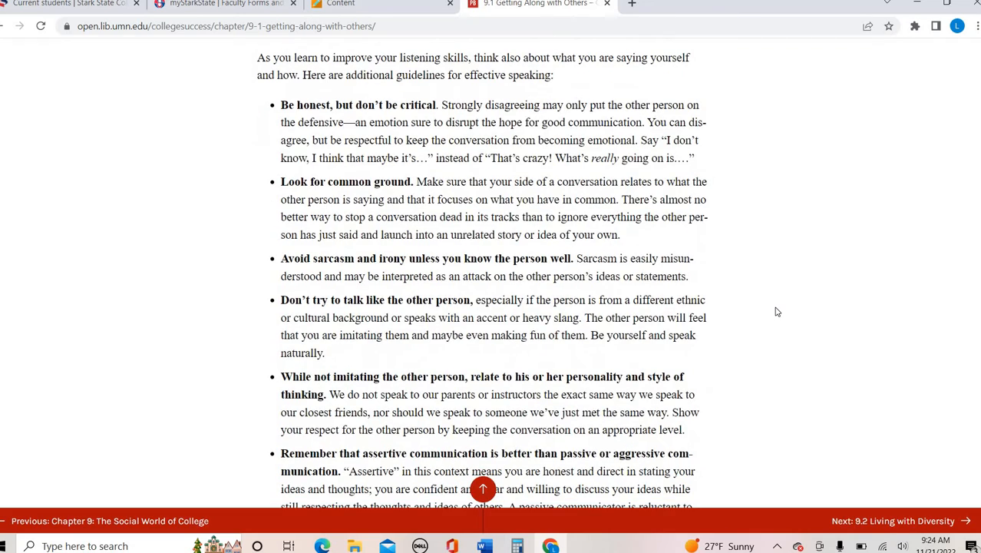
pyautogui.scroll(-3)
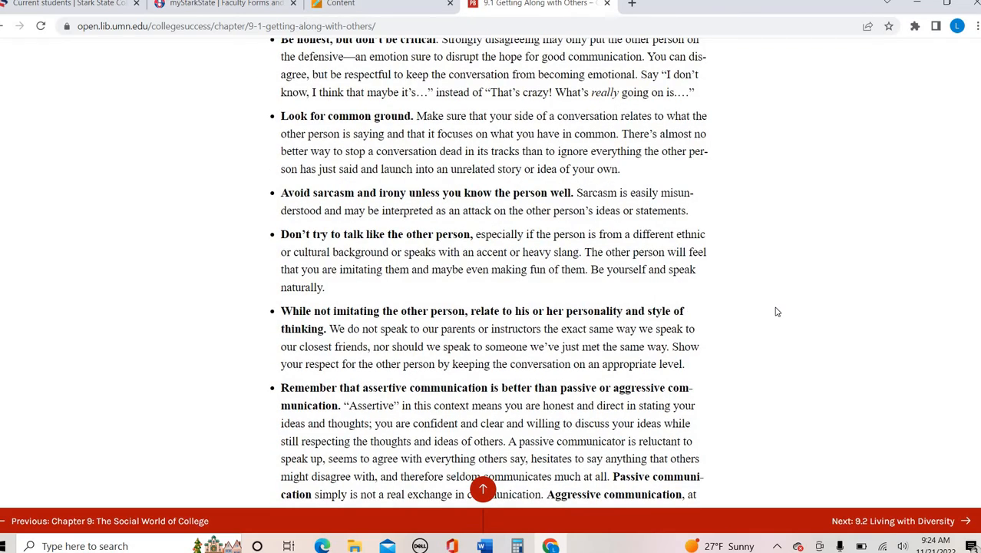
pyautogui.scroll(-3)
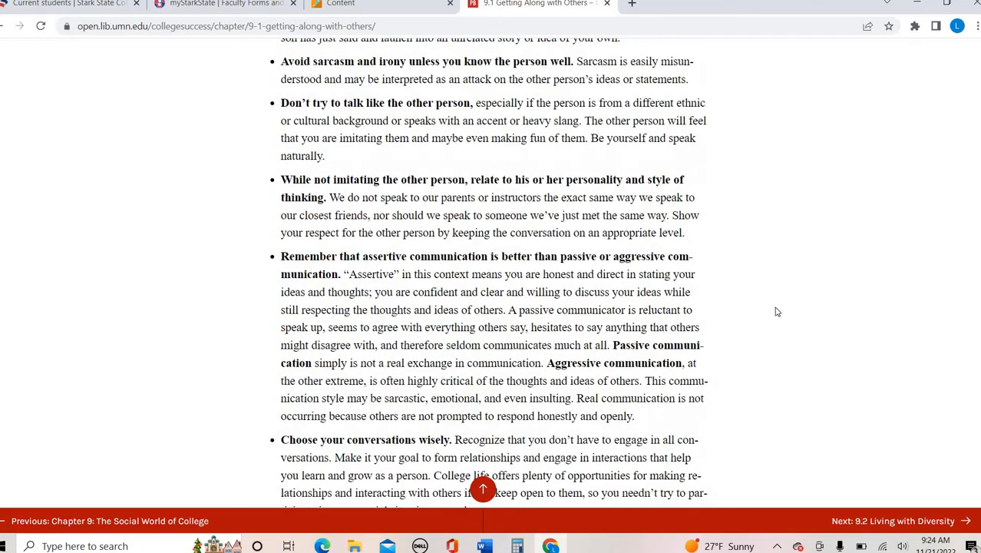
pyautogui.scroll(-3)
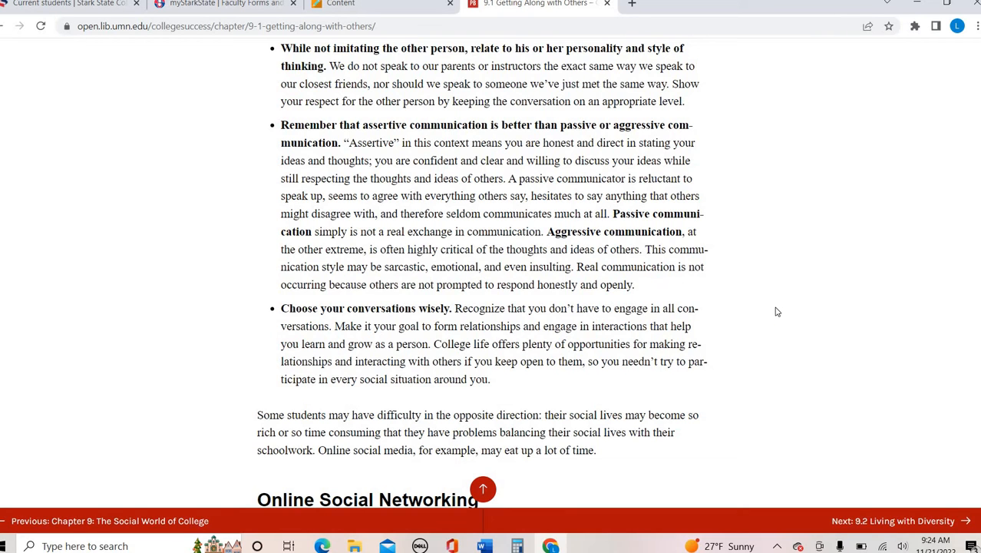
# Step: Scroll into Online Social Networking to the bulleted list of Facebook benefits for students
pyautogui.scroll(-3)
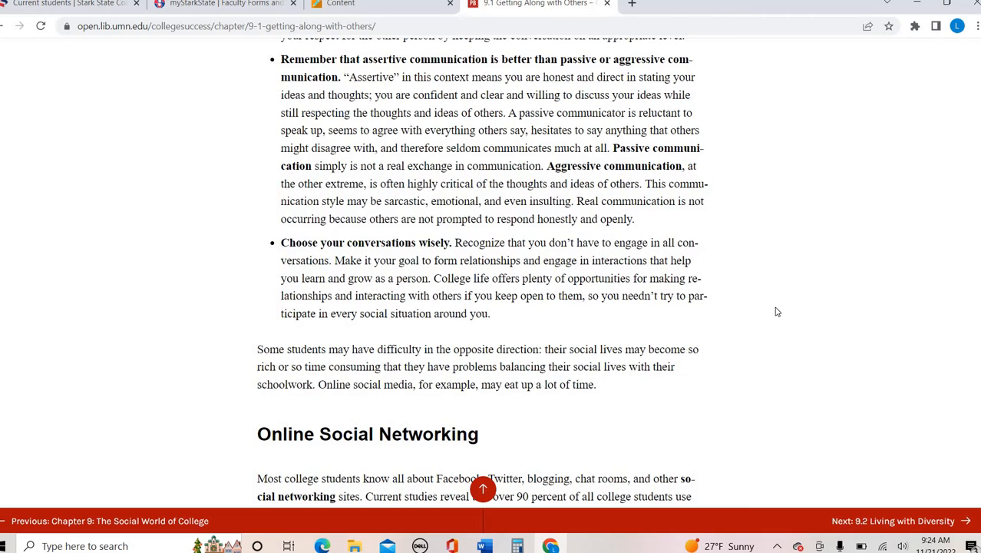
pyautogui.scroll(-3)
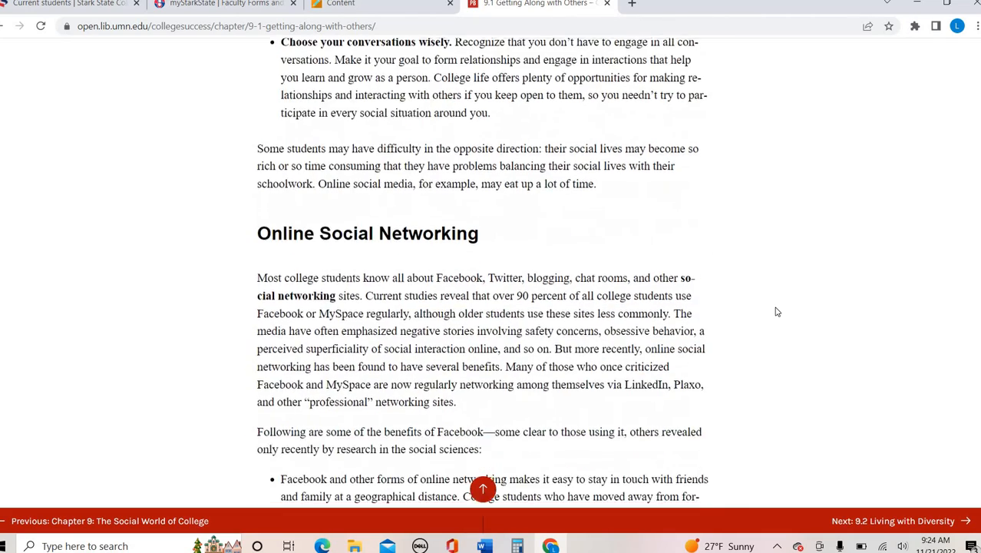
pyautogui.scroll(-3)
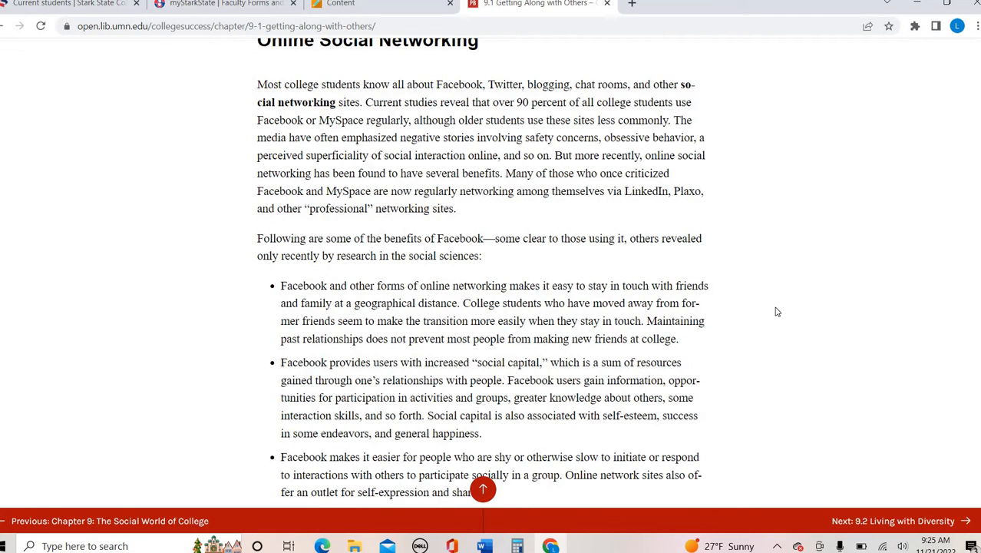
pyautogui.scroll(-3)
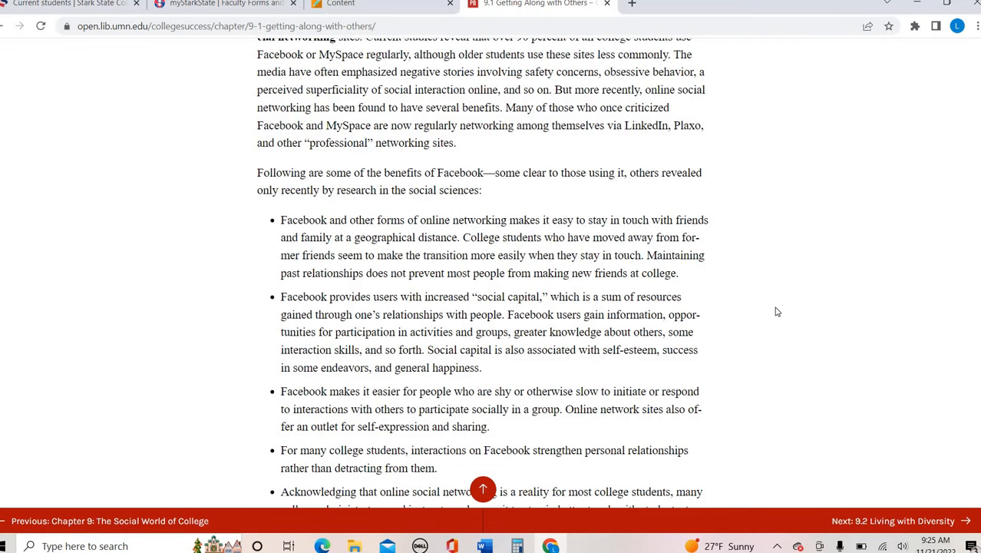
pyautogui.scroll(-3)
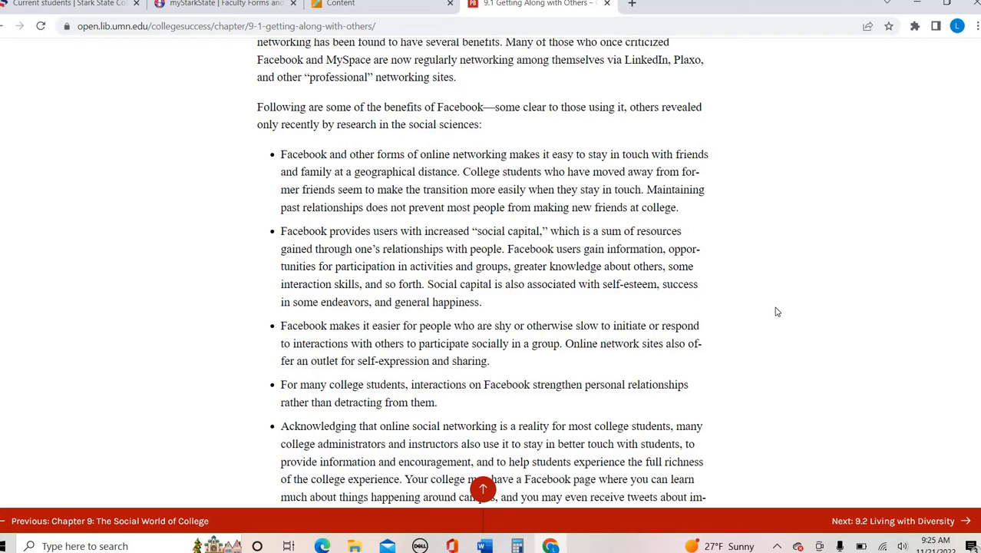
pyautogui.moveTo(782, 304)
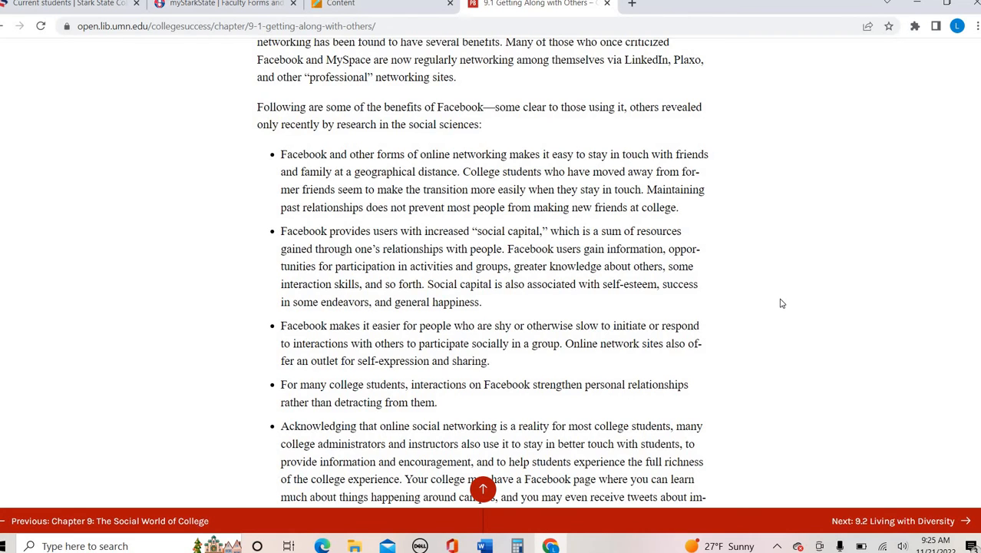
# Step: Scroll past the UCLA figure into the Balancing Schoolwork and Social Life tips
pyautogui.scroll(-3)
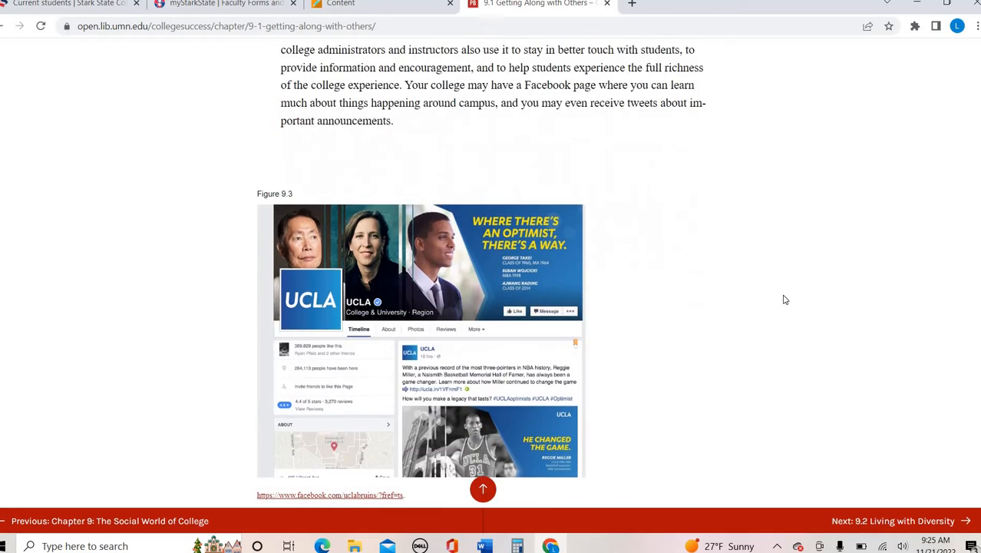
pyautogui.scroll(-3)
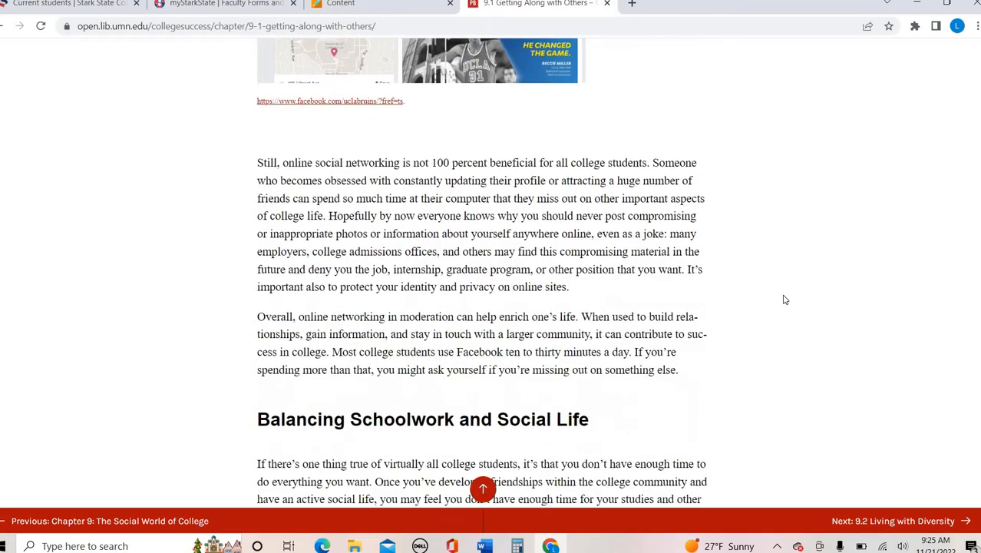
pyautogui.scroll(-3)
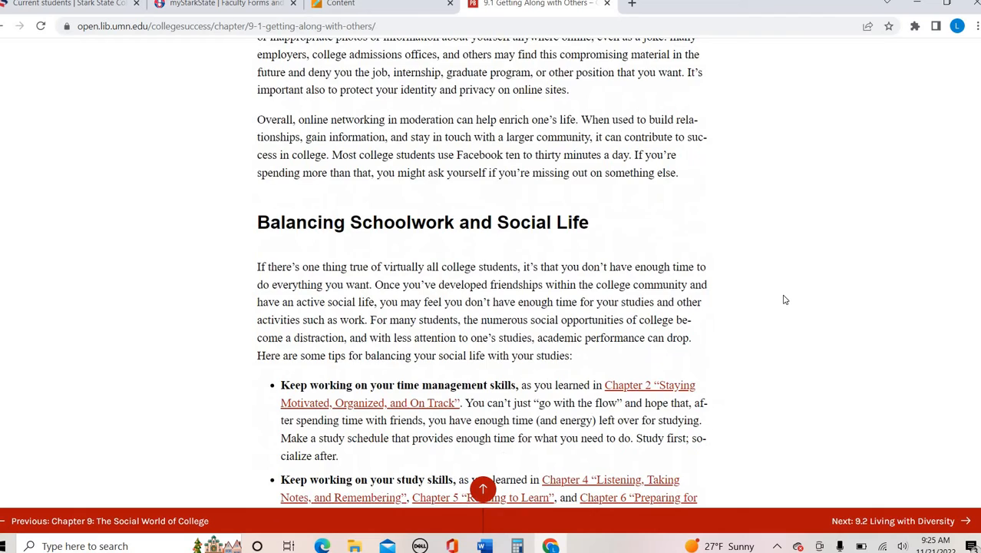
pyautogui.scroll(-3)
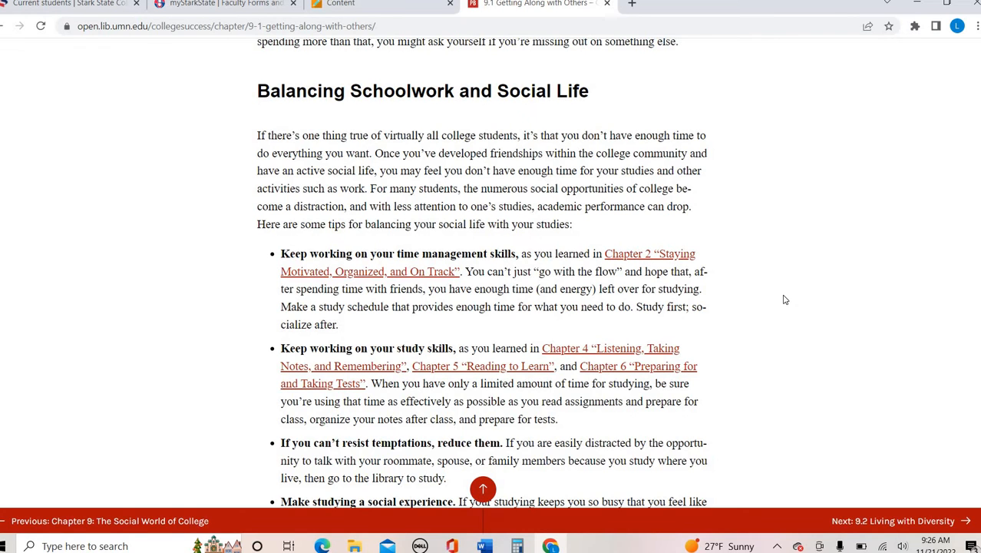
pyautogui.scroll(-3)
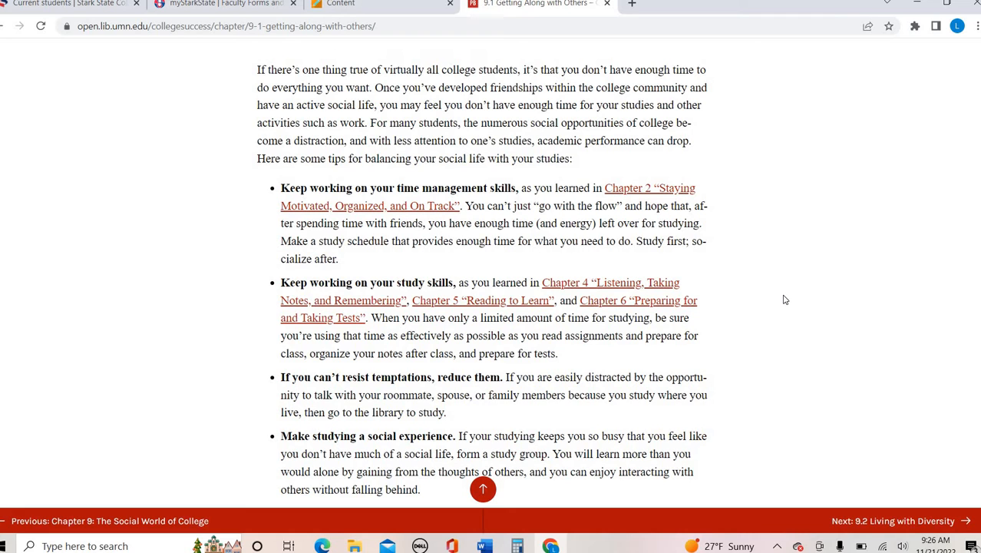
# Step: Scroll past A Note on Greek Life to Overcoming Difficulties and Resolving Conflicts
pyautogui.scroll(-3)
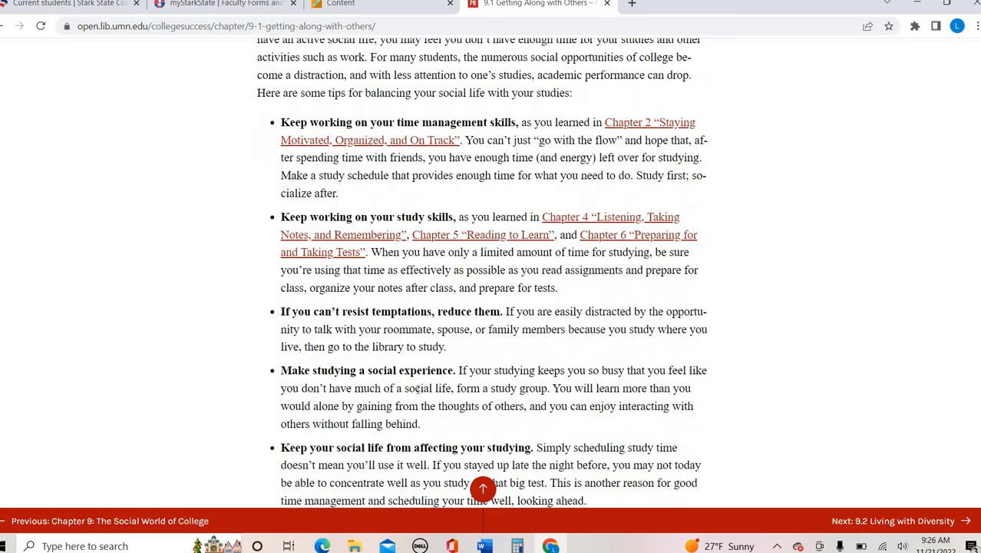
pyautogui.scroll(-3)
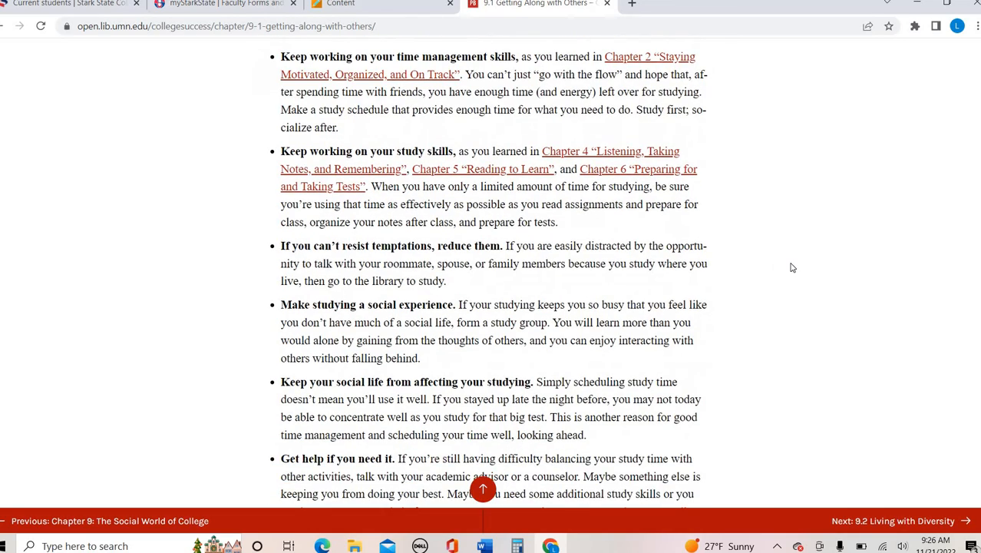
pyautogui.scroll(-3)
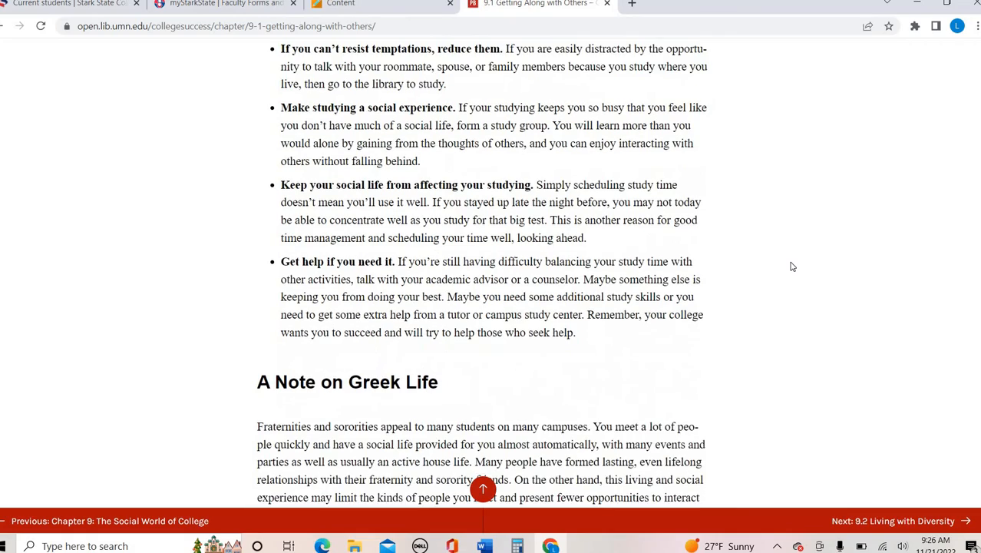
pyautogui.scroll(-3)
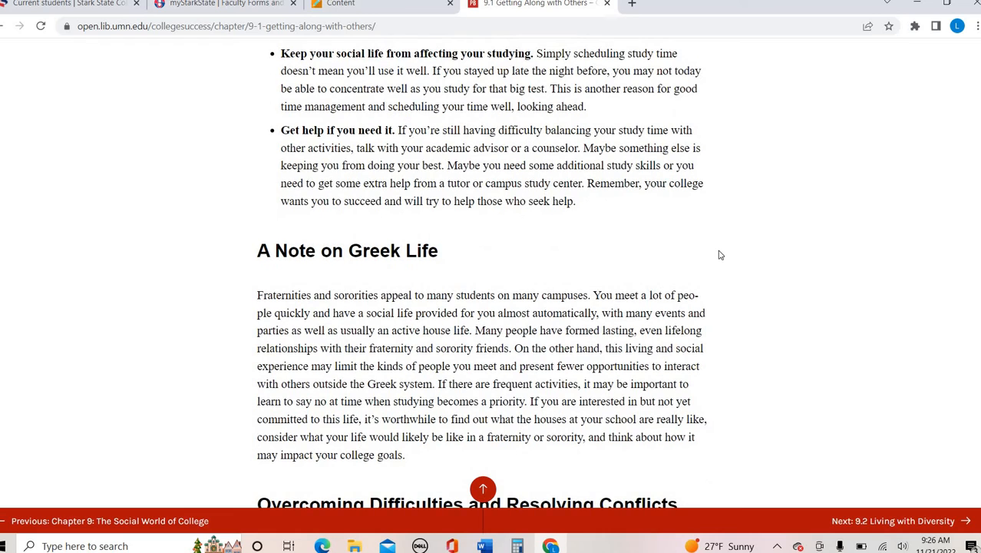
pyautogui.scroll(-3)
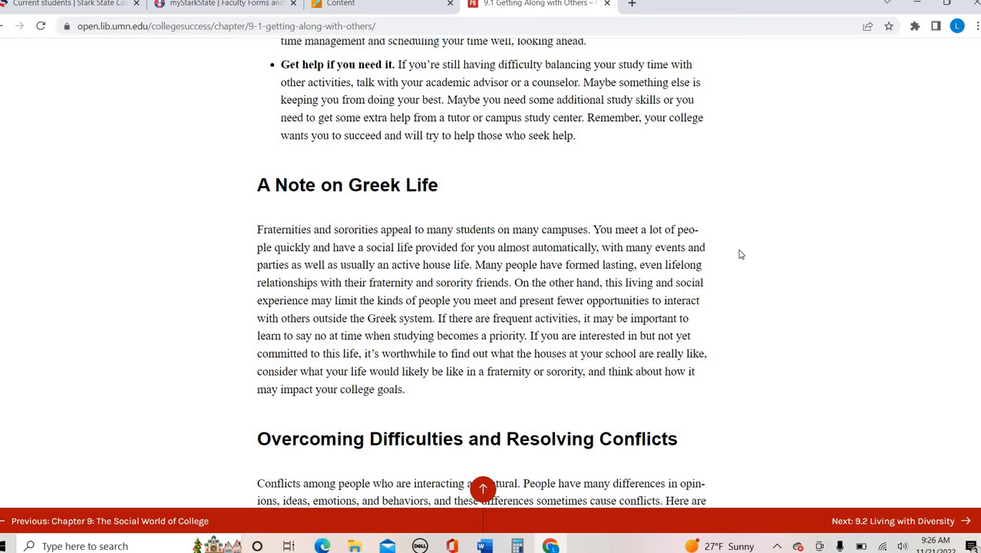
pyautogui.moveTo(762, 251)
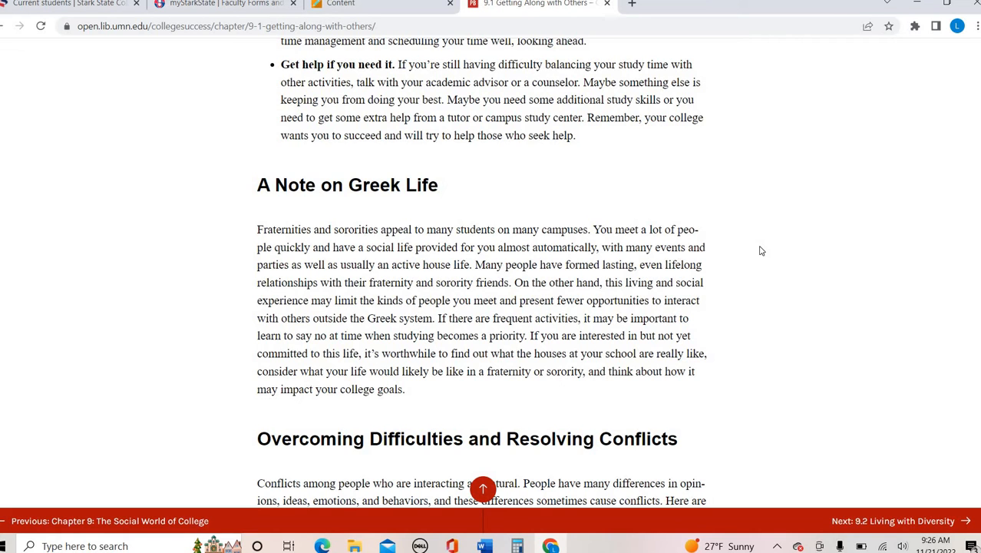
pyautogui.scroll(-3)
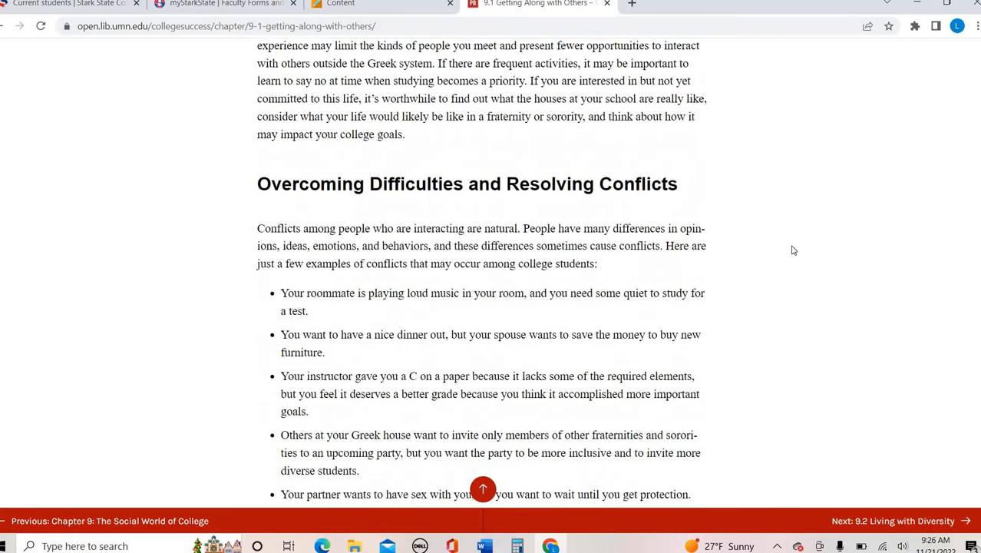
pyautogui.scroll(-3)
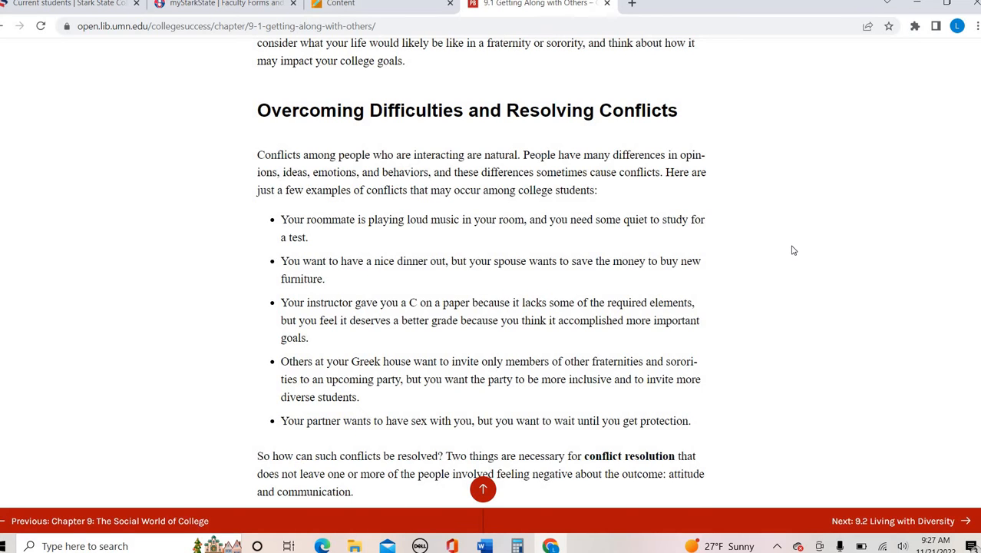
pyautogui.scroll(-3)
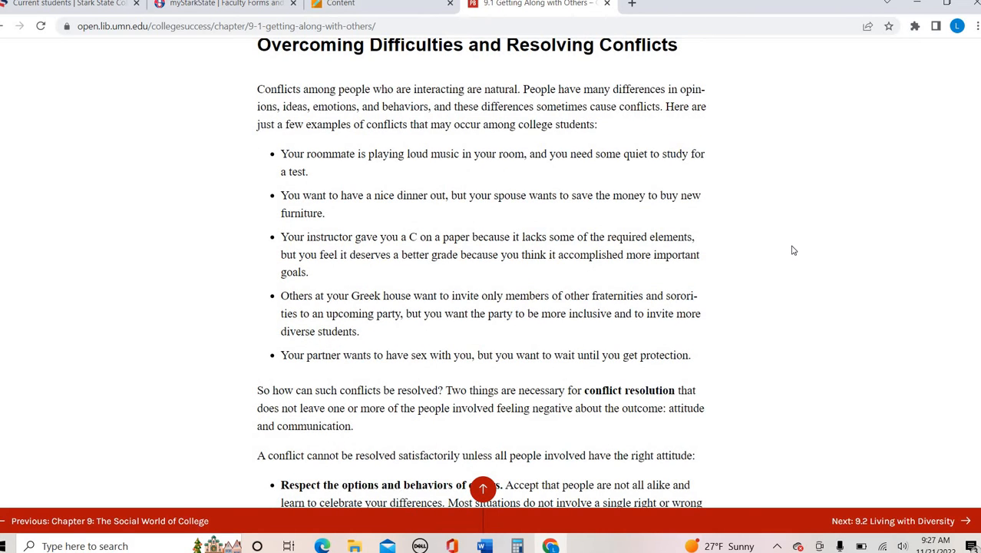
pyautogui.scroll(-3)
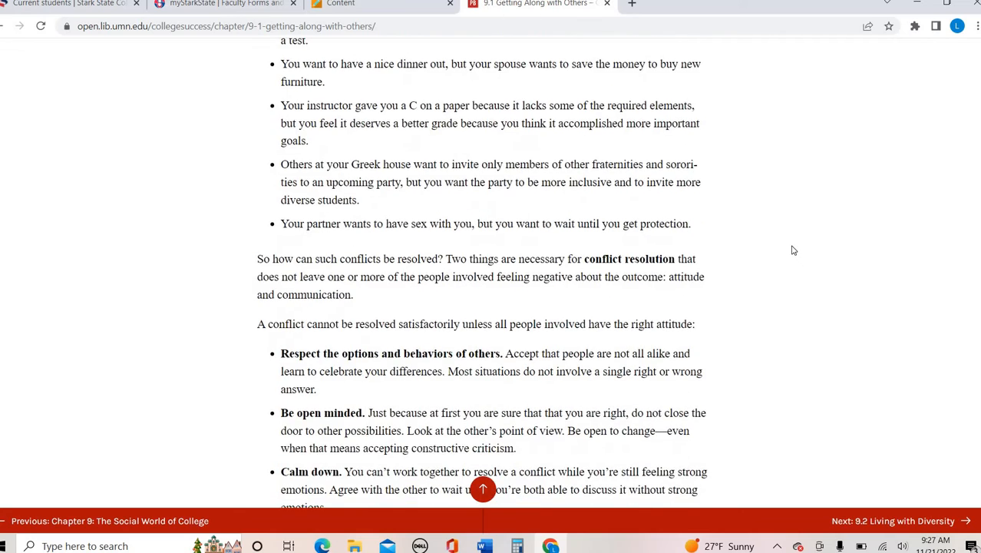
pyautogui.scroll(-3)
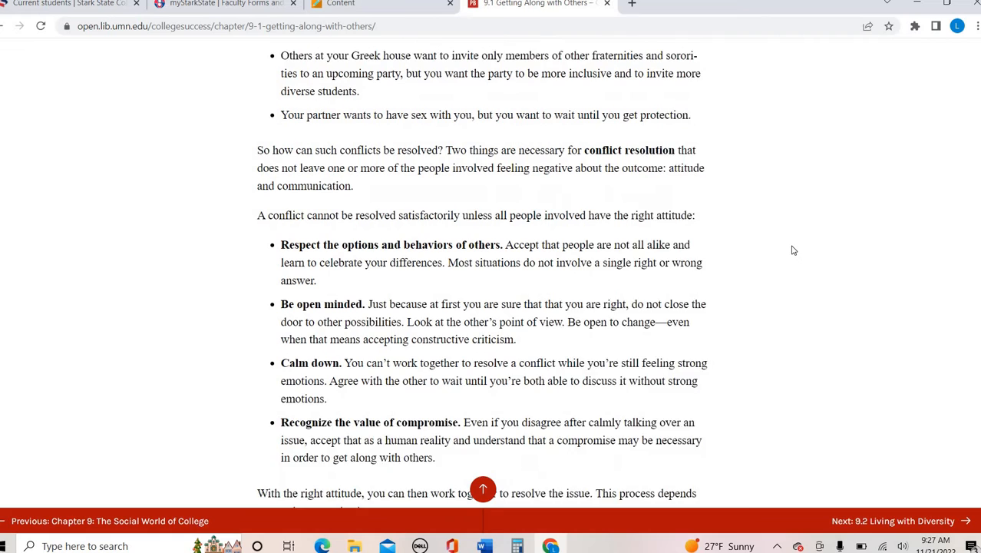
pyautogui.scroll(-3)
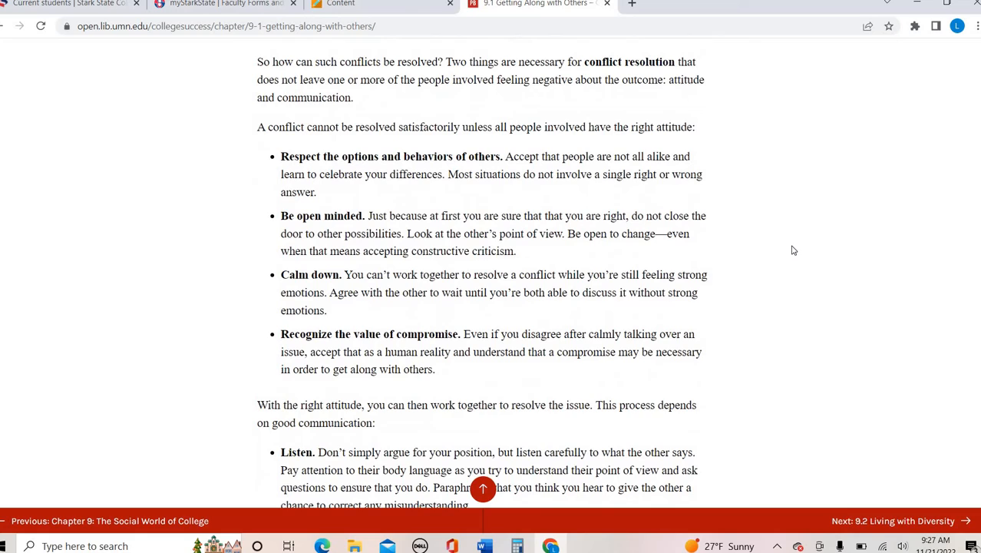
pyautogui.scroll(-3)
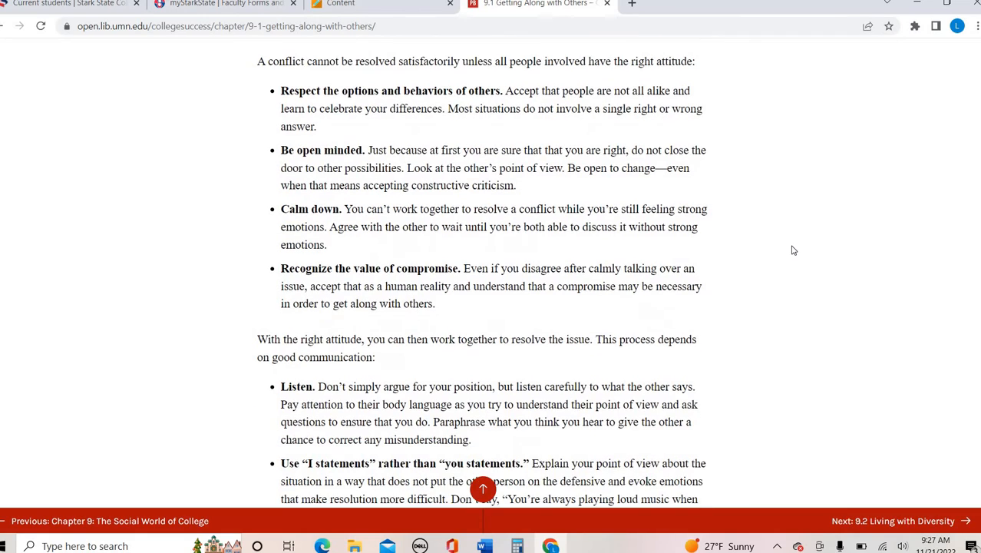
pyautogui.scroll(-3)
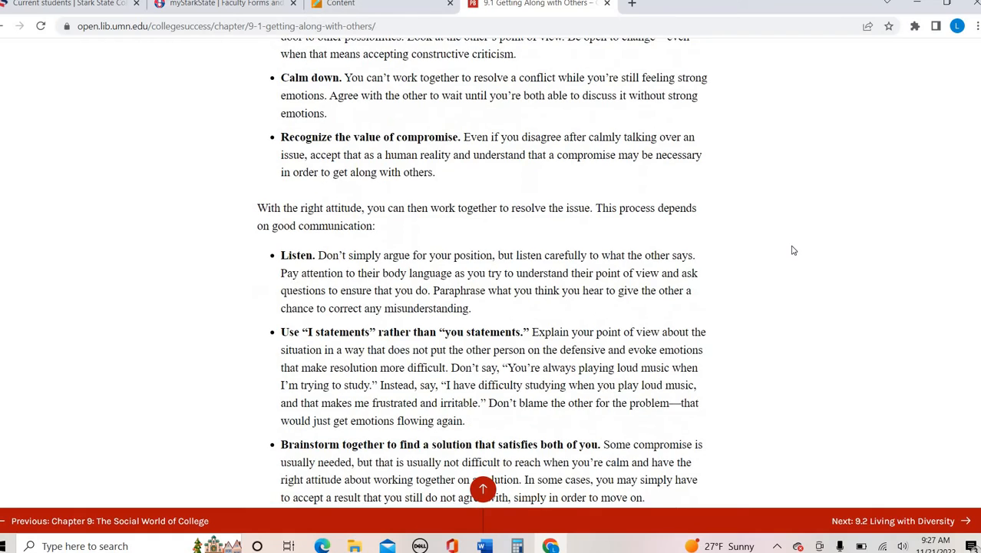
pyautogui.scroll(-3)
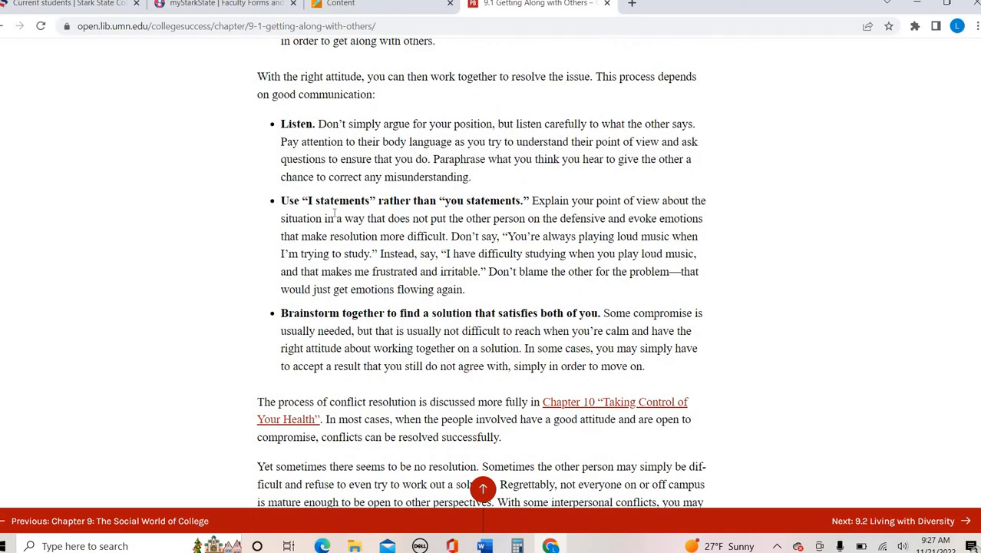
pyautogui.moveTo(327, 248)
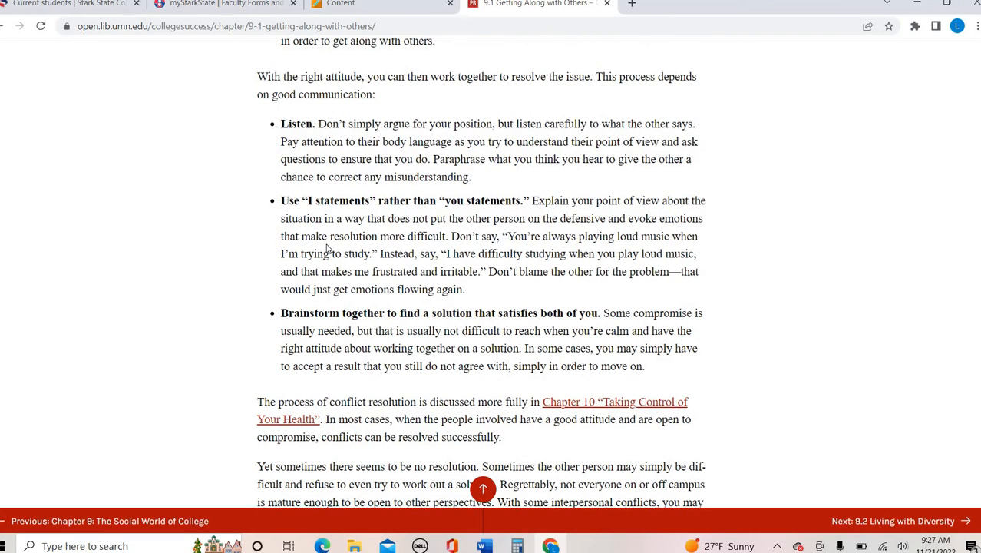
pyautogui.moveTo(274, 267)
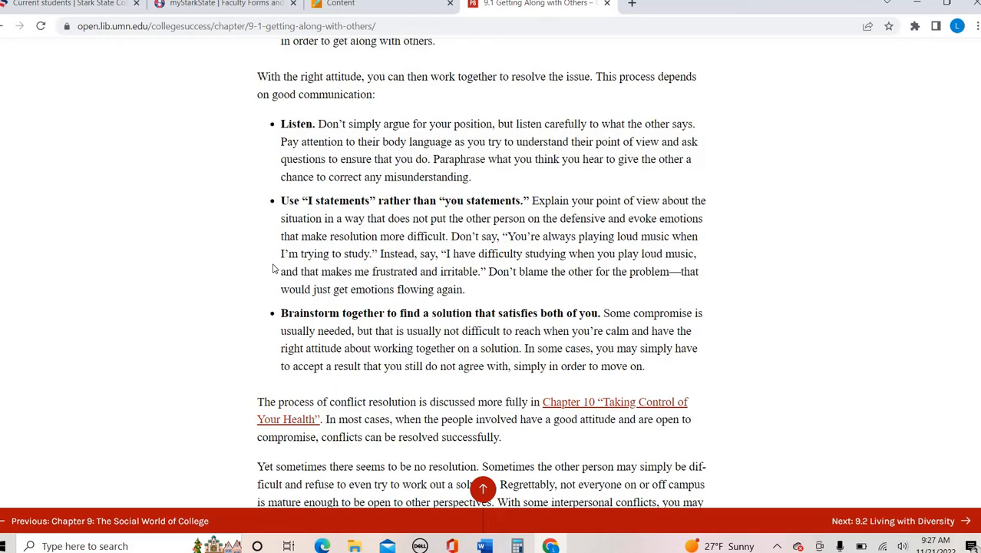
pyautogui.moveTo(207, 255)
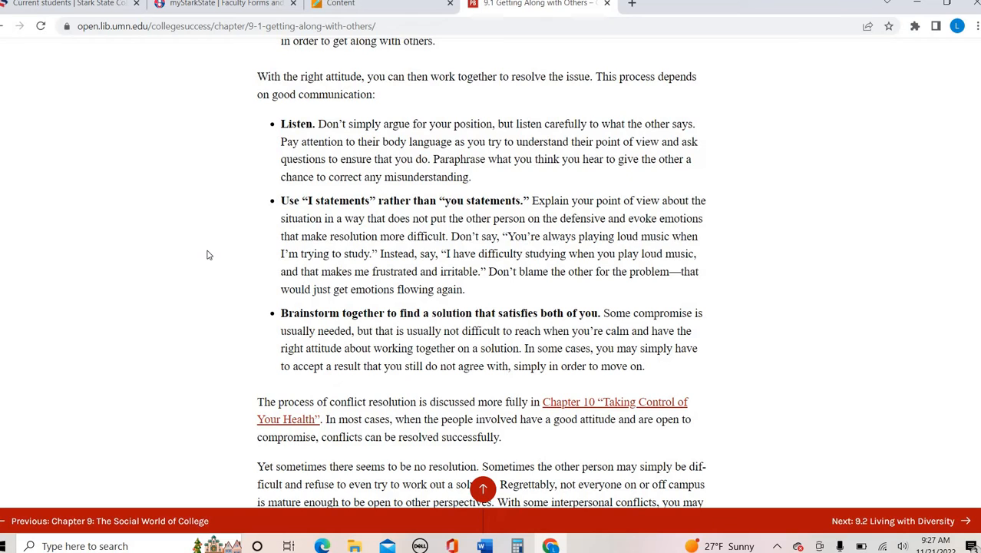
pyautogui.moveTo(366, 218)
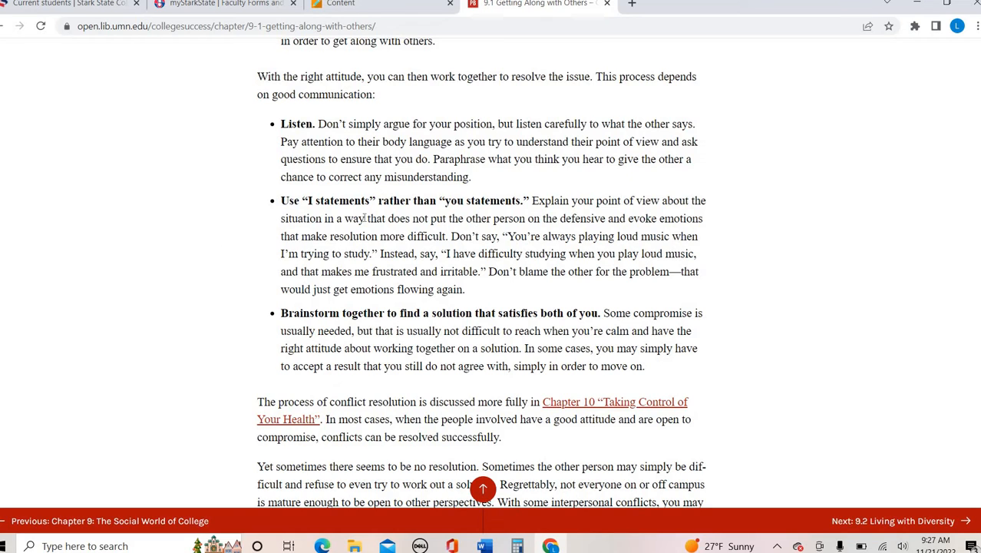
pyautogui.moveTo(207, 237)
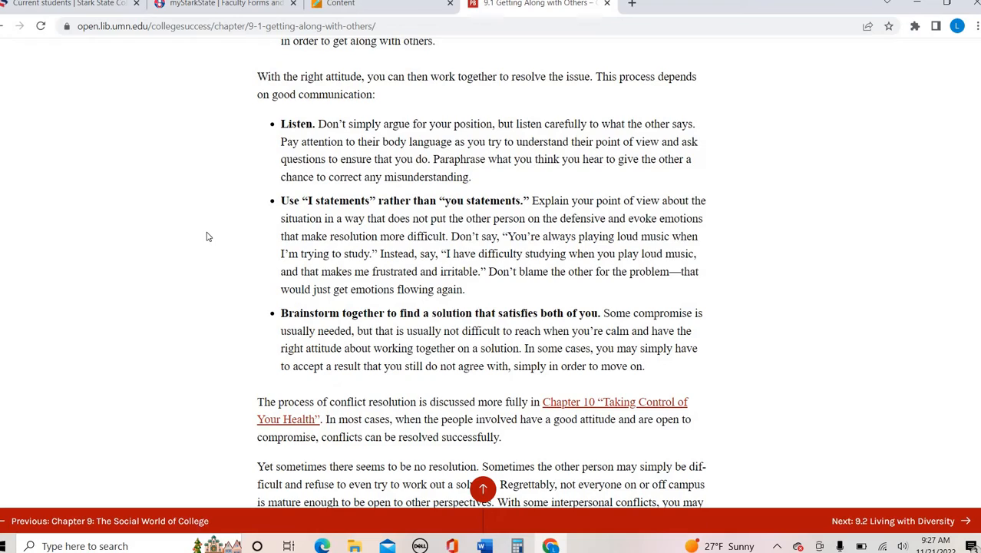
# Step: Scroll through Roommate Issues and its bulleted guidelines to the real roommate problem heading
pyautogui.scroll(-3)
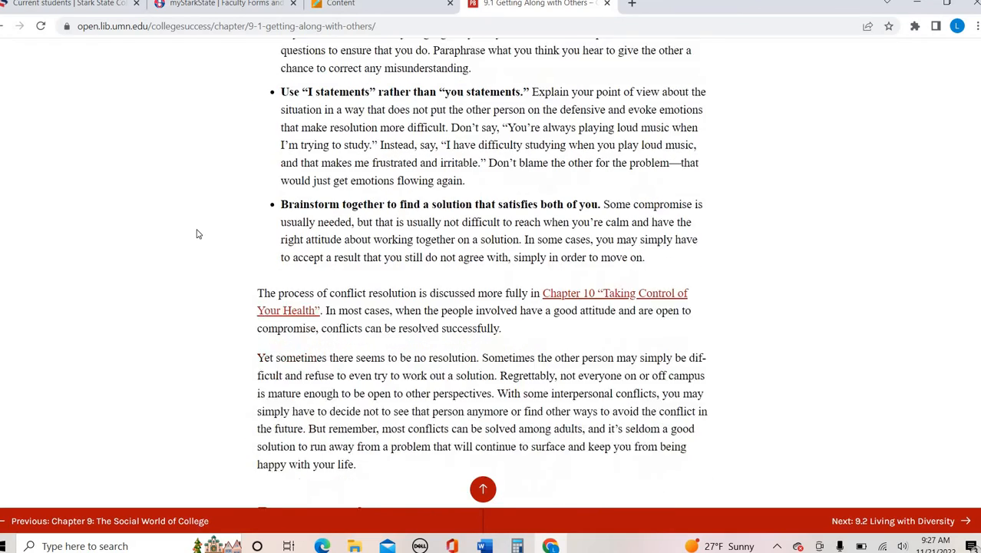
pyautogui.scroll(-3)
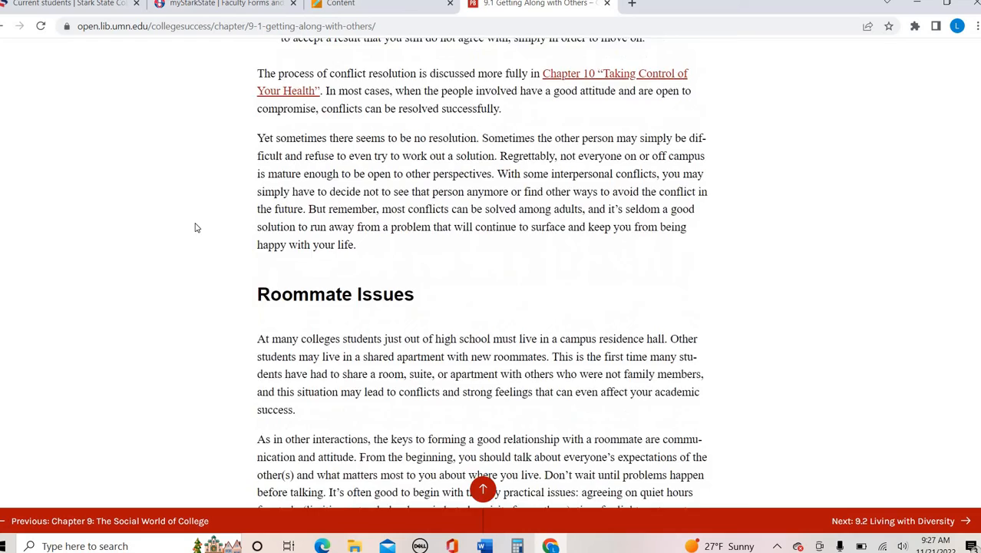
pyautogui.scroll(-3)
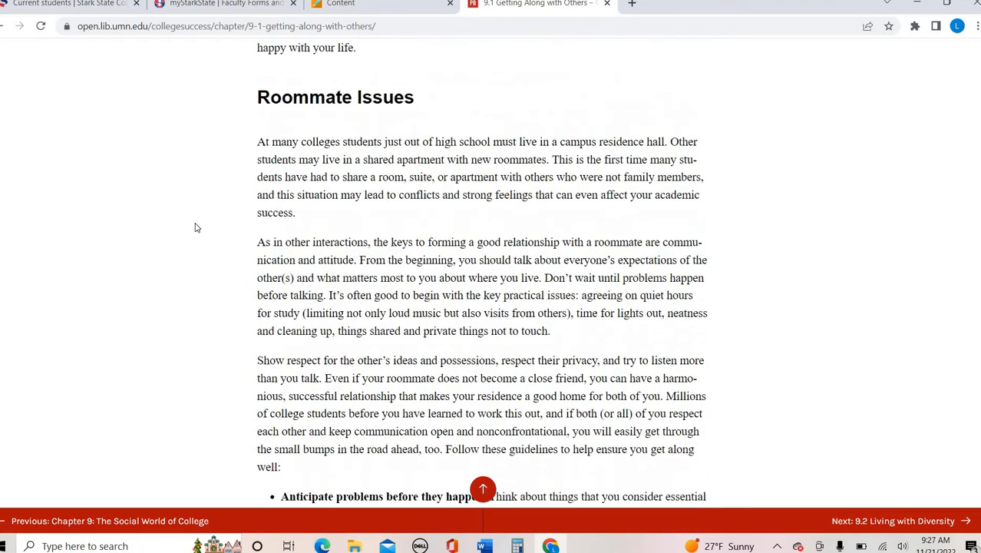
pyautogui.moveTo(191, 230)
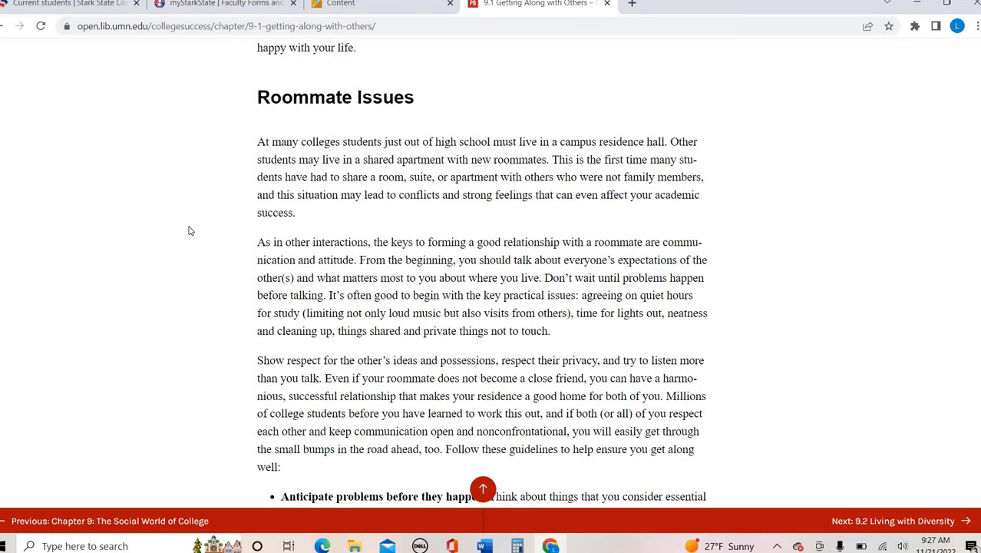
pyautogui.scroll(-3)
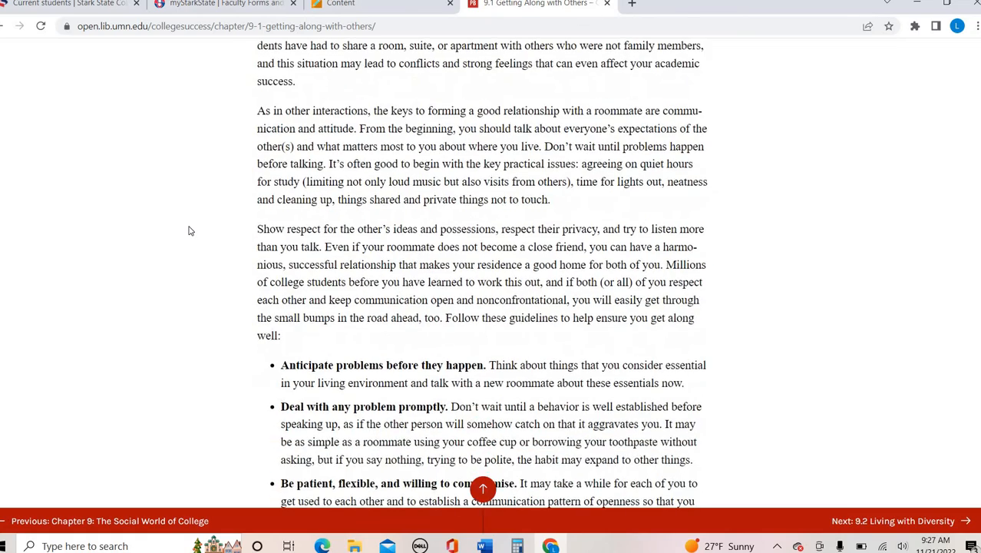
pyautogui.scroll(-3)
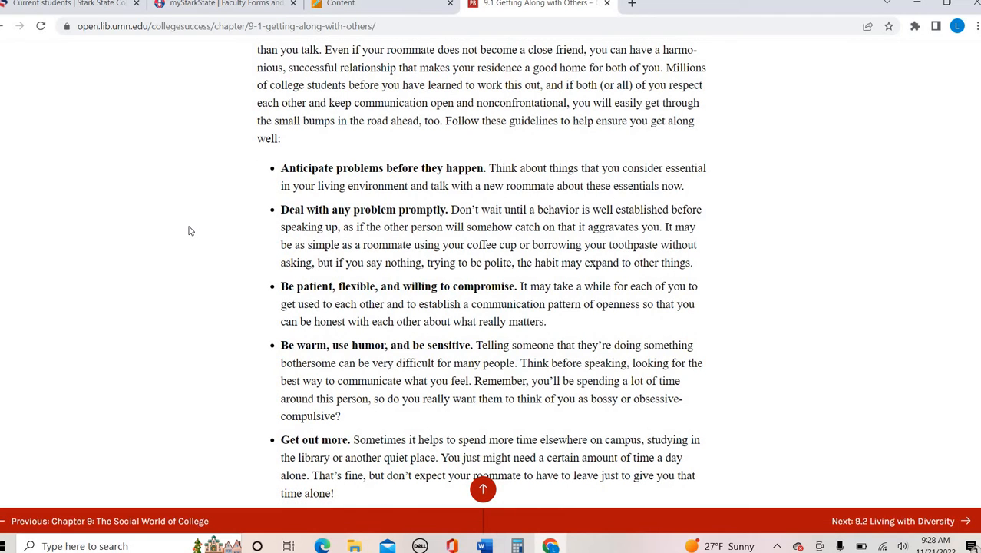
pyautogui.moveTo(212, 234)
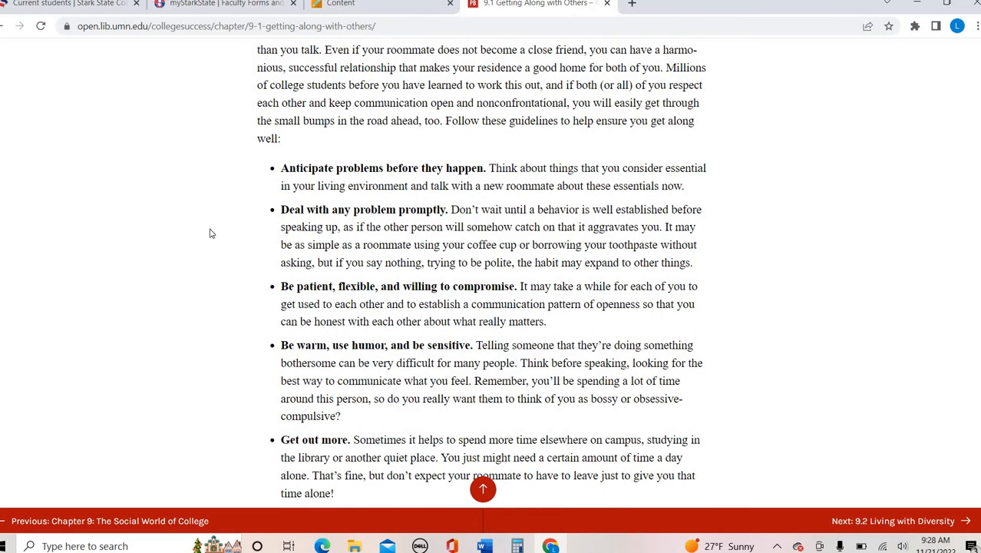
pyautogui.scroll(-3)
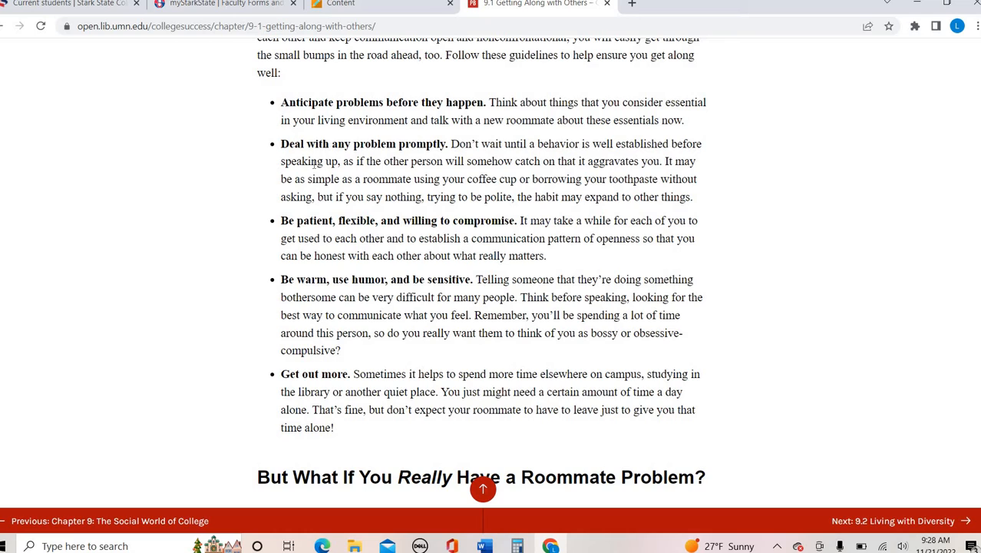
pyautogui.moveTo(239, 179)
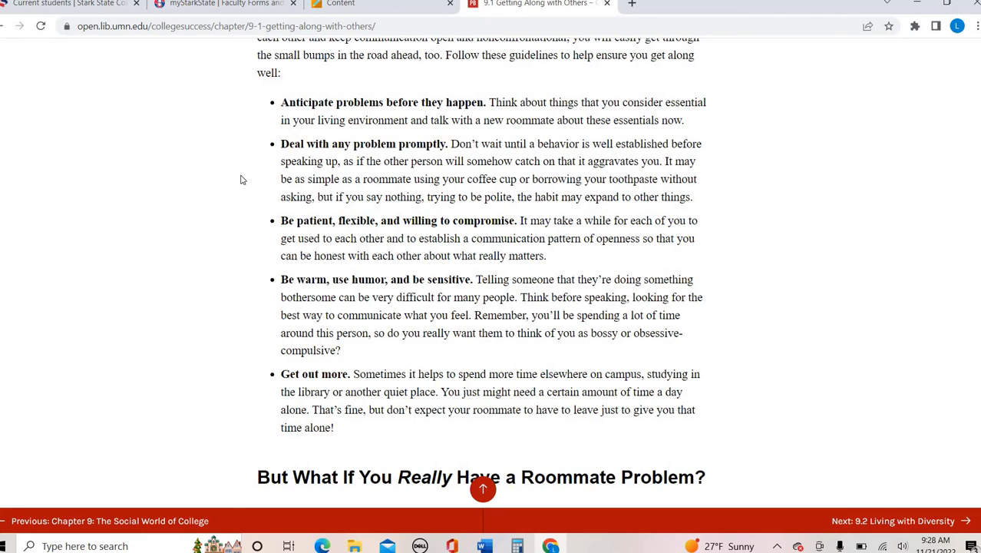
pyautogui.moveTo(185, 259)
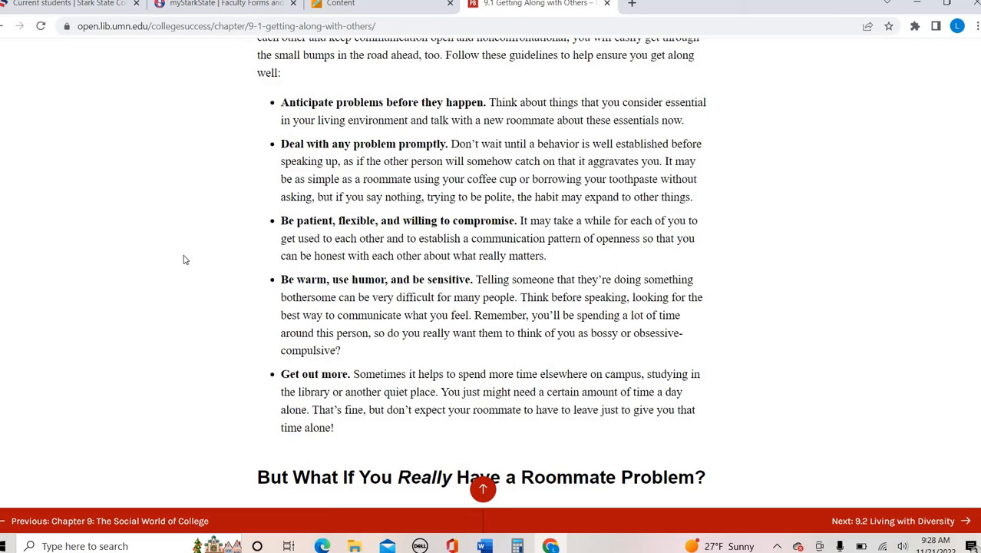
# Step: Scroll through Dealing with Harassment into Changing Family Relationships
pyautogui.scroll(-3)
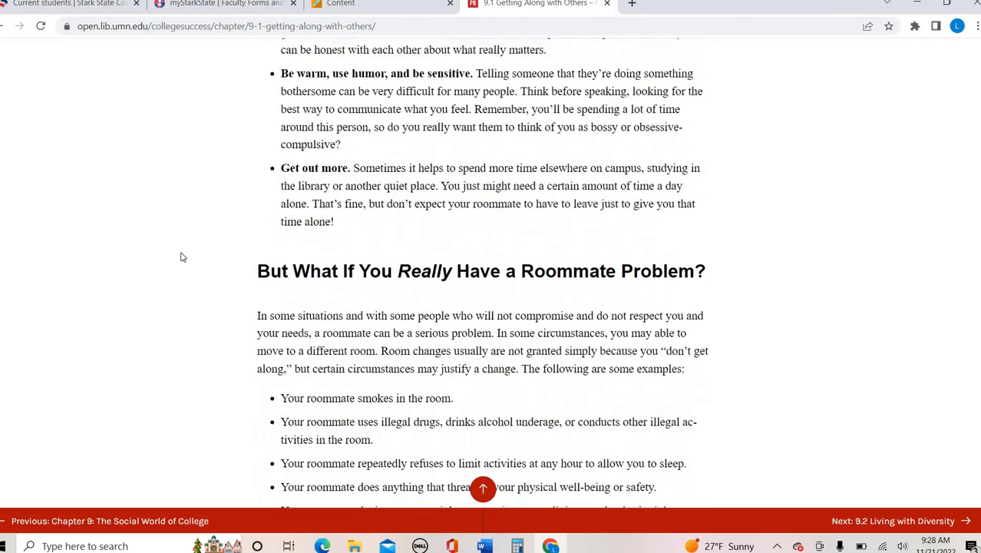
pyautogui.scroll(-3)
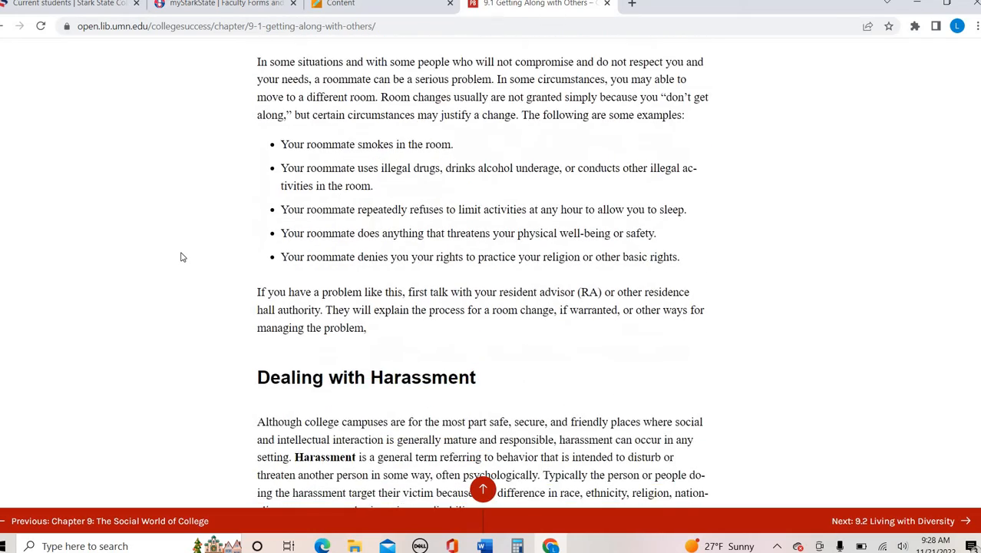
pyautogui.scroll(-3)
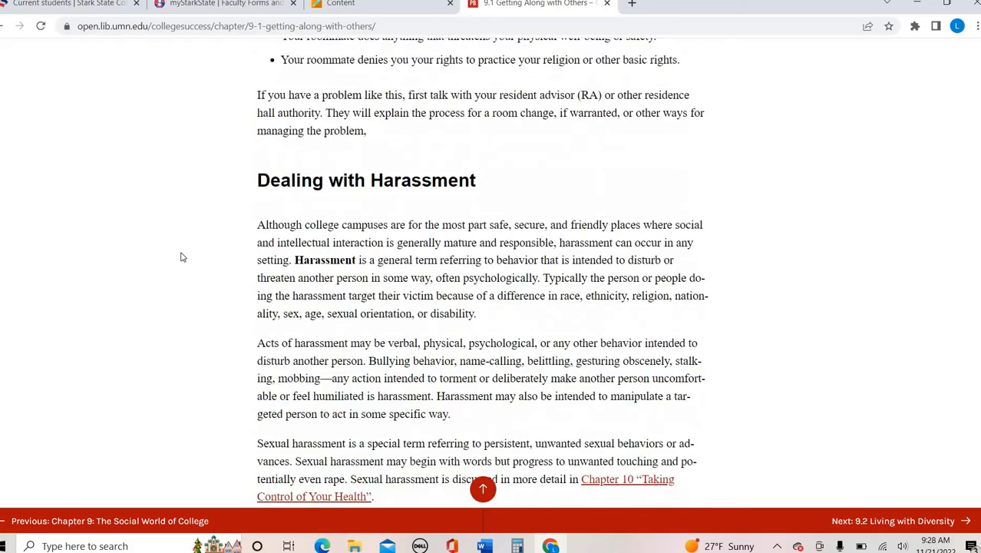
pyautogui.scroll(-3)
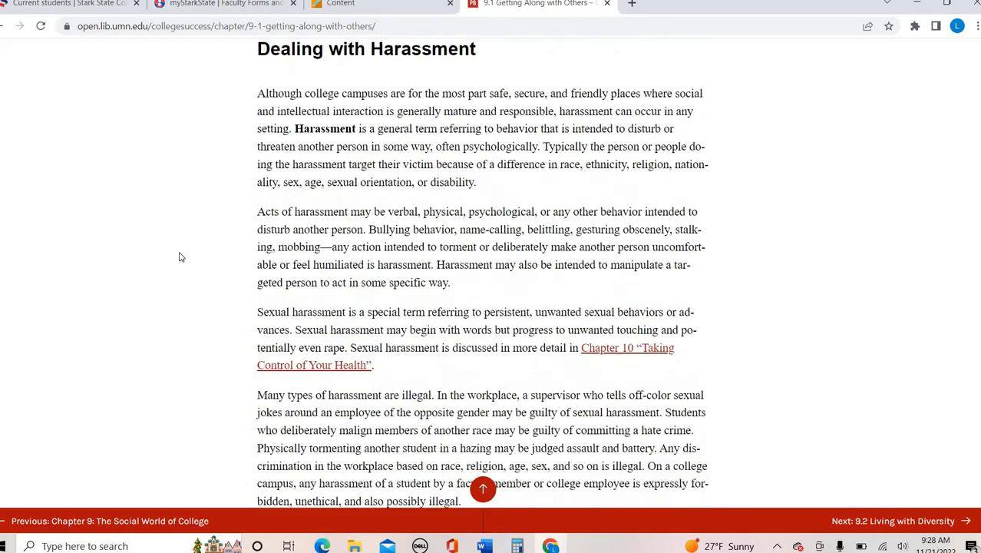
pyautogui.scroll(-3)
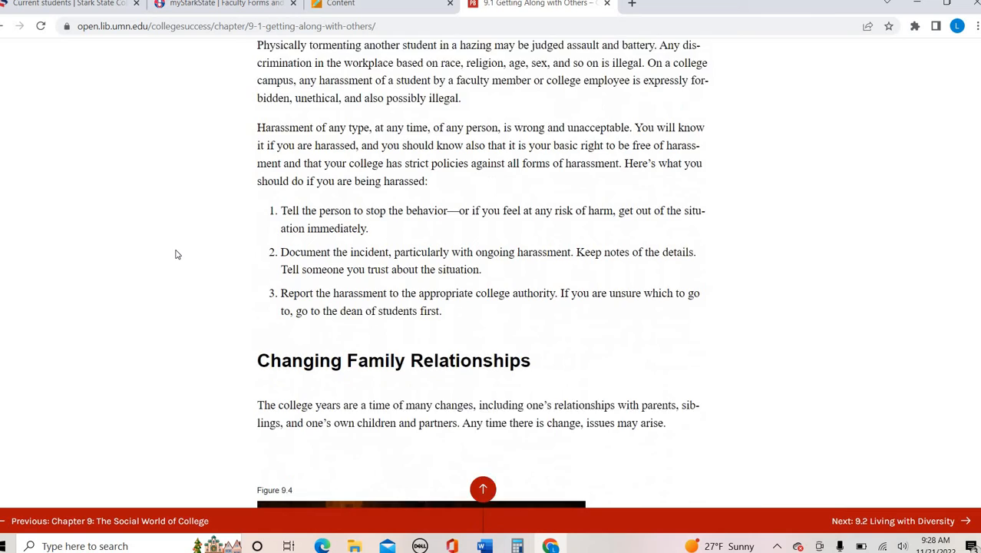
pyautogui.scroll(-3)
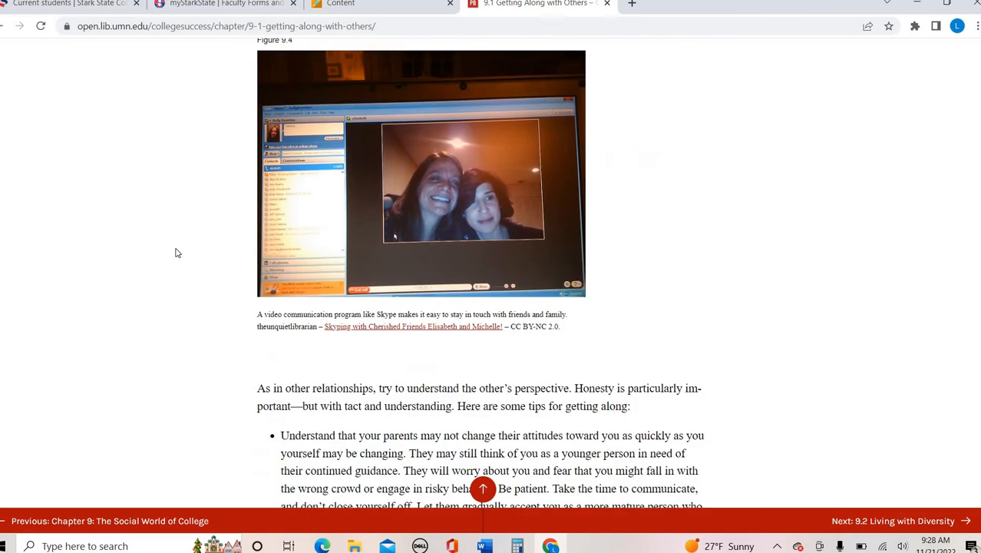
# Step: Scroll past Figure 9.4 and the family tips to the 9.1 Key Takeaways box
pyautogui.scroll(3)
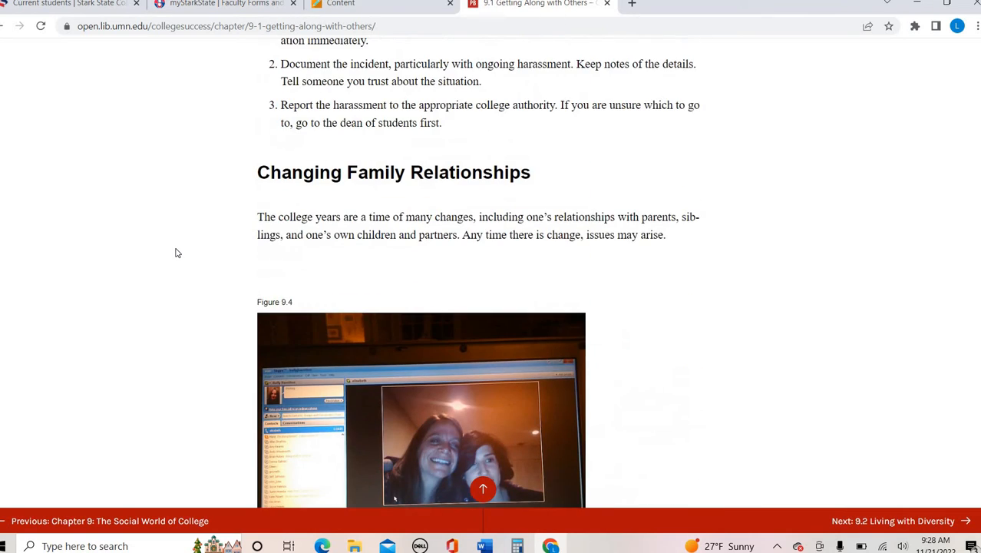
pyautogui.scroll(-3)
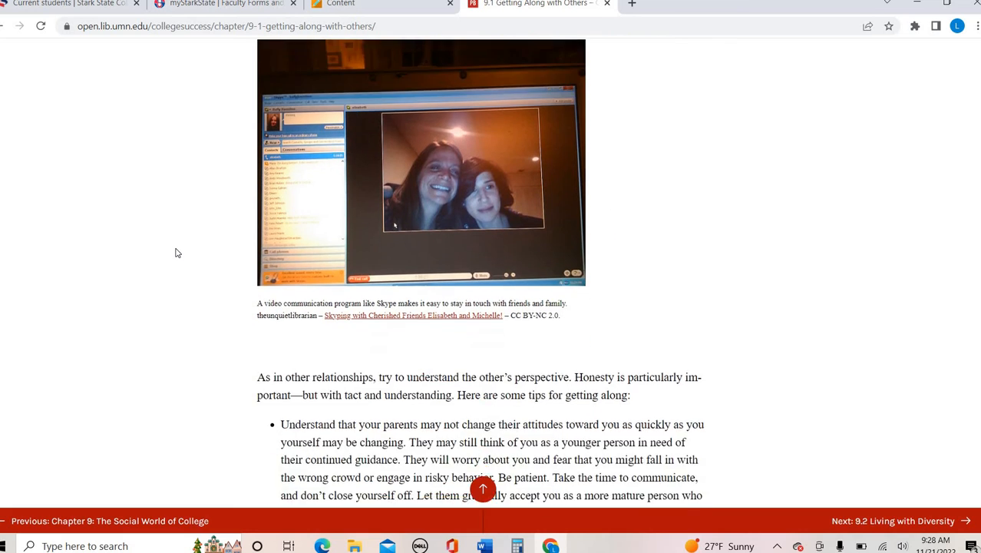
pyautogui.scroll(-3)
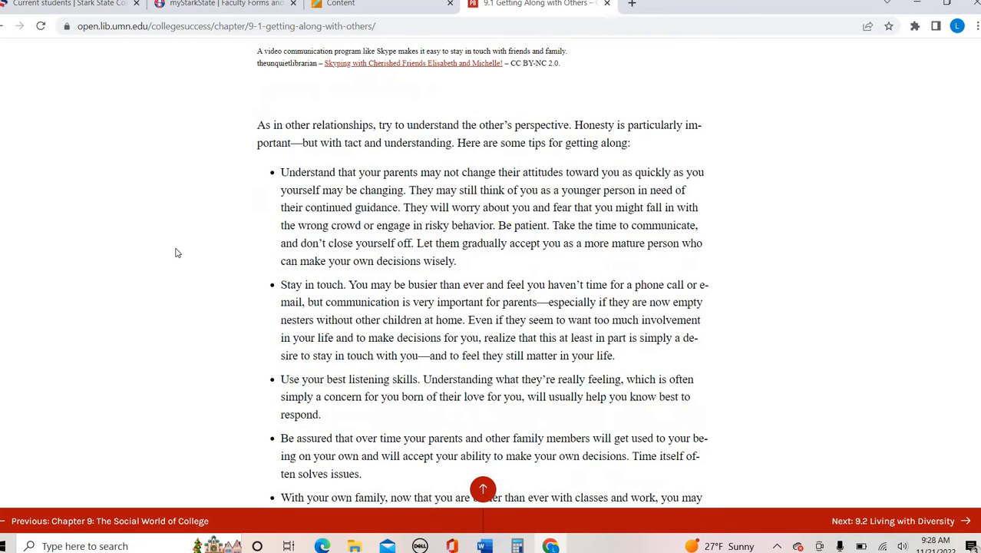
pyautogui.moveTo(162, 249)
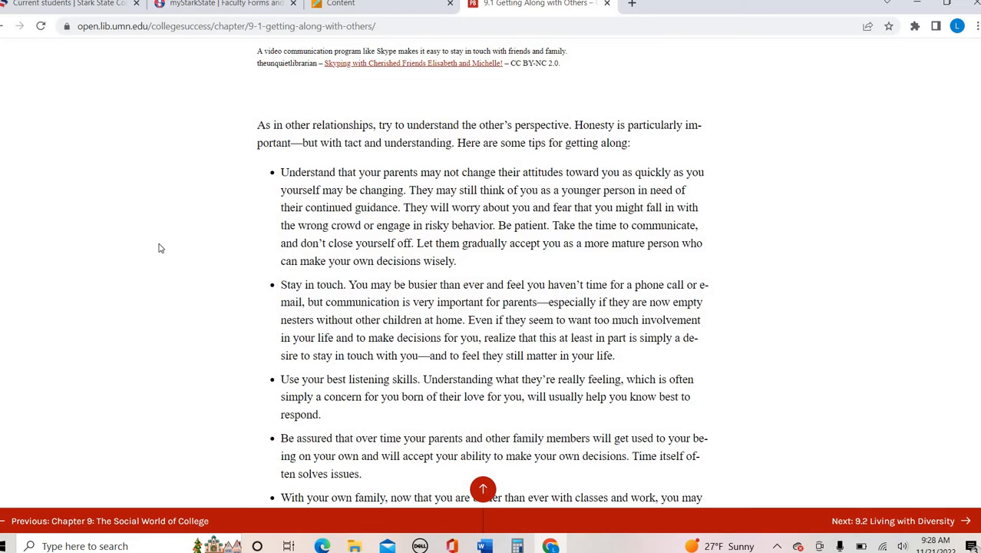
pyautogui.moveTo(155, 245)
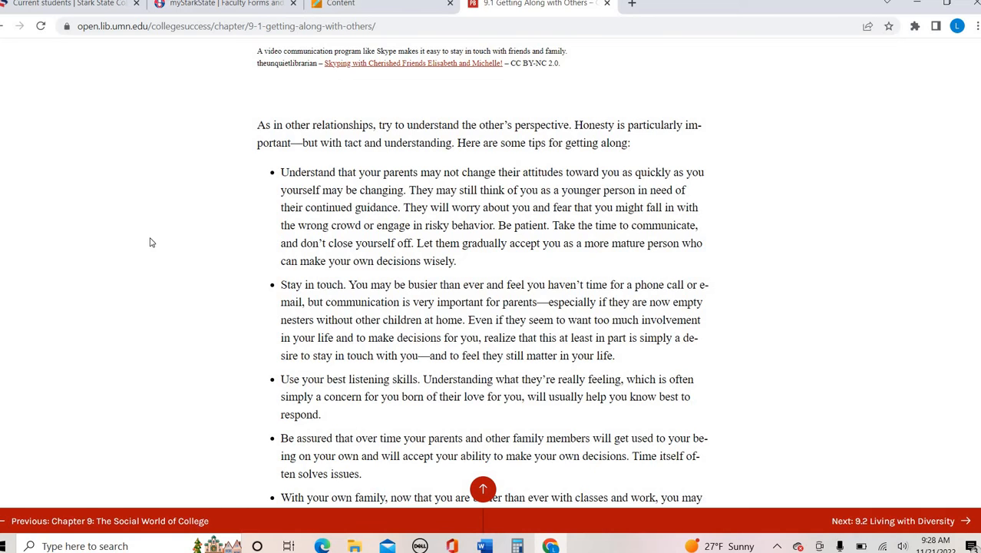
pyautogui.moveTo(141, 245)
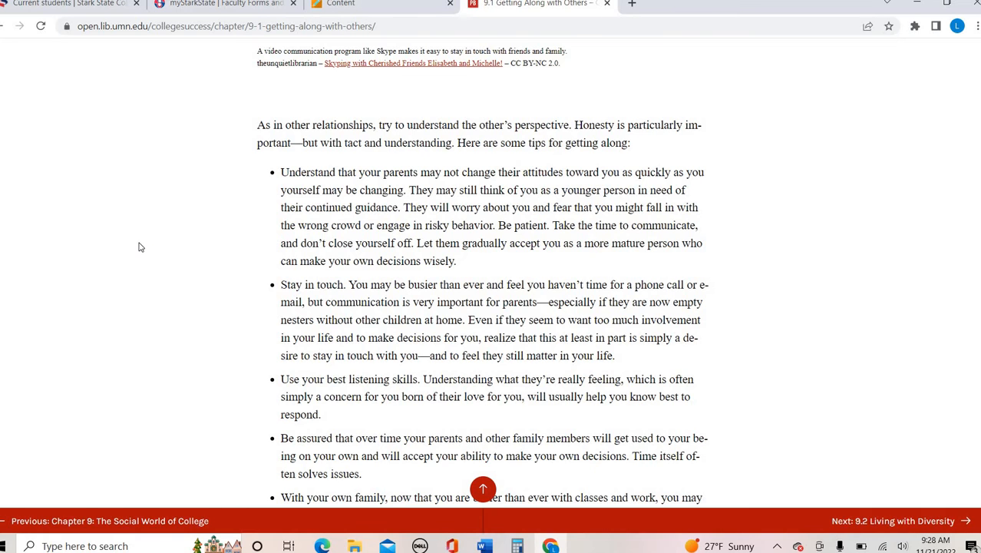
pyautogui.scroll(-3)
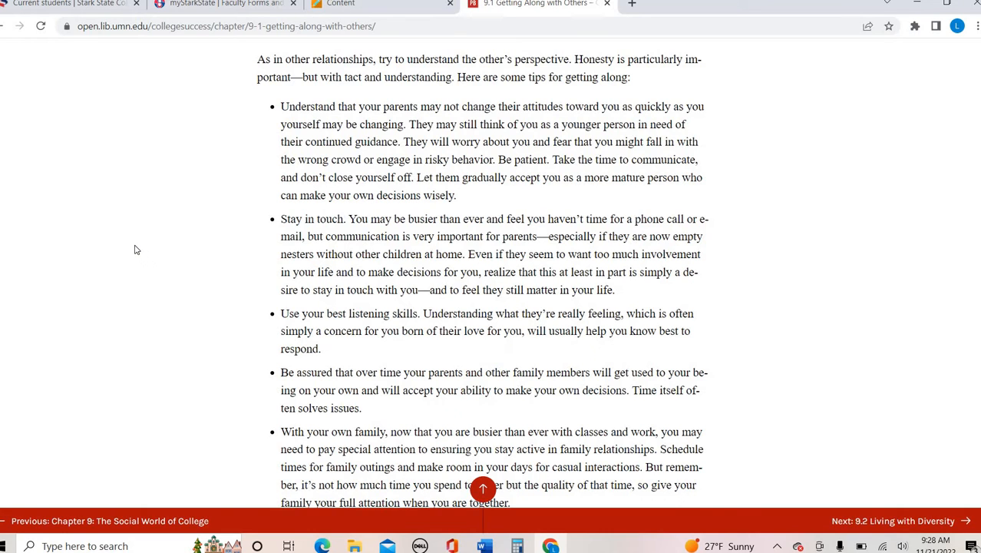
pyautogui.scroll(-3)
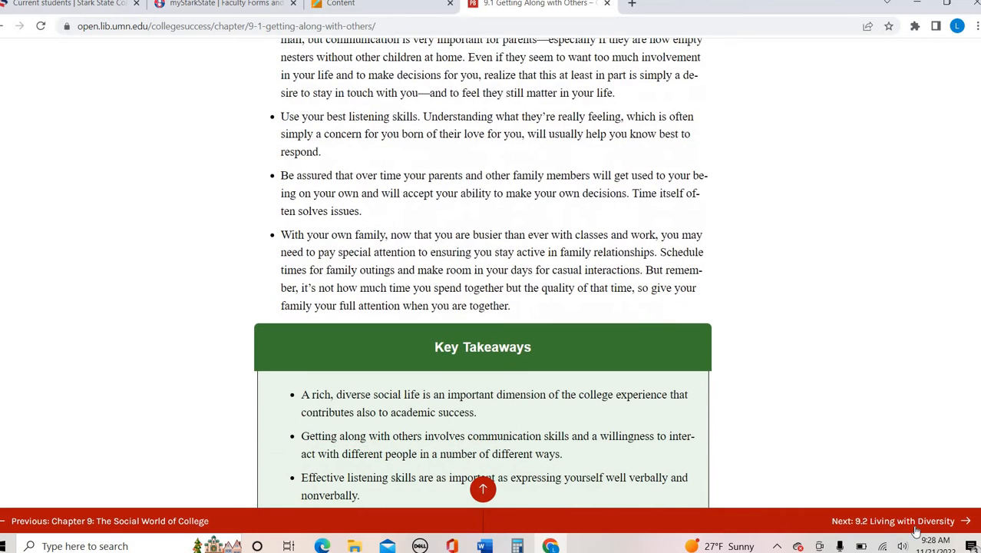
# Step: Go on to 9.2 Living with Diversity and scroll past its learning objectives
pyautogui.click(894, 521)
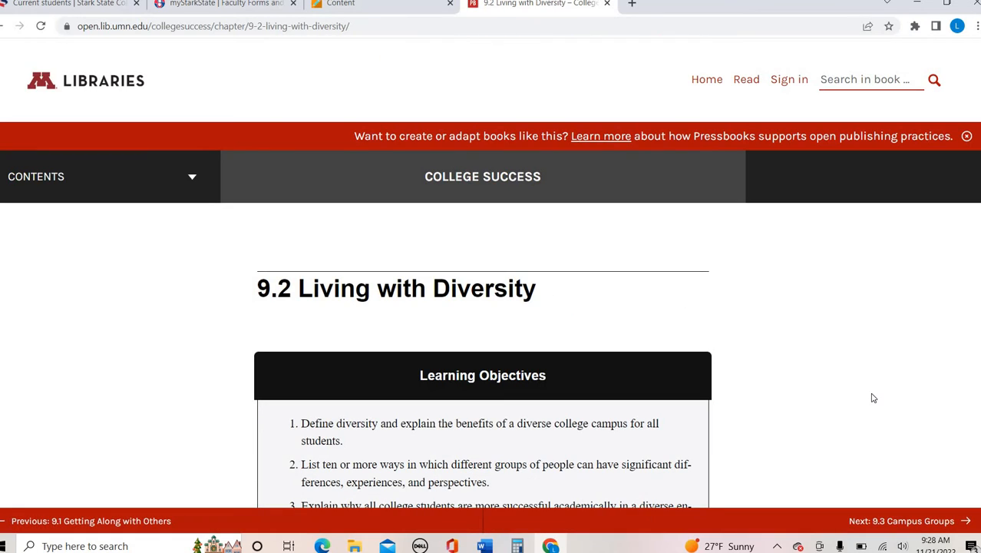
pyautogui.scroll(-3)
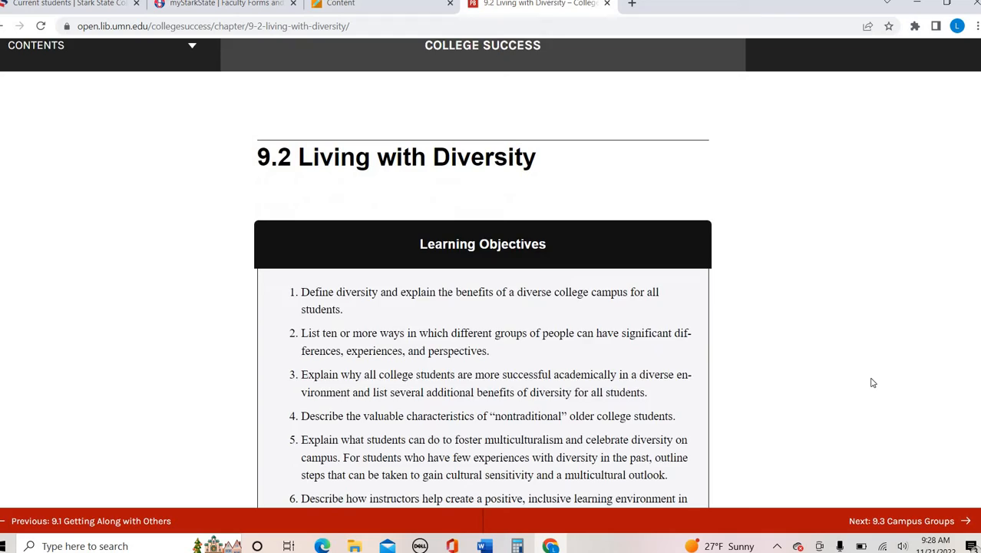
pyautogui.scroll(-3)
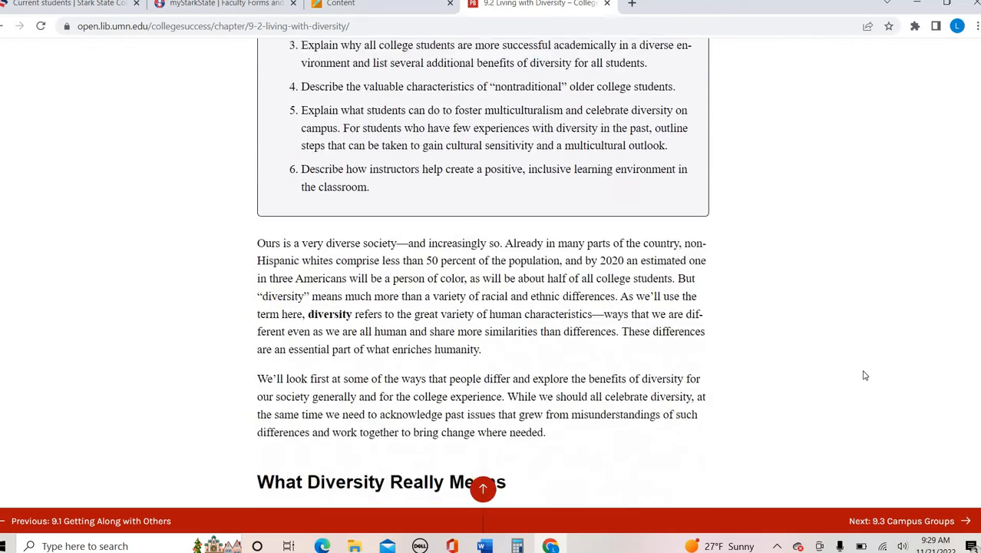
pyautogui.scroll(-3)
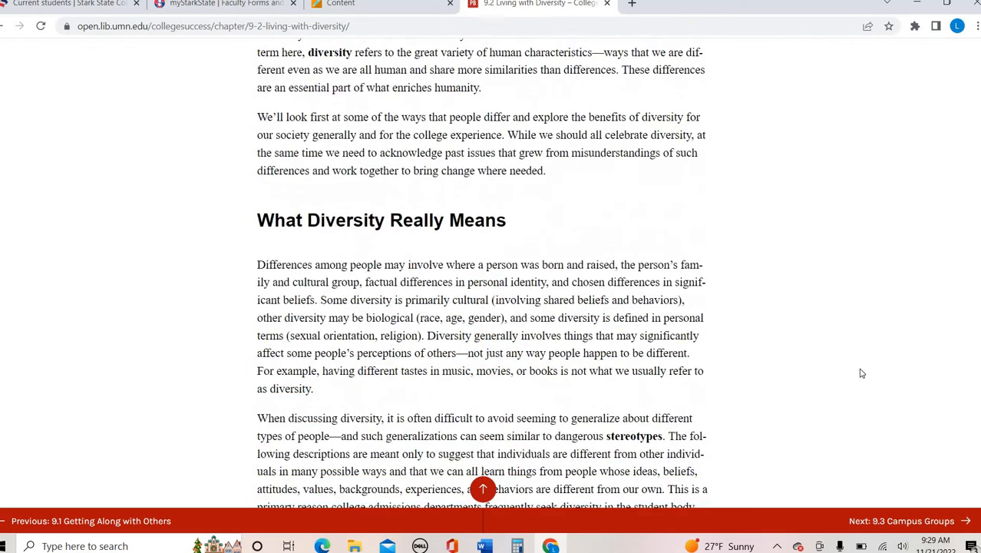
pyautogui.scroll(-3)
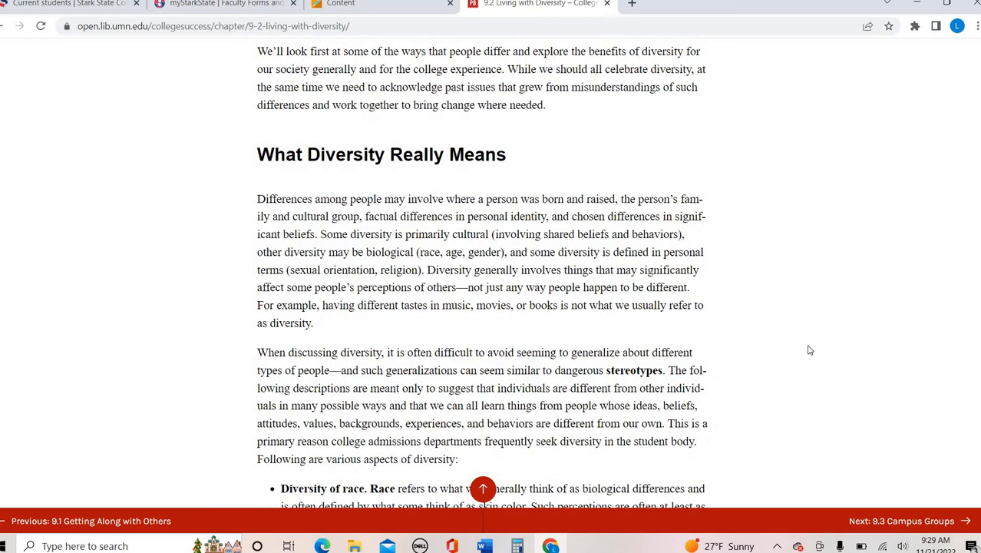
pyautogui.moveTo(811, 344)
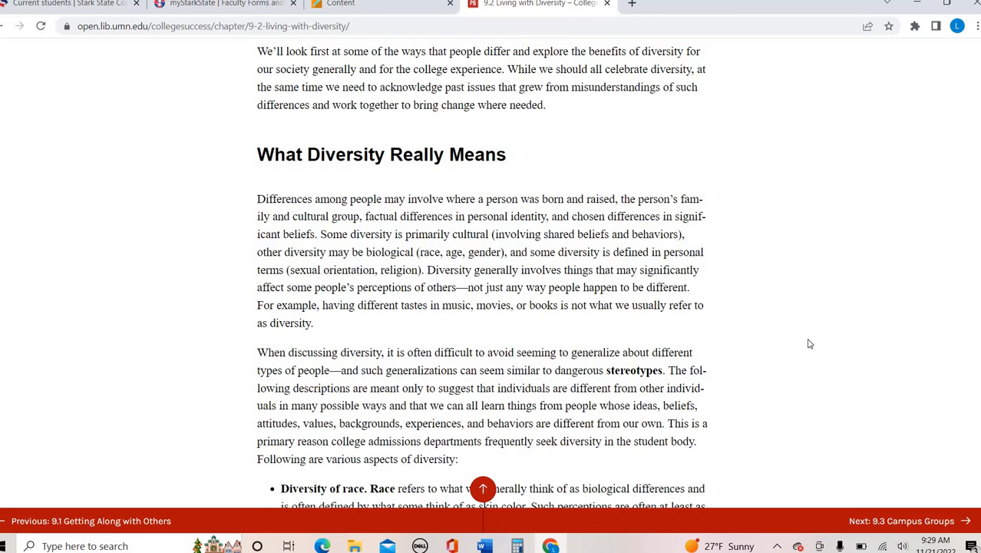
# Step: Scroll into What Diversity Really Means to the aspects from race through educational background
pyautogui.scroll(-3)
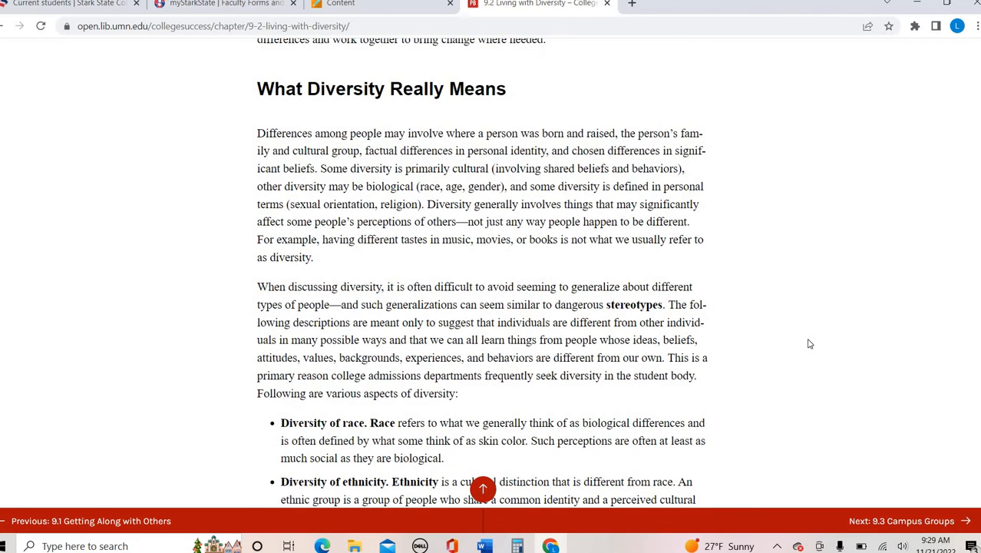
pyautogui.scroll(-3)
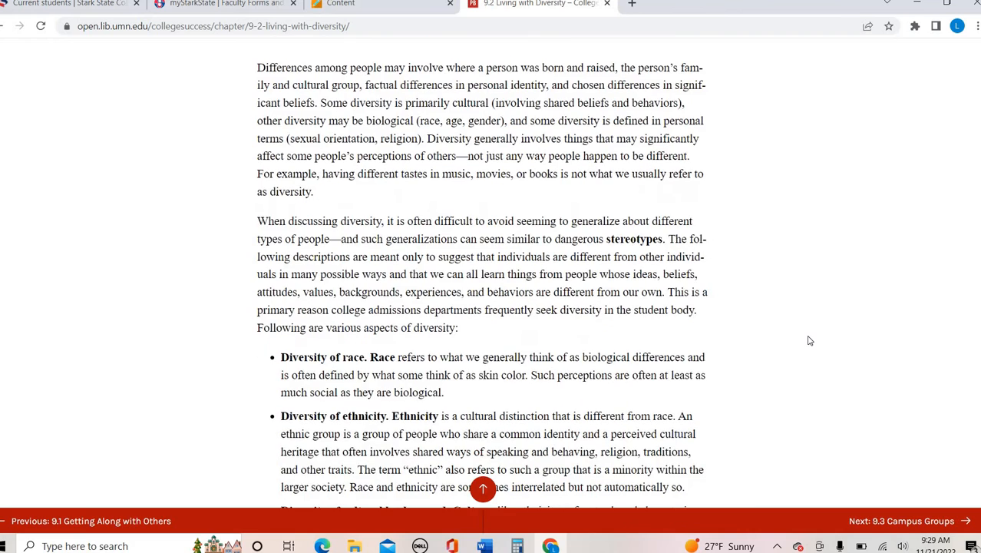
pyautogui.scroll(-3)
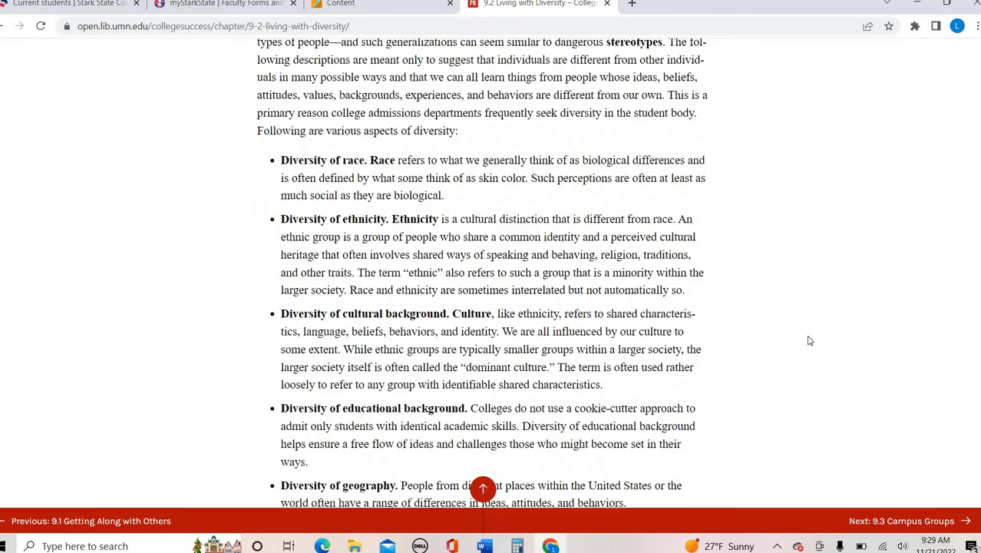
# Step: Scroll through the remaining diversity aspects to The Benefits of Diversity heading and Figure 9.5
pyautogui.scroll(-3)
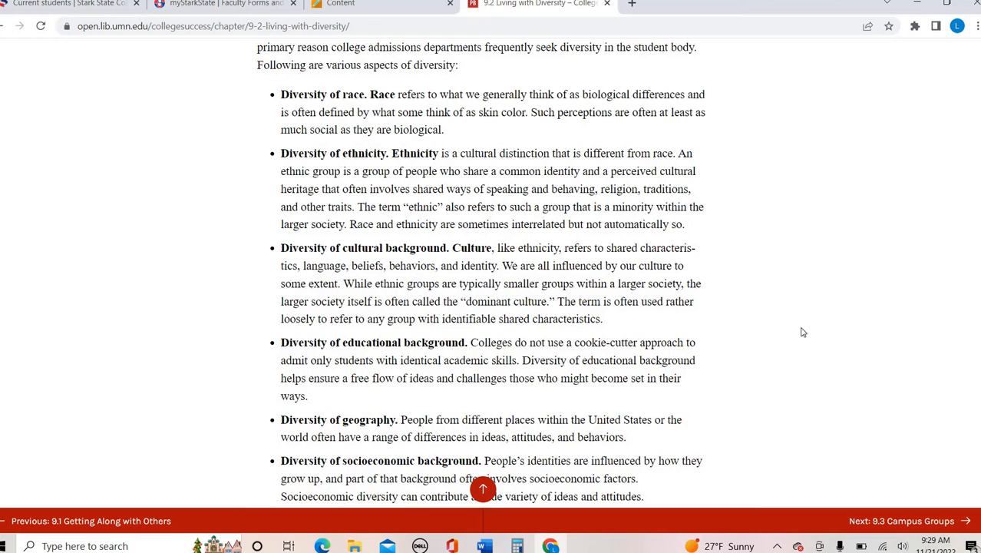
pyautogui.scroll(-3)
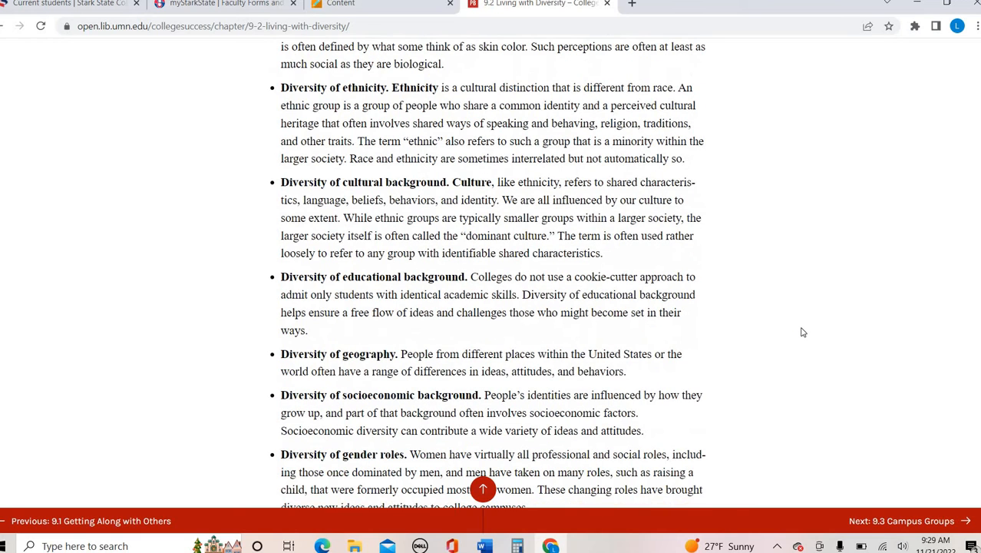
pyautogui.scroll(-3)
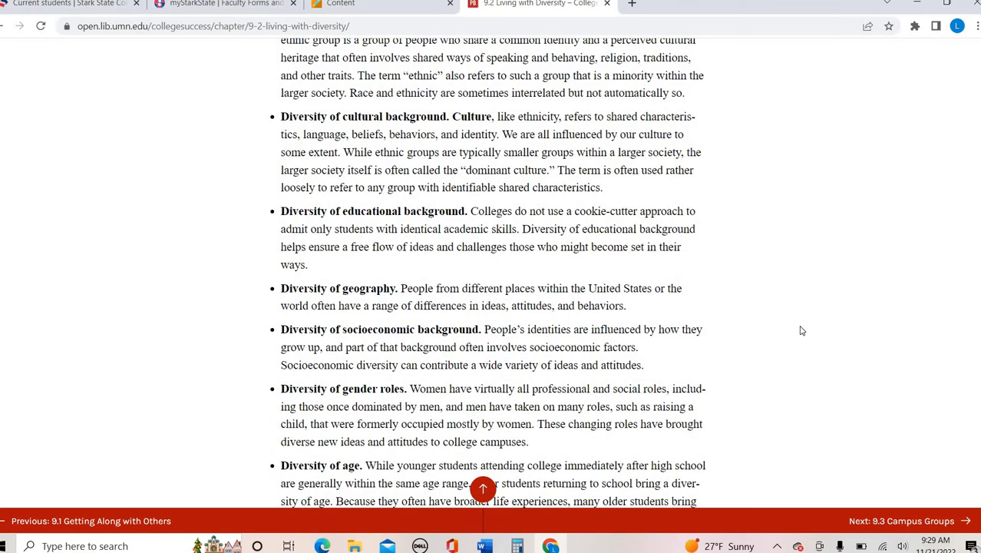
pyautogui.scroll(-3)
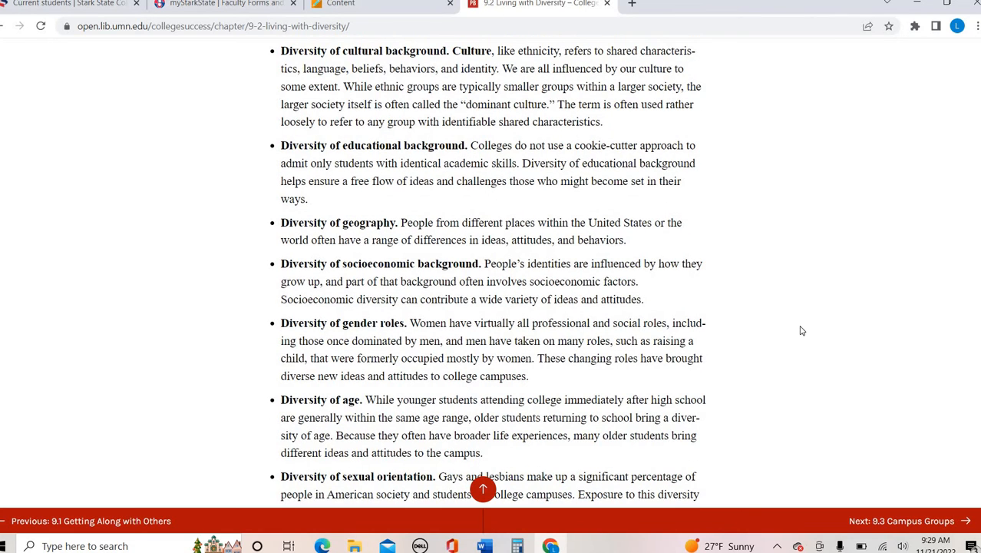
pyautogui.scroll(-3)
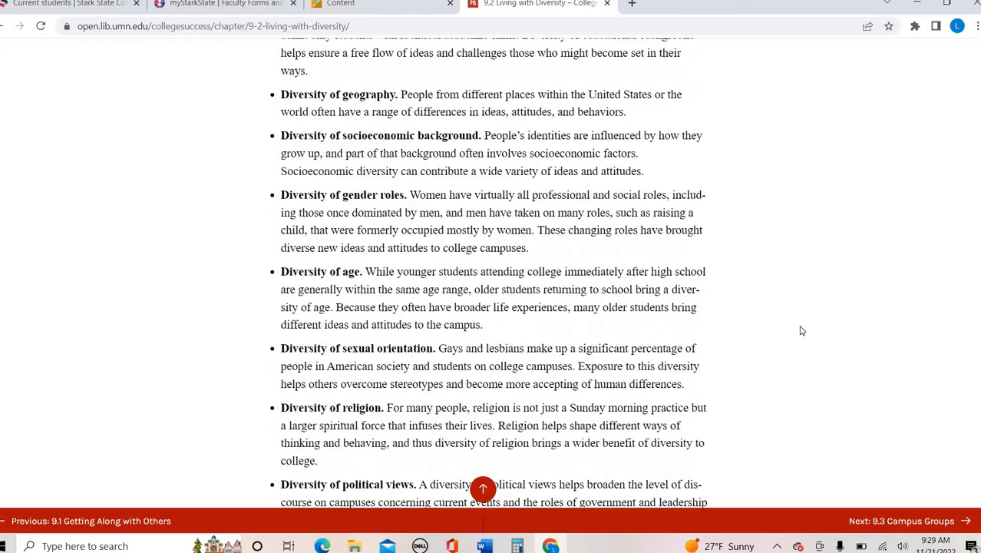
pyautogui.scroll(-3)
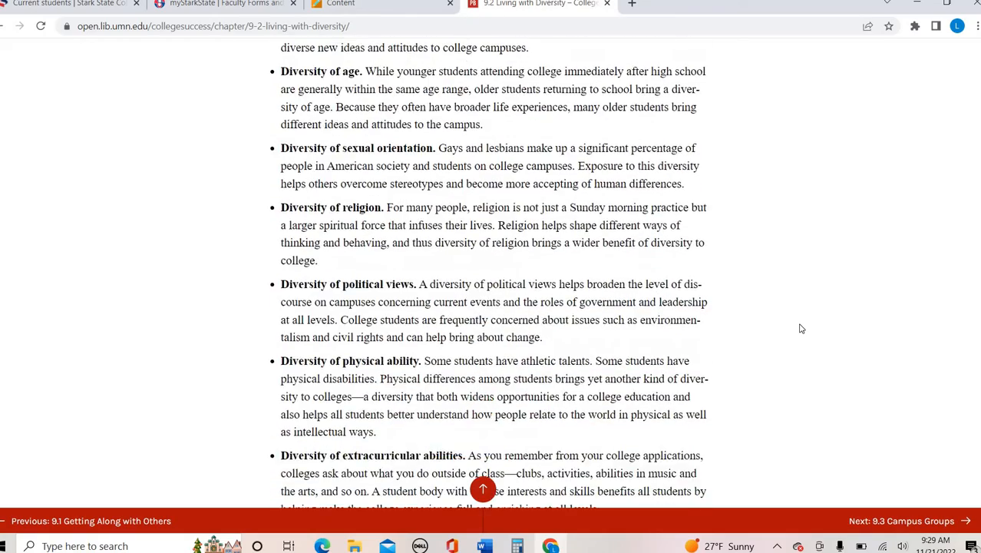
pyautogui.scroll(-3)
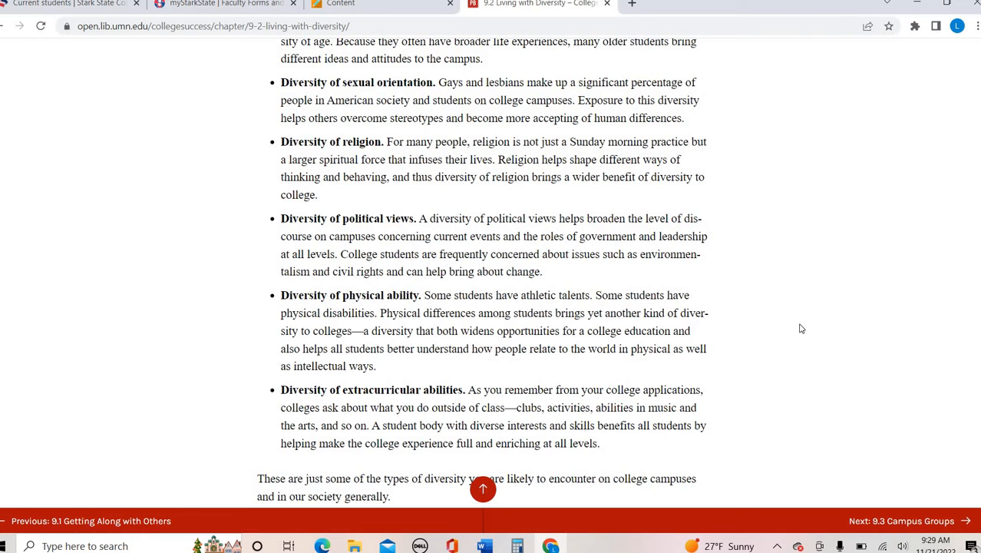
pyautogui.moveTo(806, 321)
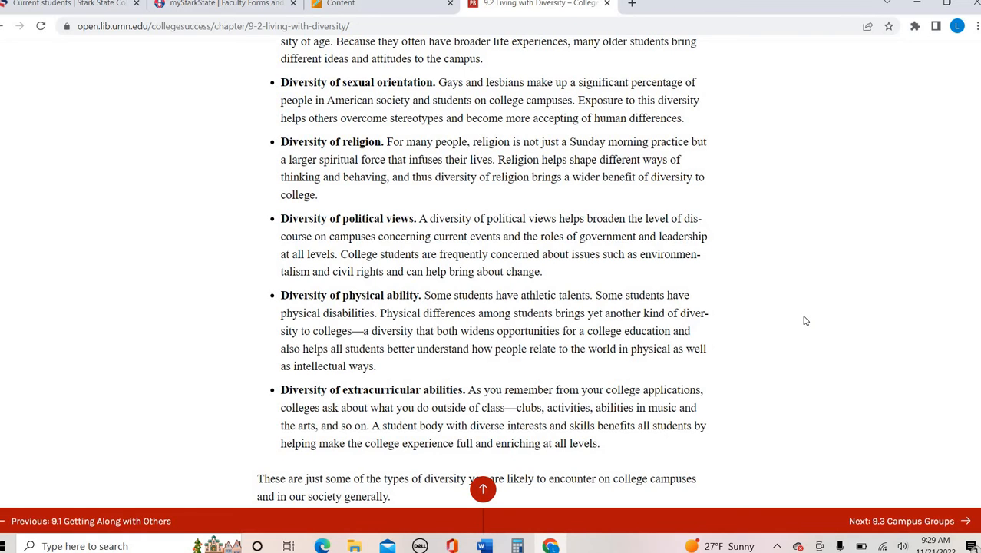
pyautogui.scroll(-3)
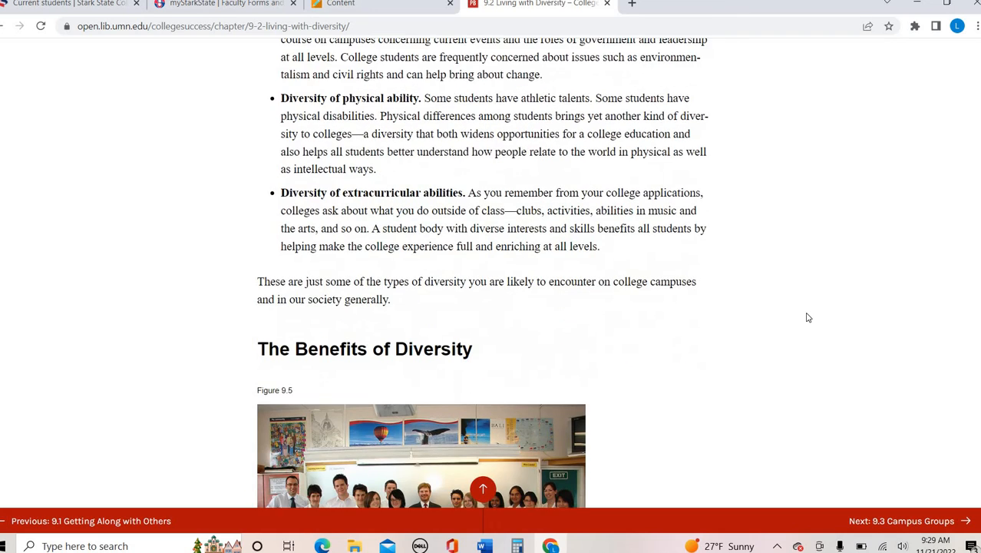
# Step: Scroll past Figure 9.5 through the bulleted benefits of diversity
pyautogui.scroll(-3)
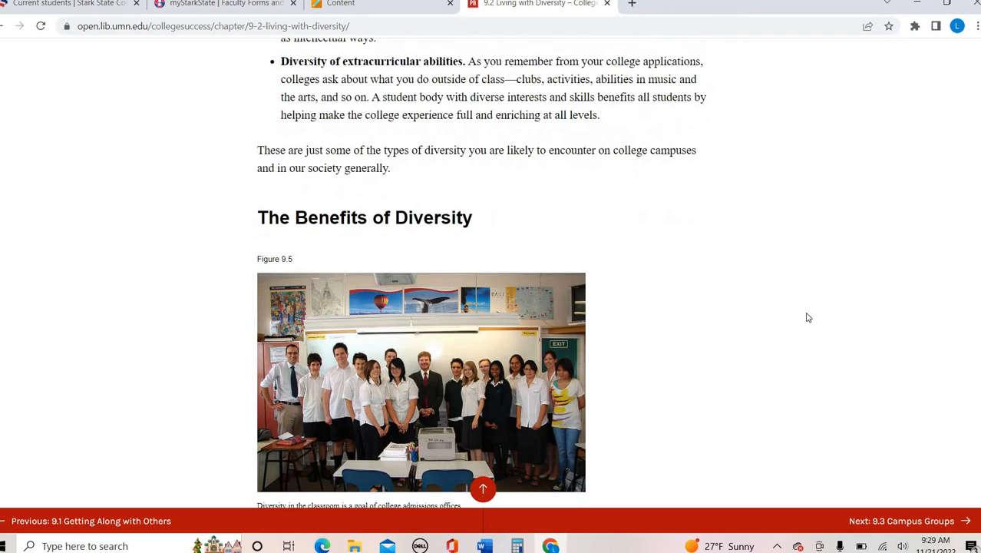
pyautogui.scroll(-3)
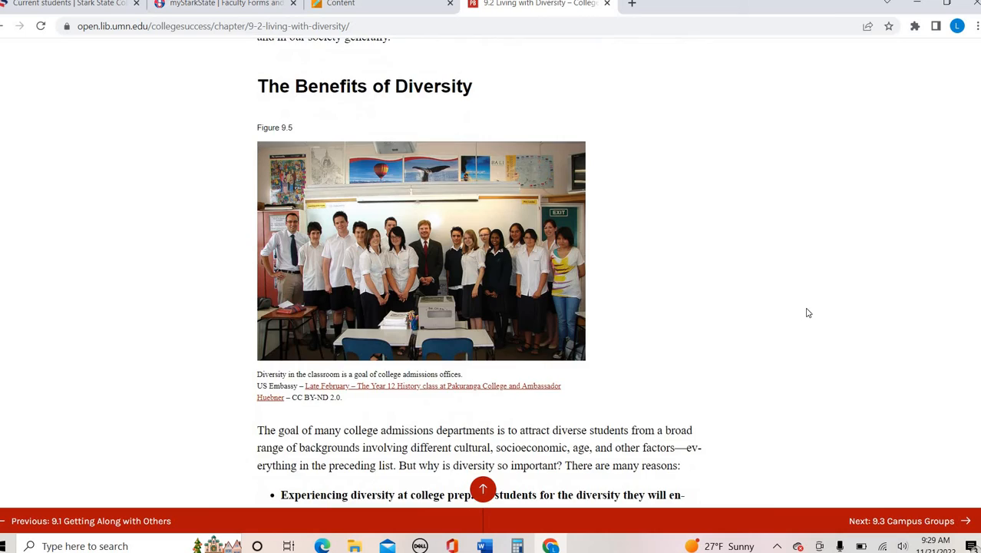
pyautogui.scroll(-3)
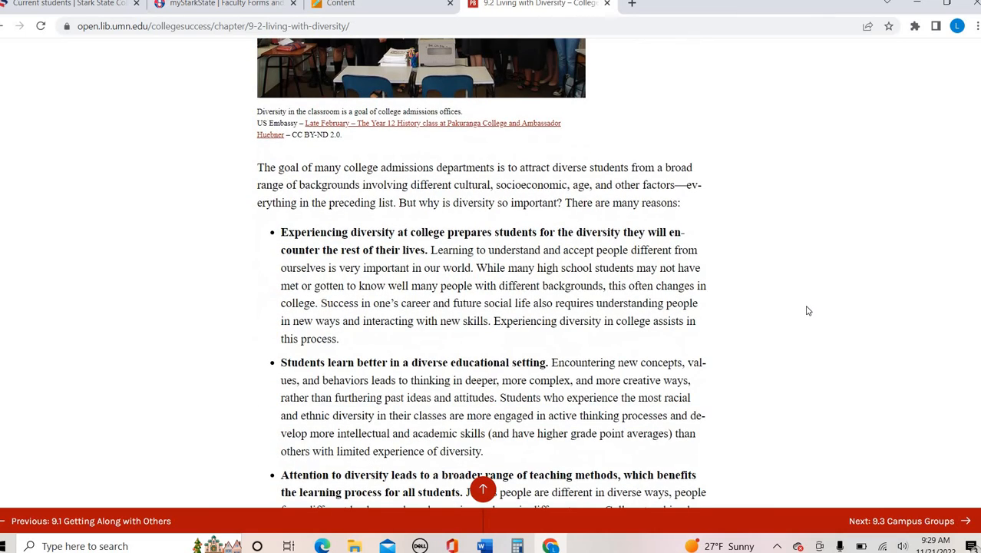
pyautogui.scroll(-3)
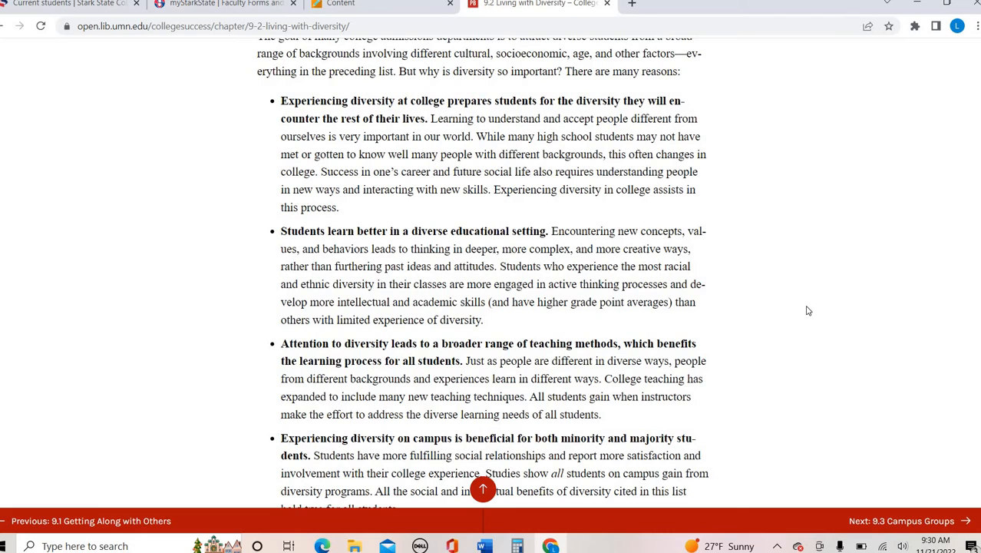
pyautogui.moveTo(482, 488)
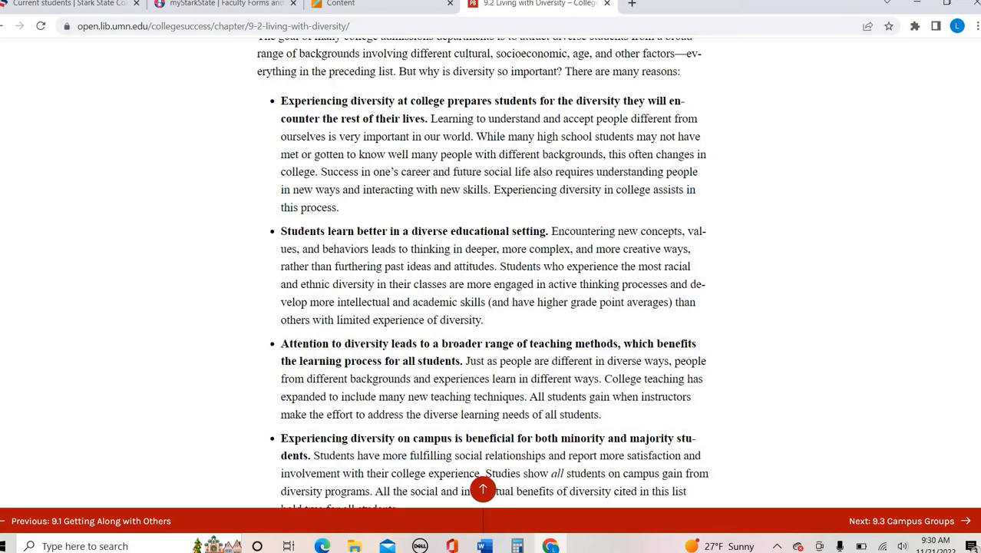
pyautogui.scroll(-3)
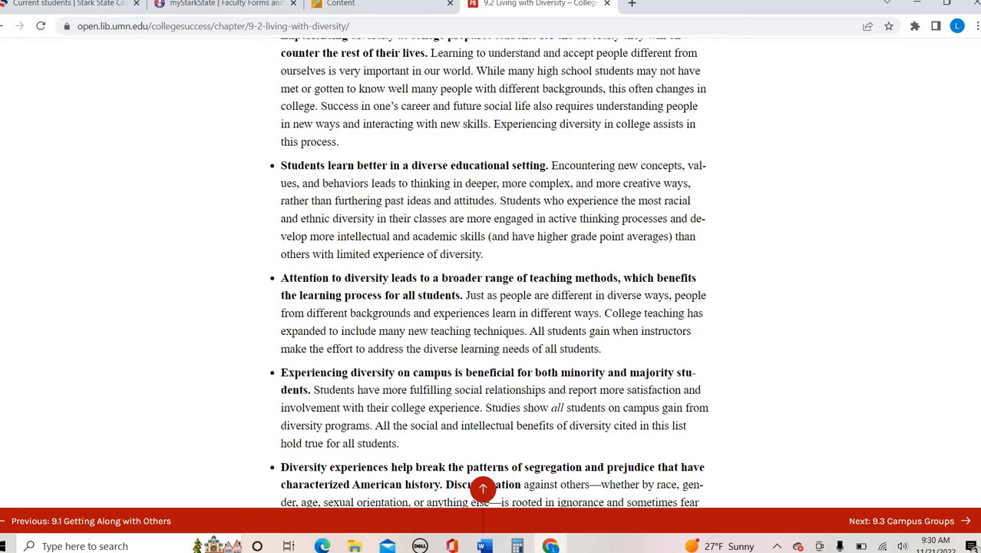
# Step: Scroll to the Multiculturalism paragraph and the Older Nontraditional Students box
pyautogui.scroll(-3)
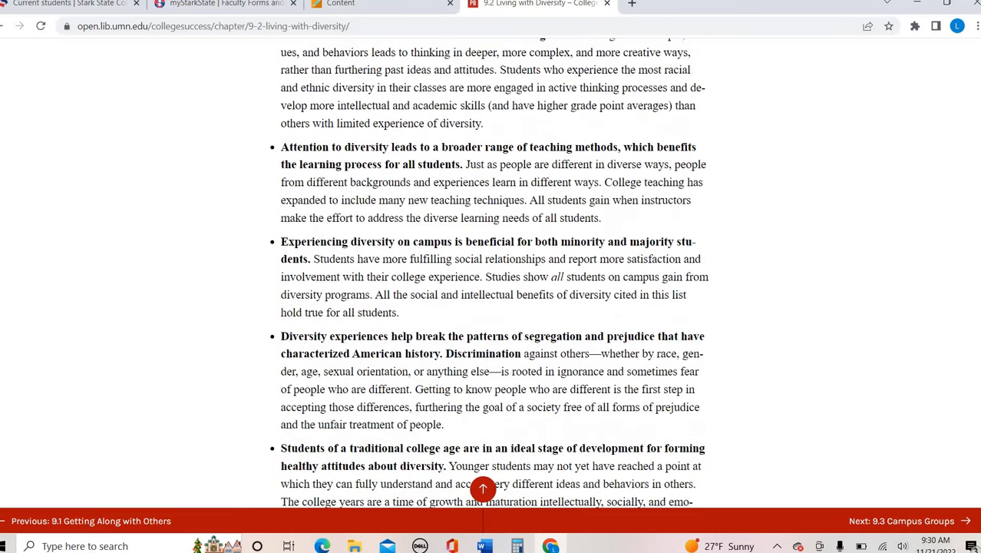
pyautogui.scroll(-3)
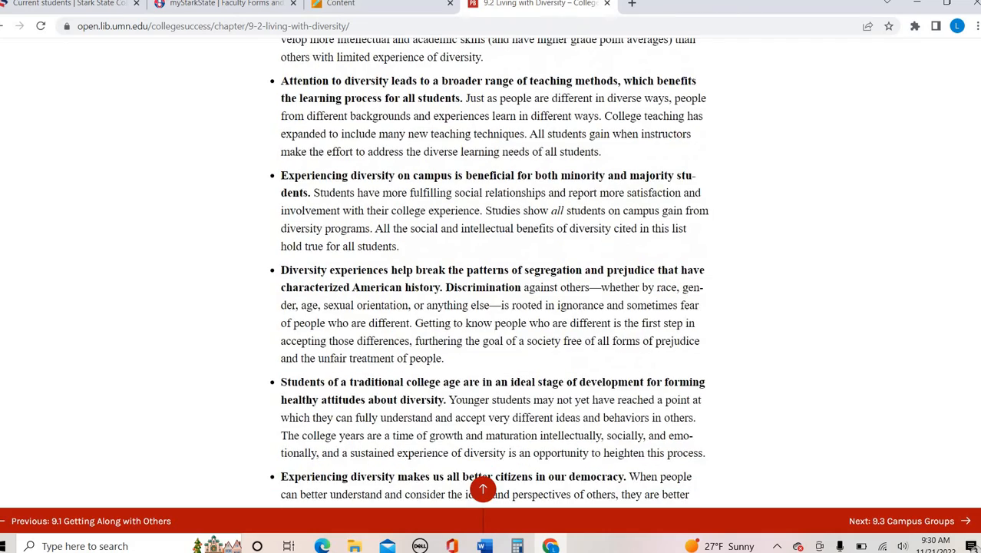
pyautogui.scroll(-3)
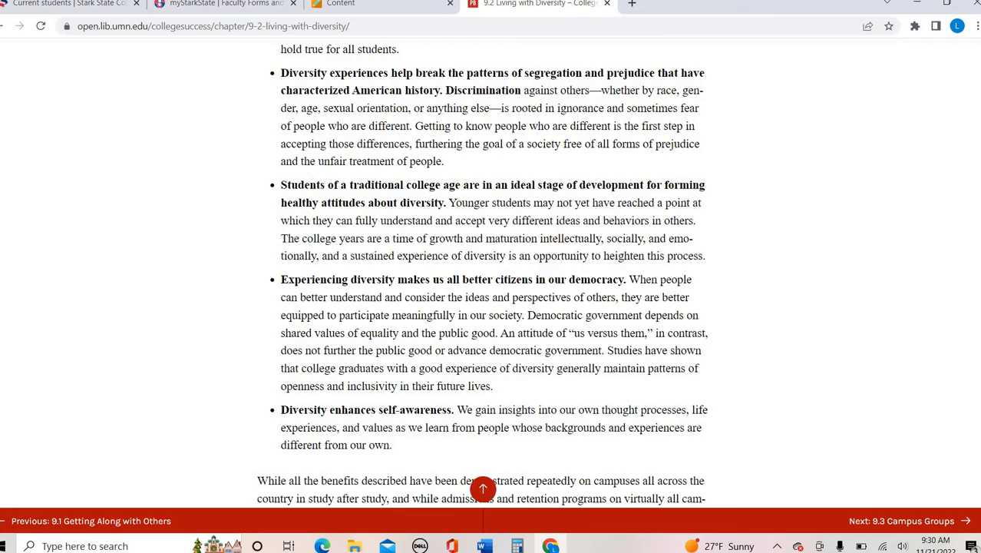
pyautogui.scroll(-3)
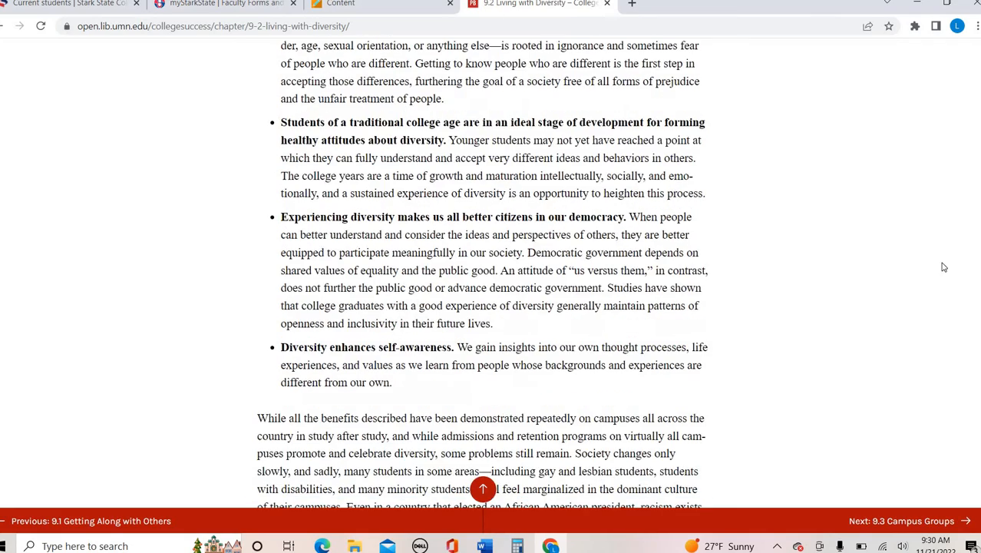
pyautogui.scroll(-3)
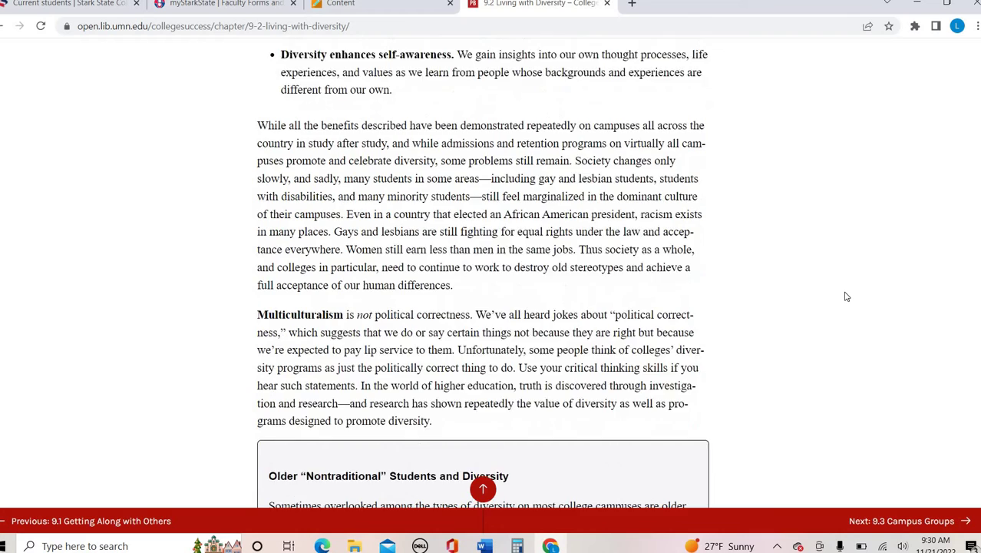
pyautogui.scroll(-3)
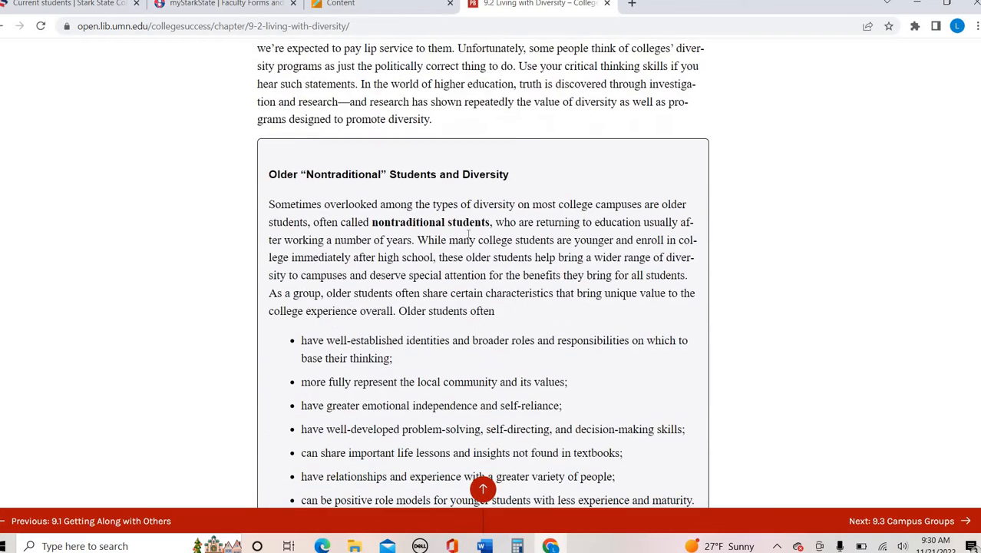
pyautogui.scroll(-3)
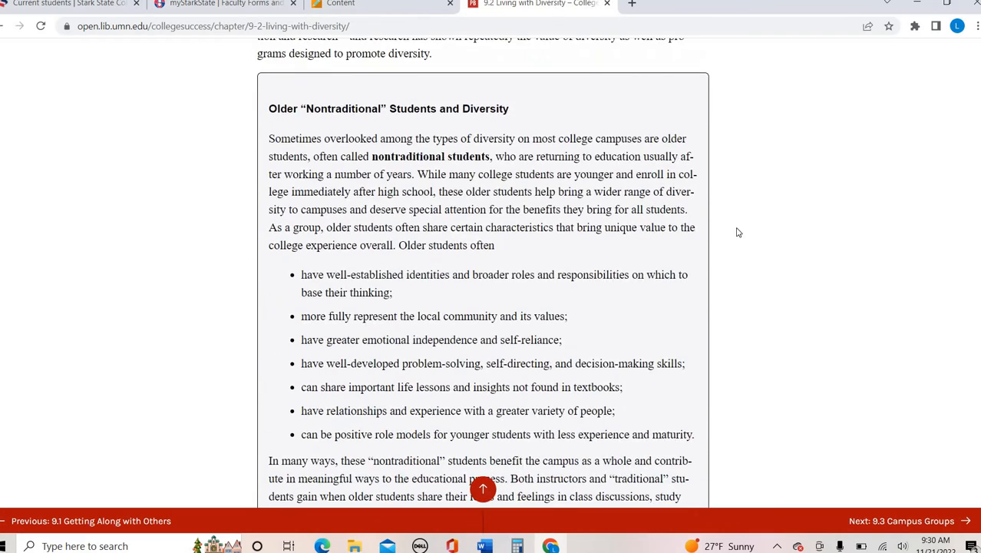
pyautogui.moveTo(759, 234)
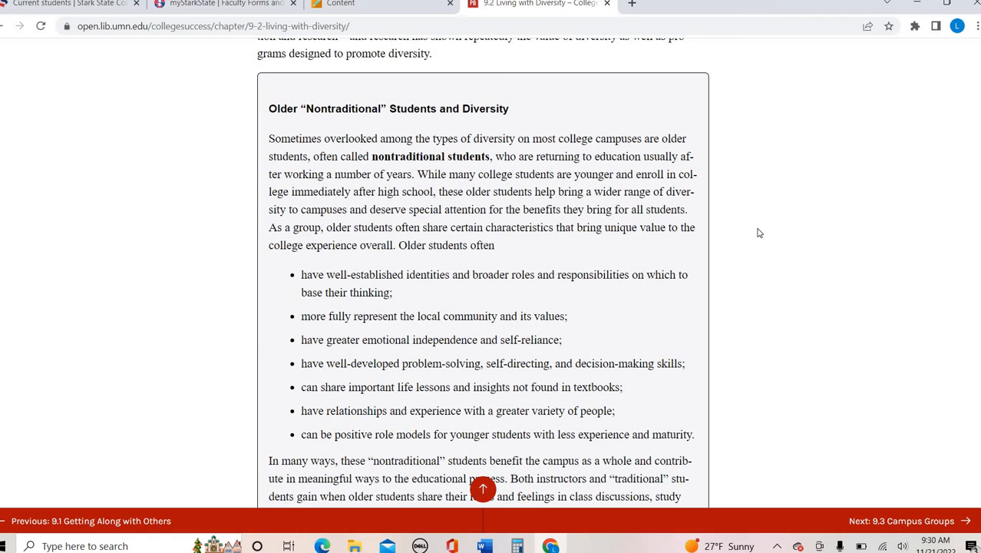
pyautogui.scroll(-3)
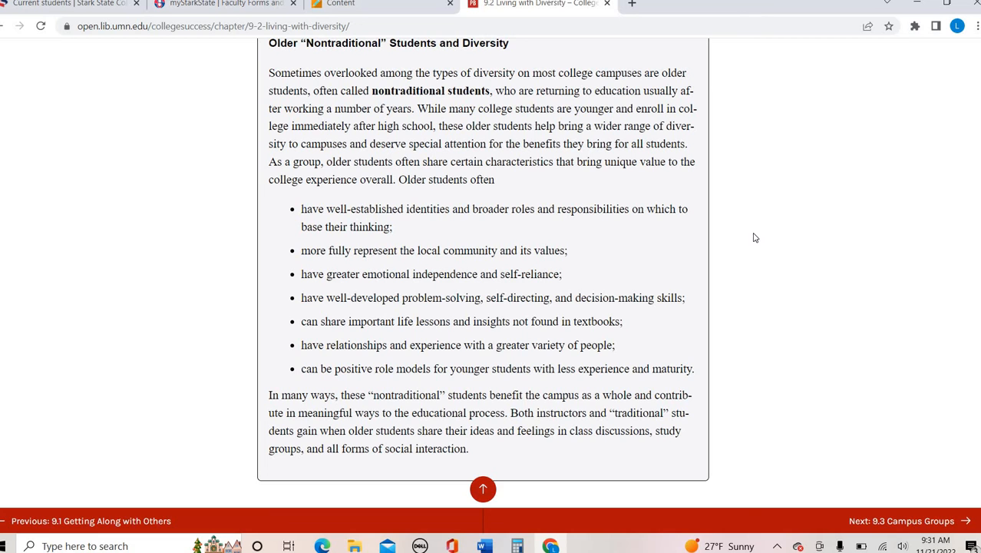
pyautogui.scroll(-3)
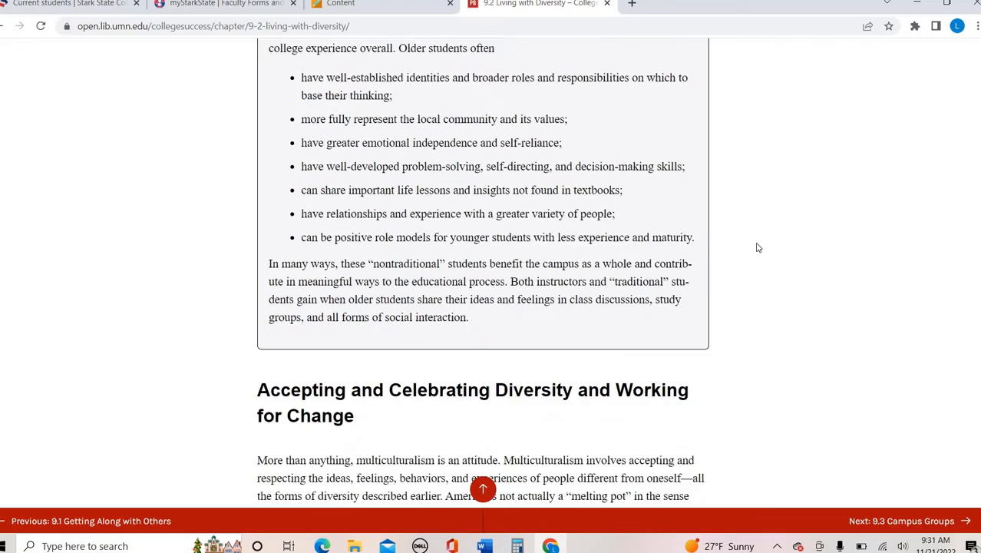
pyautogui.scroll(-3)
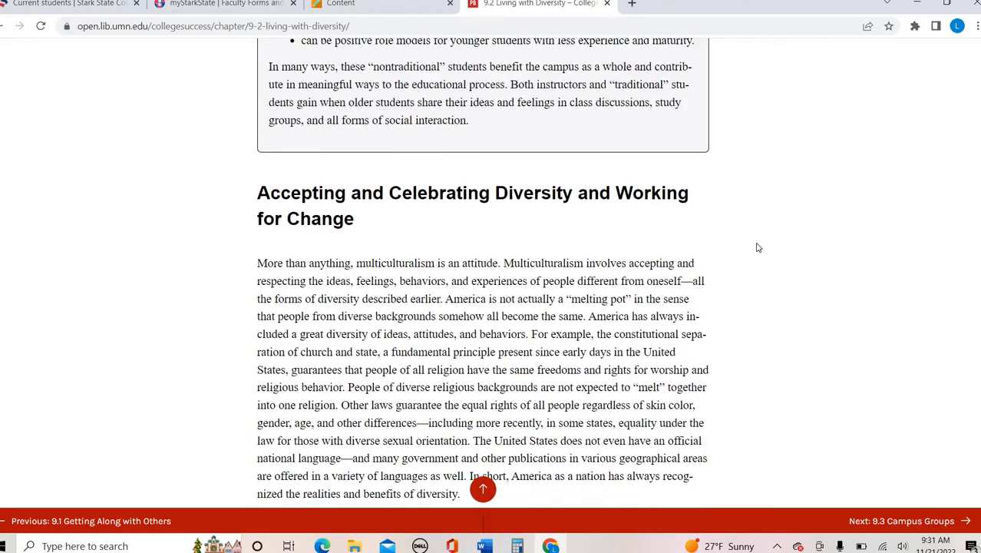
pyautogui.scroll(-3)
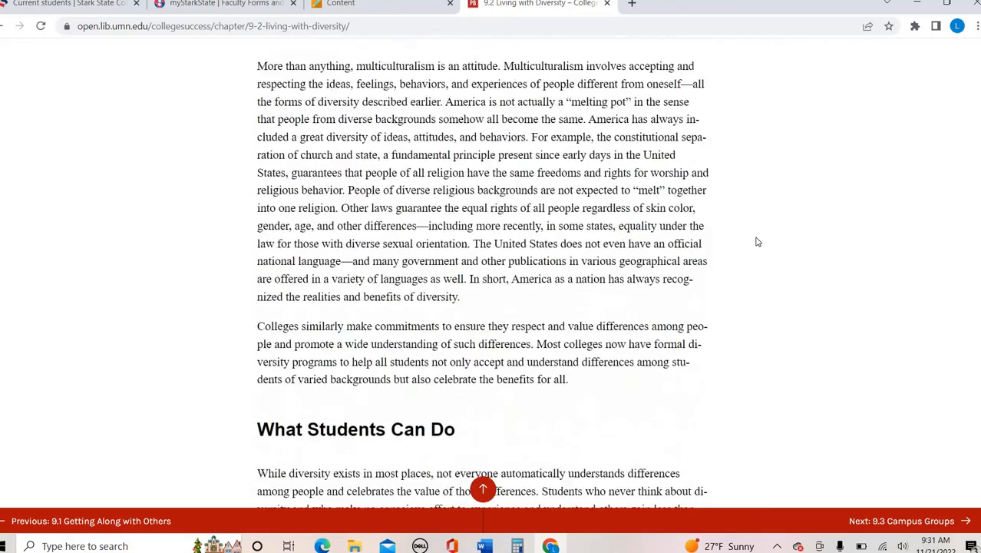
pyautogui.scroll(-3)
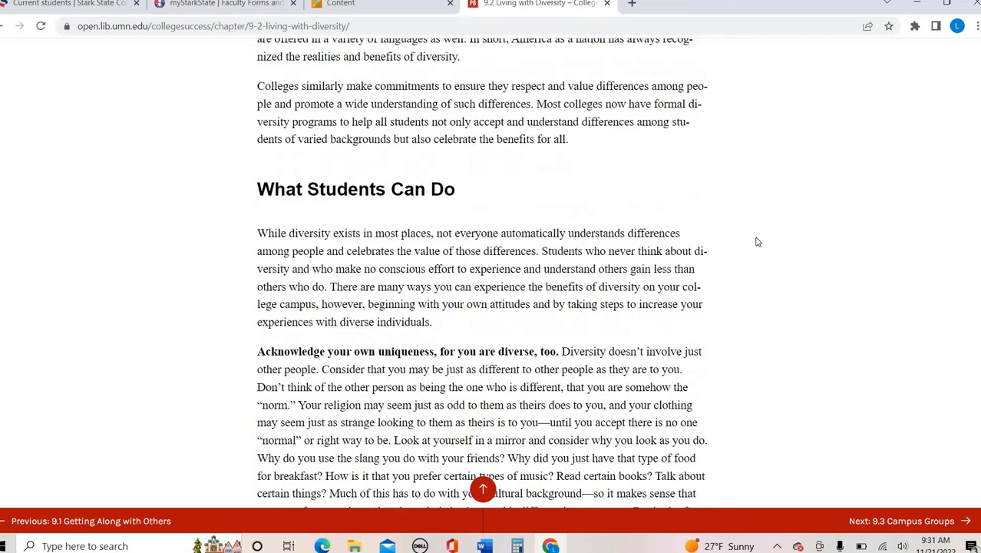
pyautogui.scroll(-3)
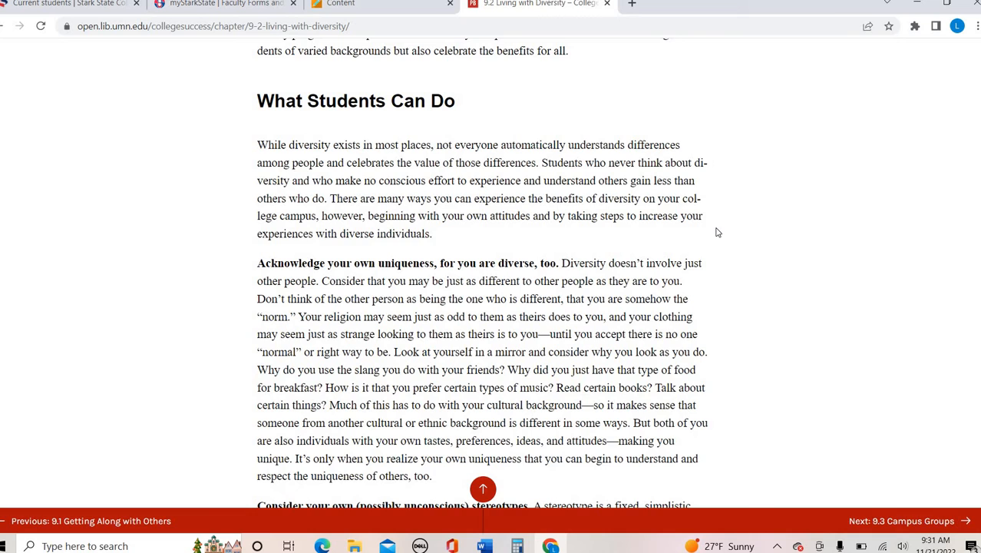
pyautogui.scroll(-3)
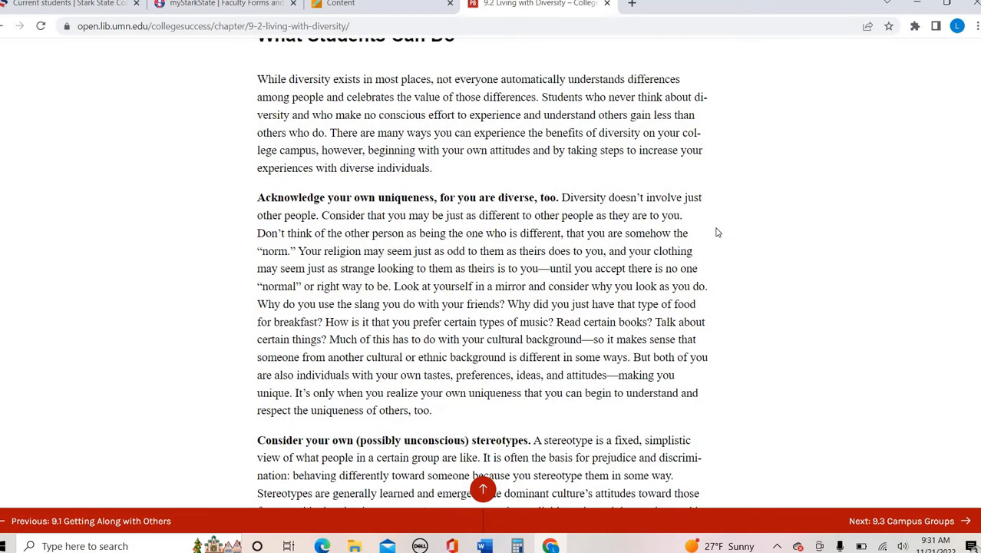
pyautogui.scroll(-3)
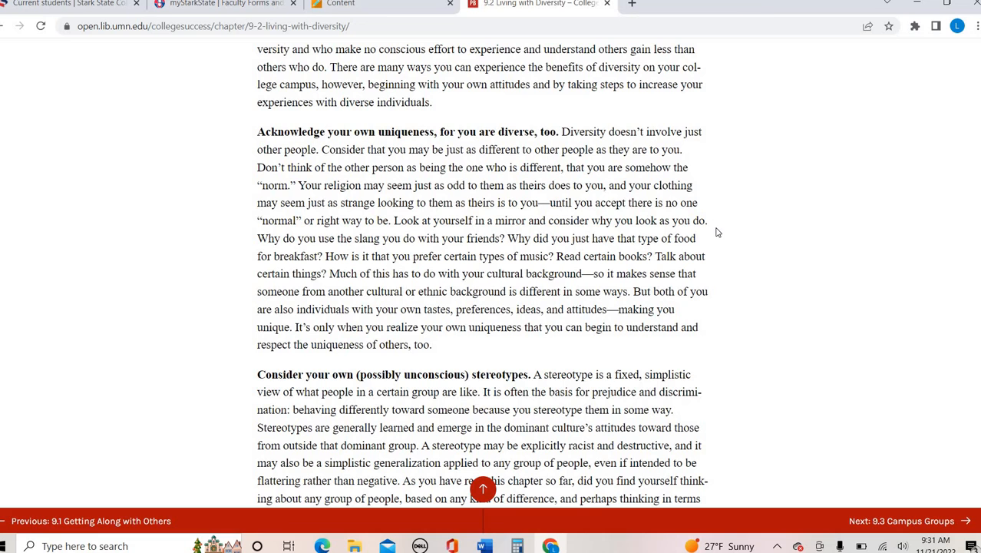
pyautogui.moveTo(824, 384)
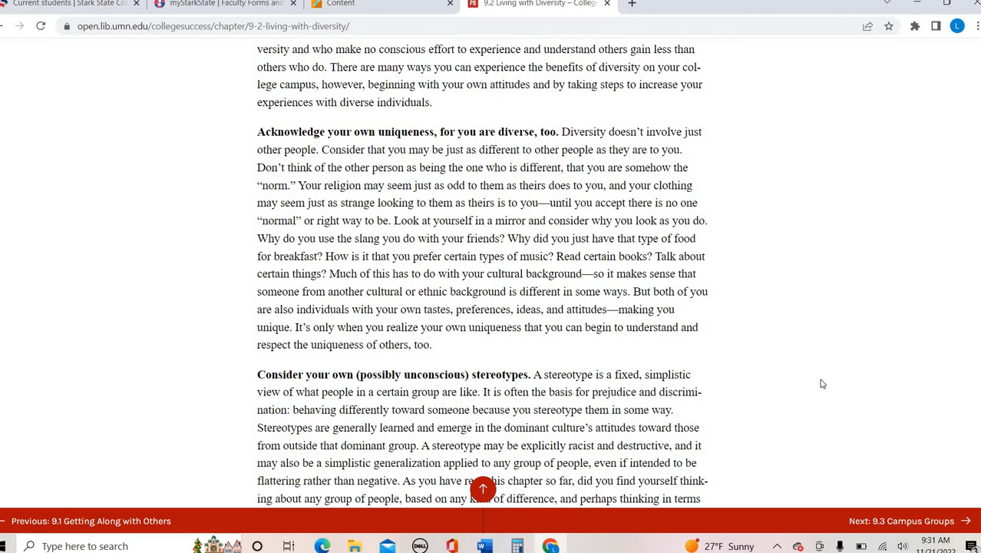
pyautogui.scroll(-3)
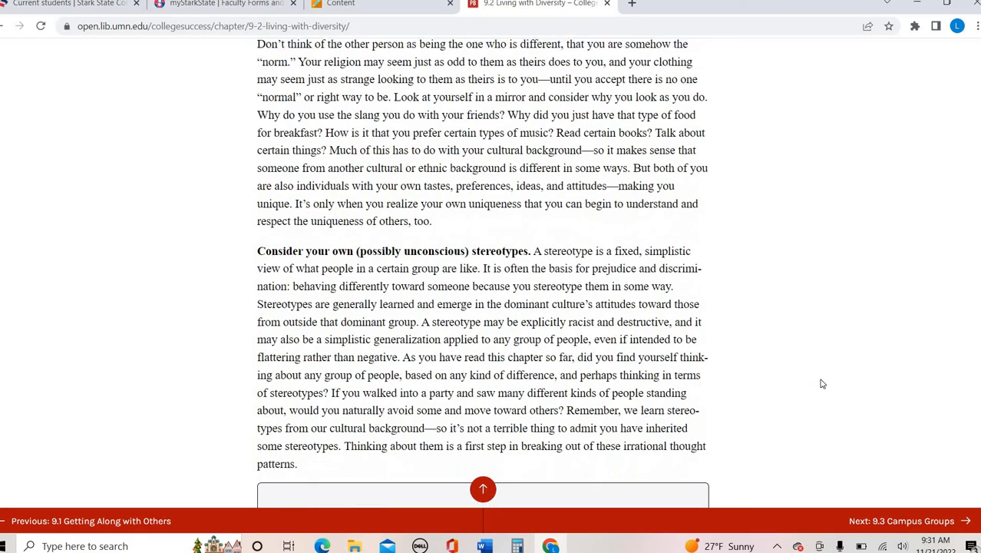
pyautogui.scroll(-3)
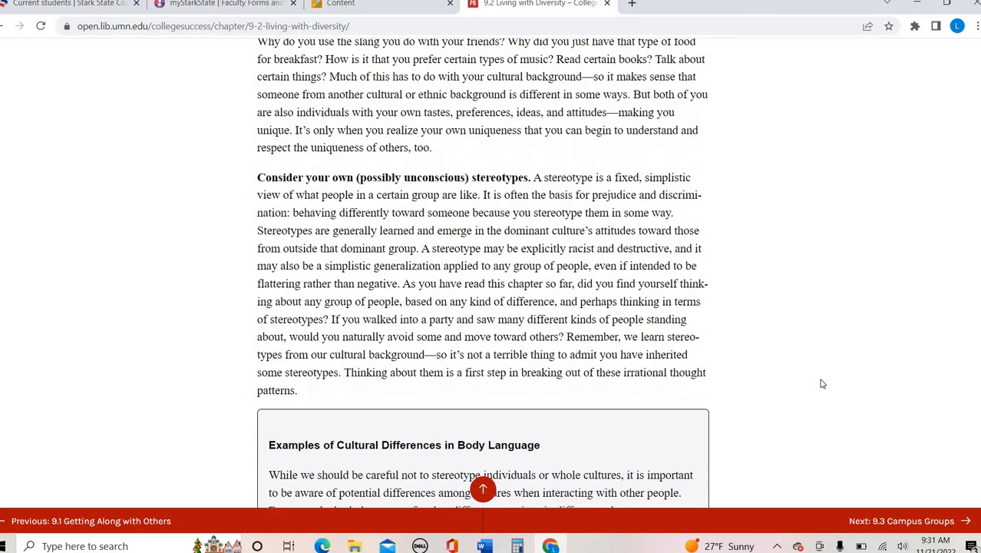
pyautogui.scroll(-3)
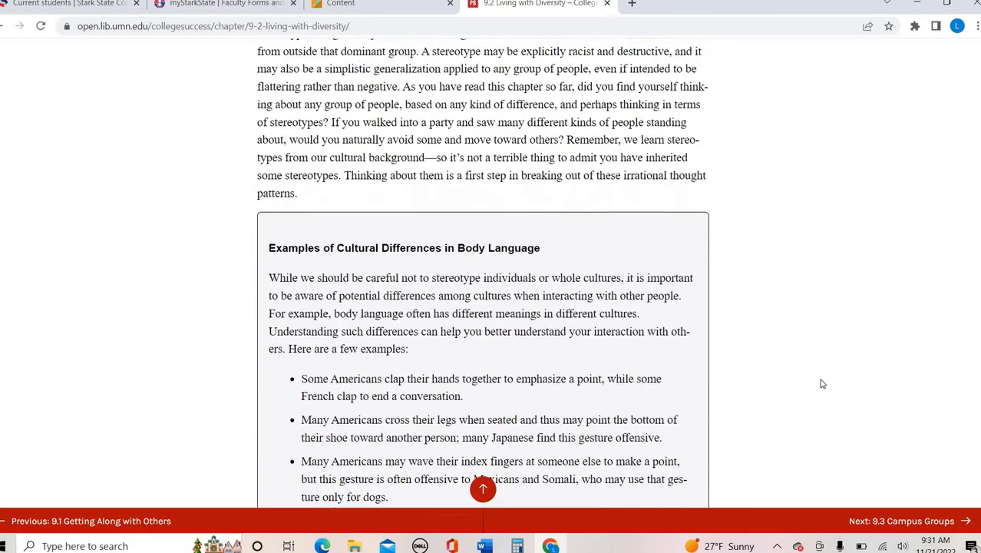
pyautogui.scroll(-3)
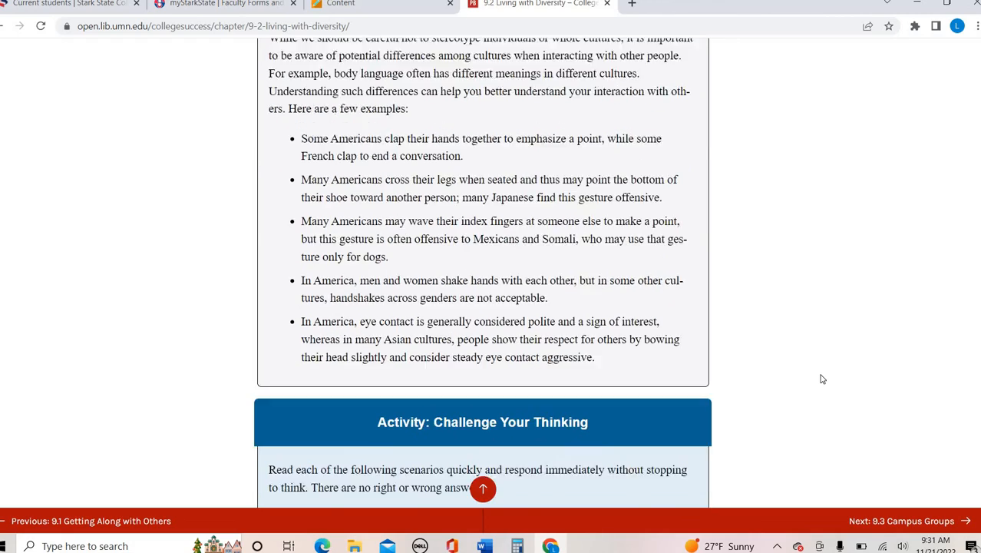
pyautogui.scroll(-3)
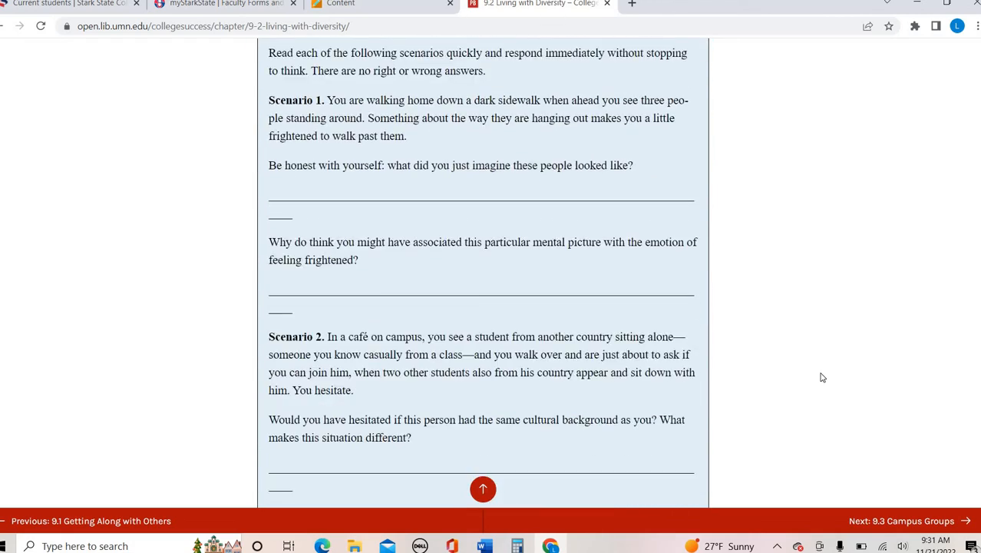
pyautogui.scroll(-3)
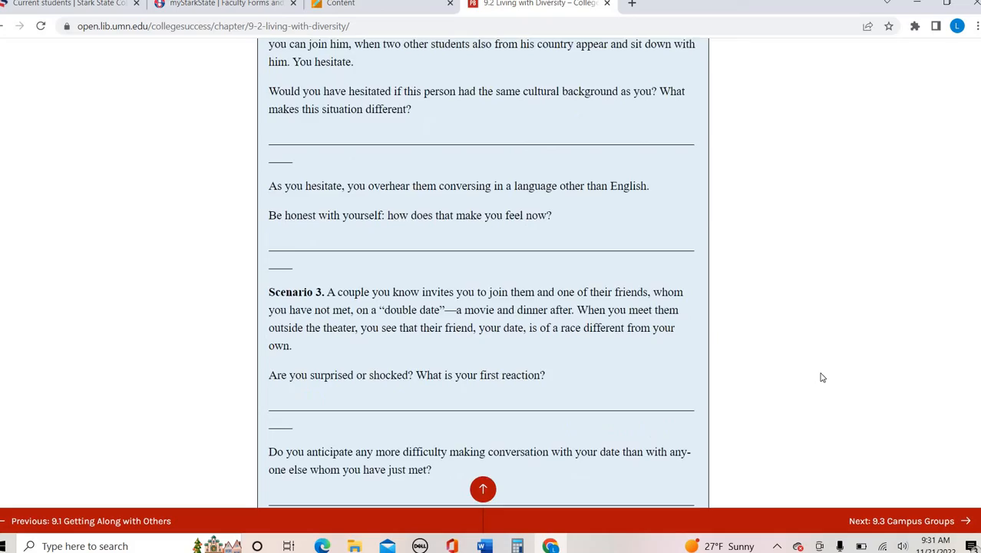
pyautogui.scroll(-3)
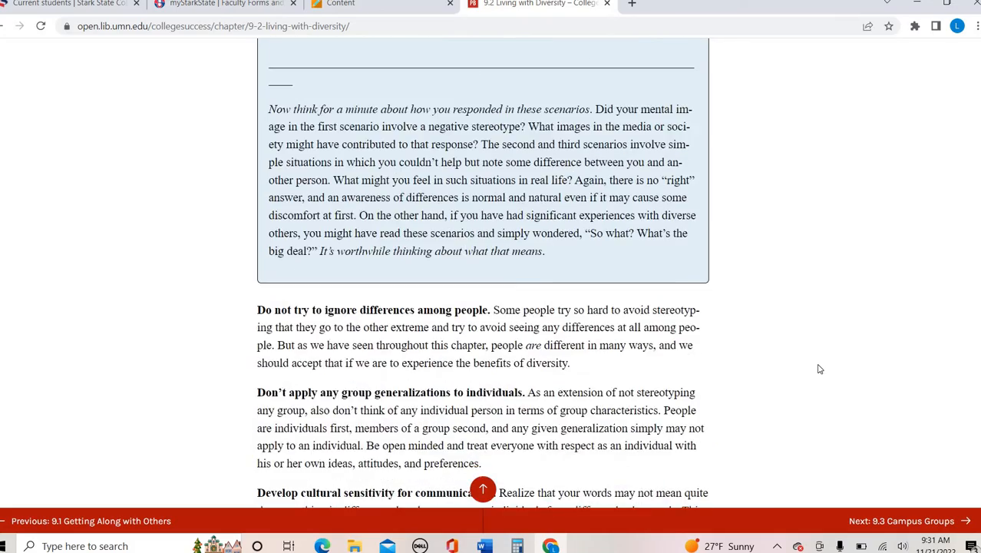
pyautogui.scroll(-3)
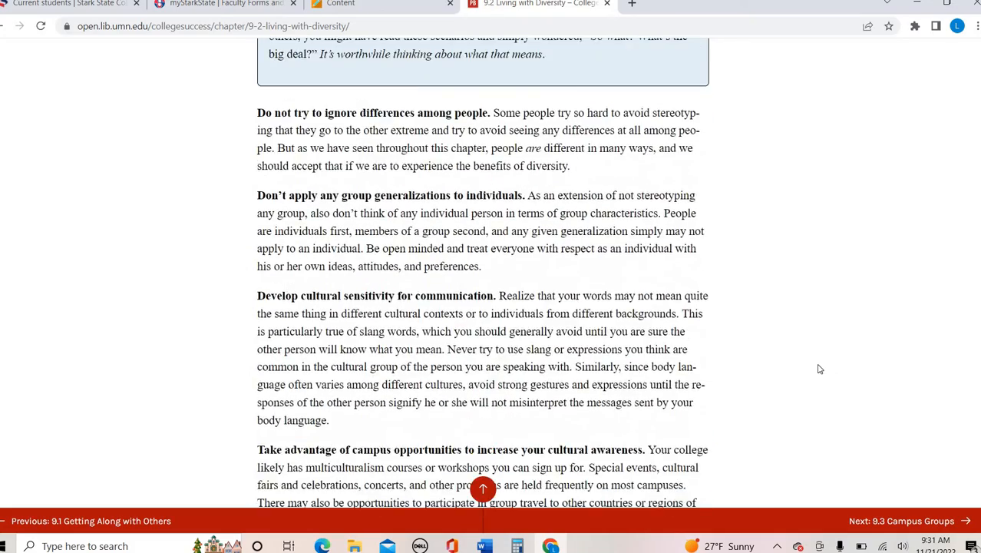
pyautogui.scroll(-3)
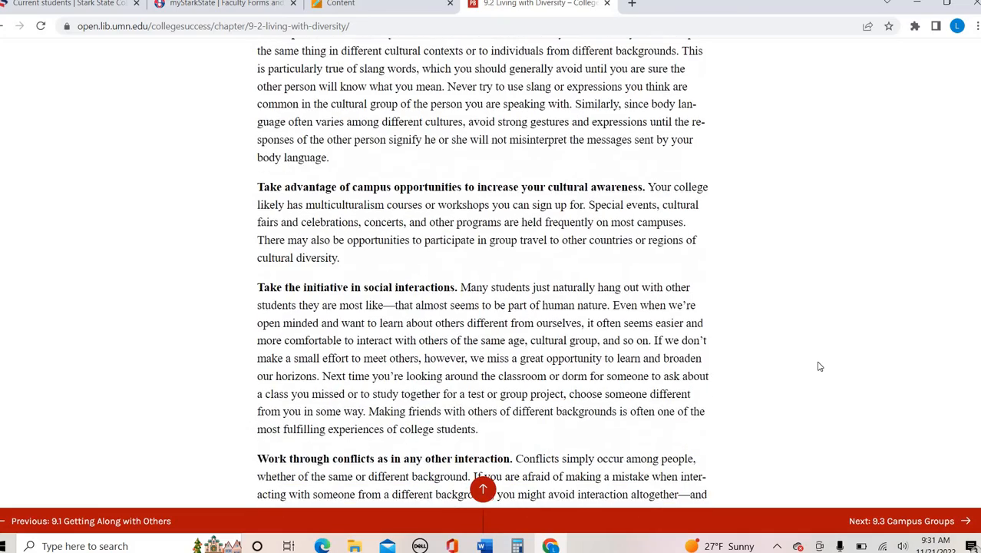
pyautogui.scroll(-3)
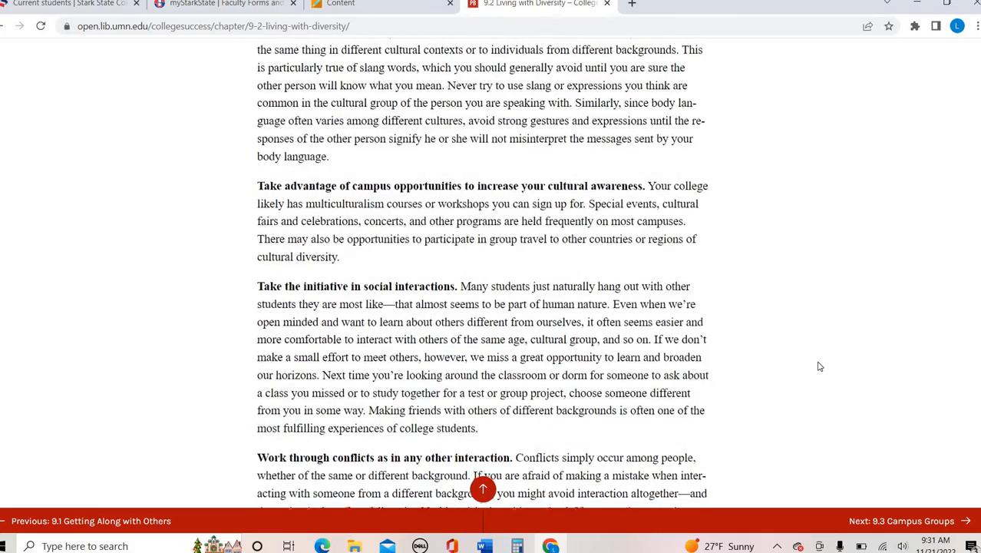
pyautogui.scroll(-3)
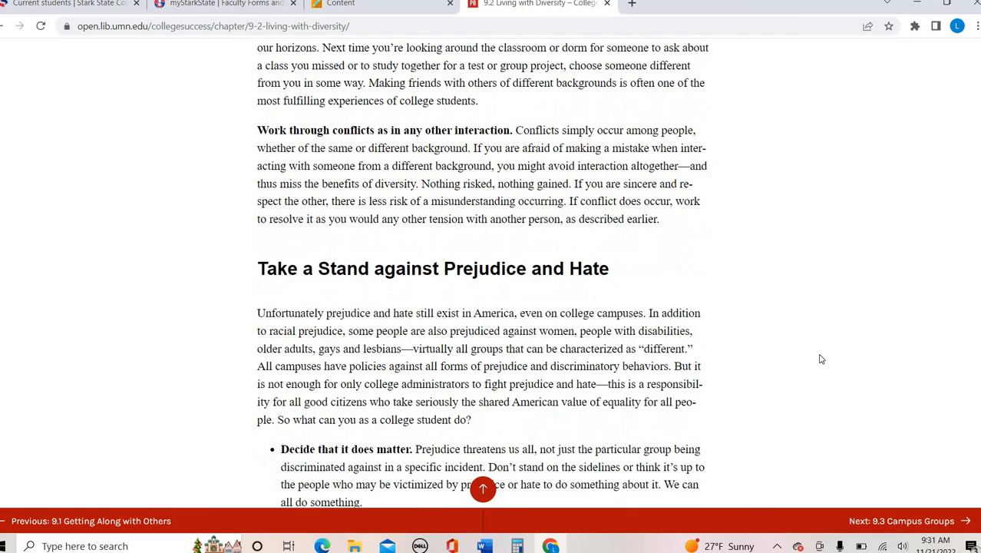
# Step: Finish 9.2's prejudice tips, takeaways and exercises, then continue to 9.3 Campus Groups
pyautogui.scroll(-3)
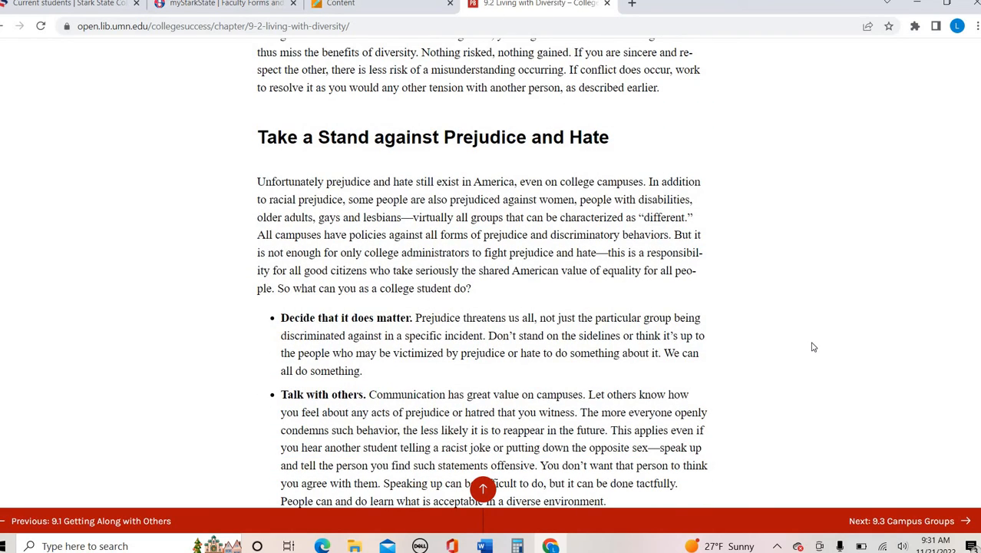
pyautogui.scroll(-3)
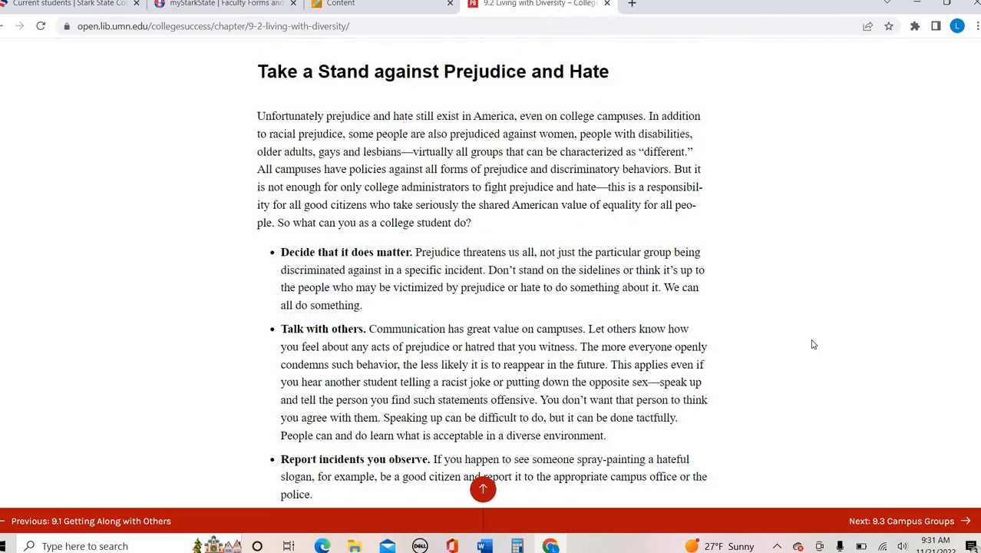
pyautogui.scroll(-3)
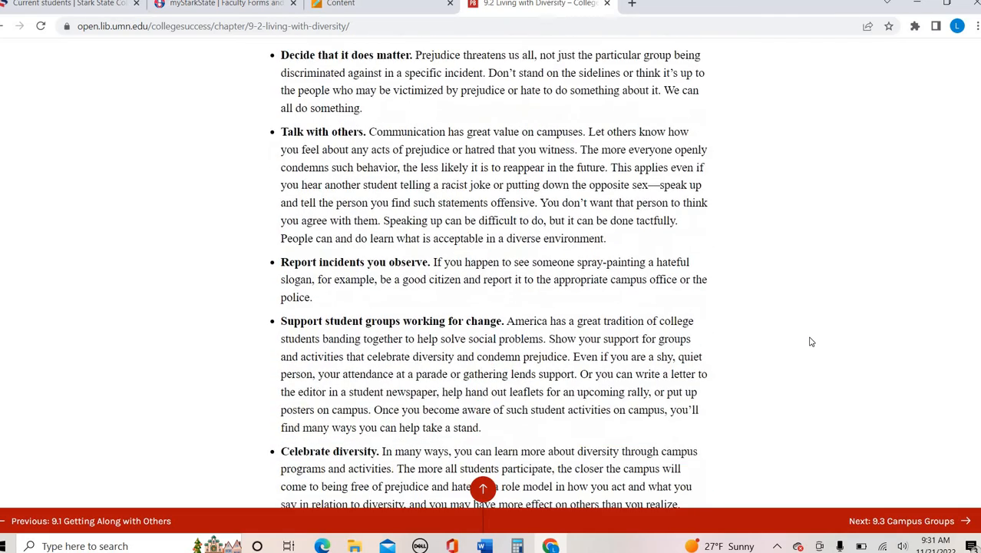
pyautogui.scroll(-3)
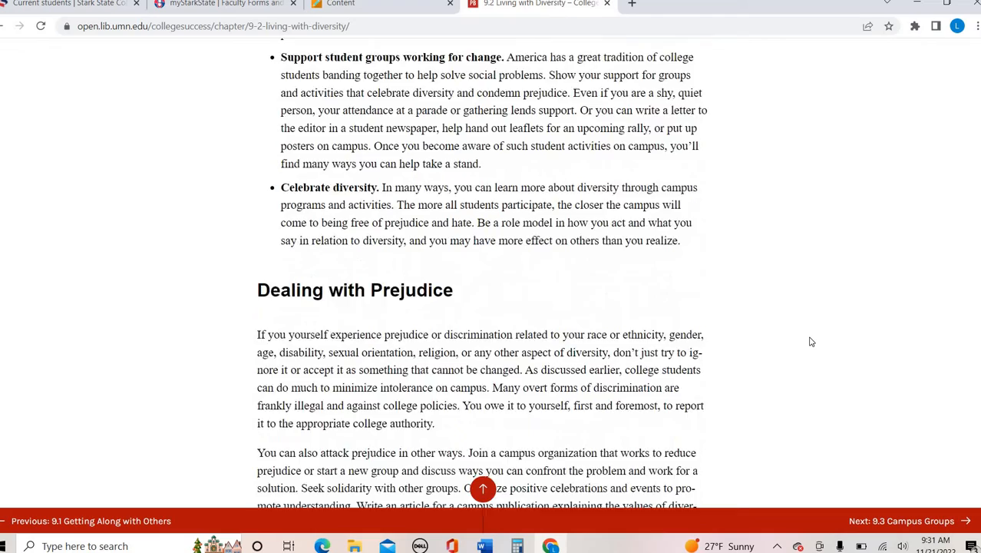
pyautogui.scroll(-3)
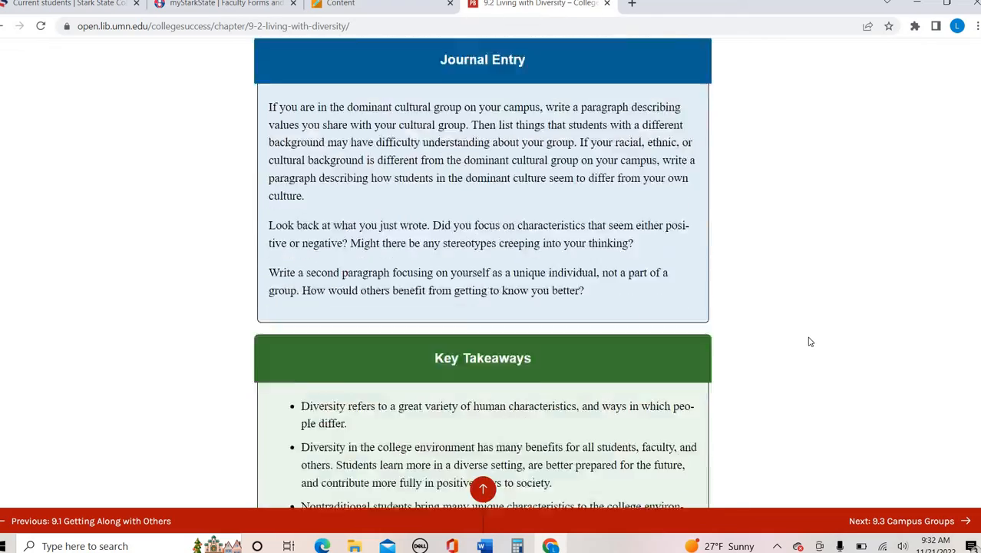
pyautogui.scroll(-3)
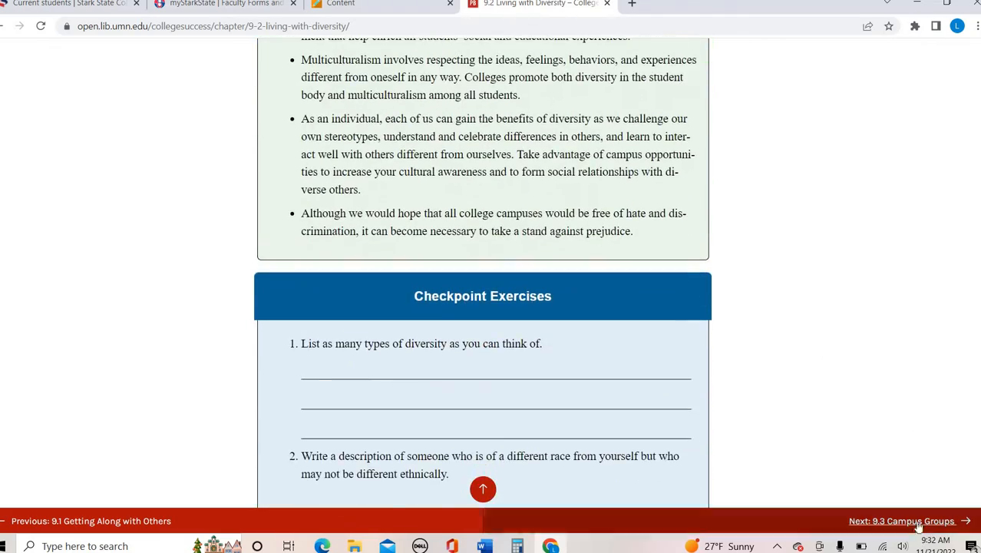
pyautogui.click(903, 521)
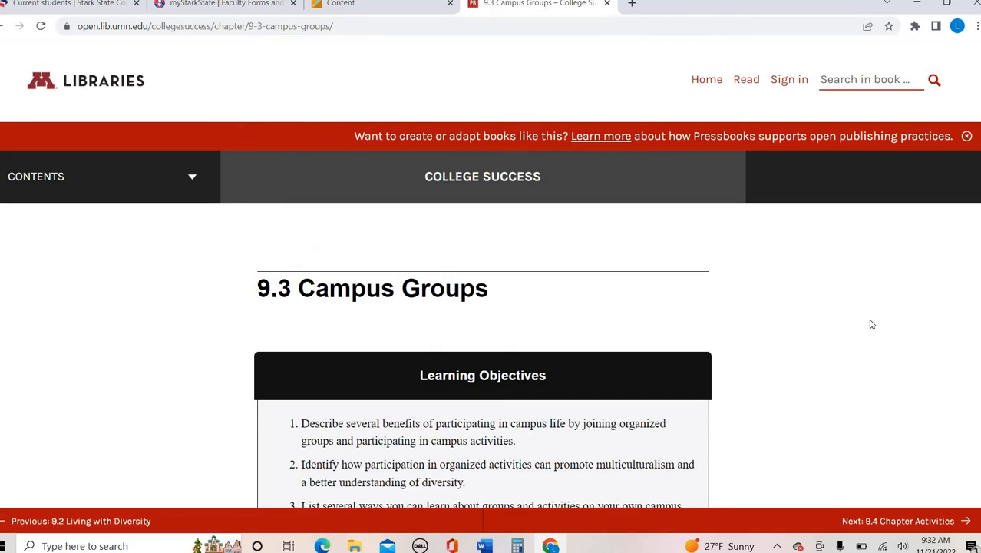
pyautogui.scroll(-3)
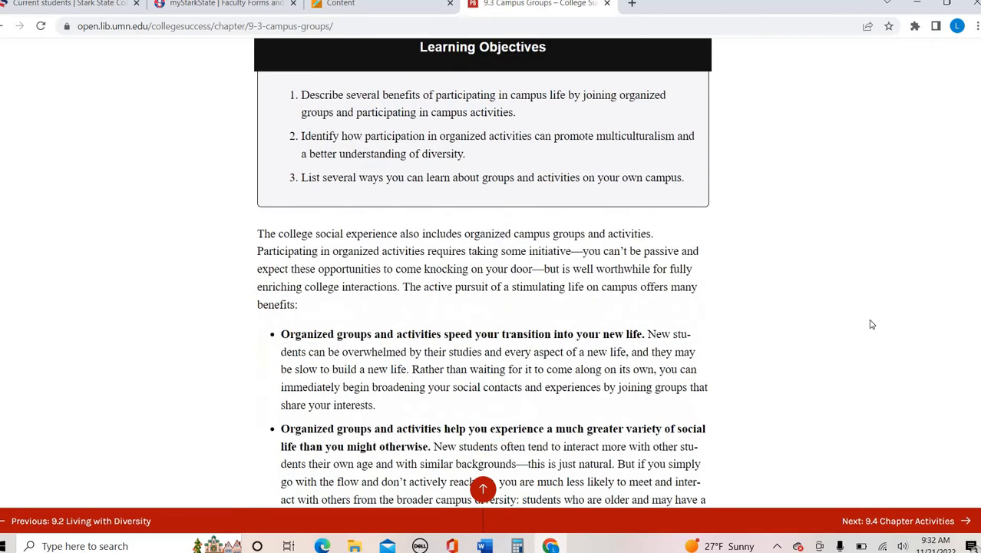
pyautogui.scroll(-3)
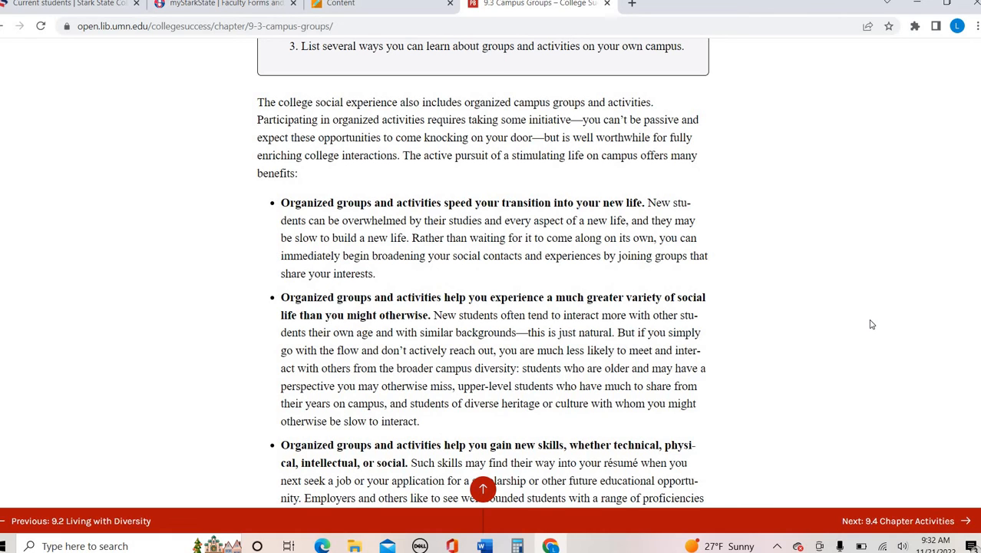
pyautogui.scroll(-3)
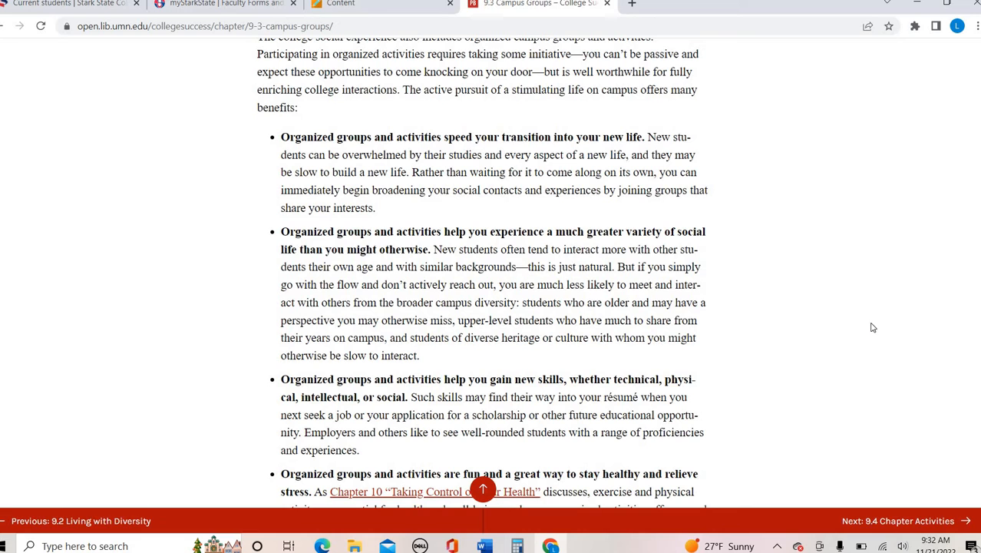
pyautogui.scroll(-3)
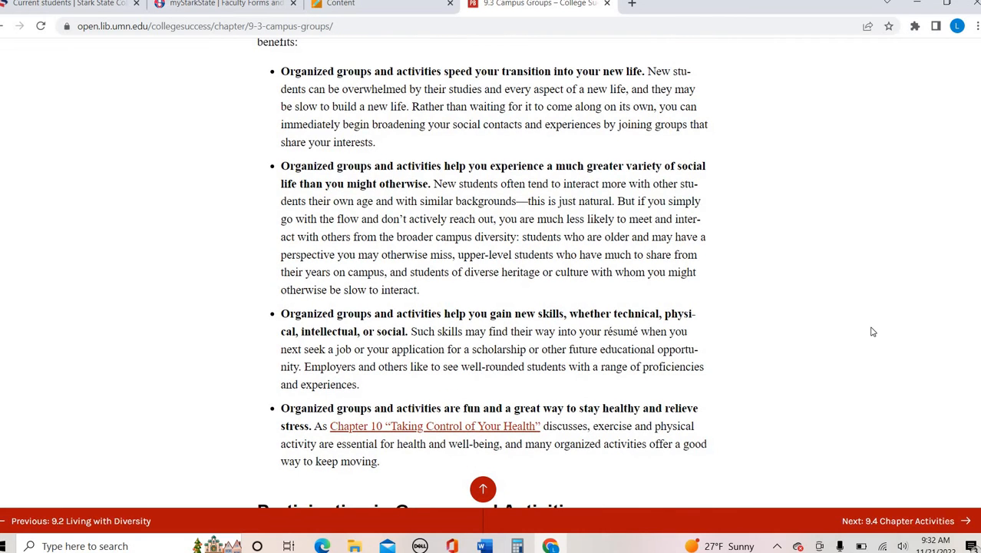
pyautogui.moveTo(866, 338)
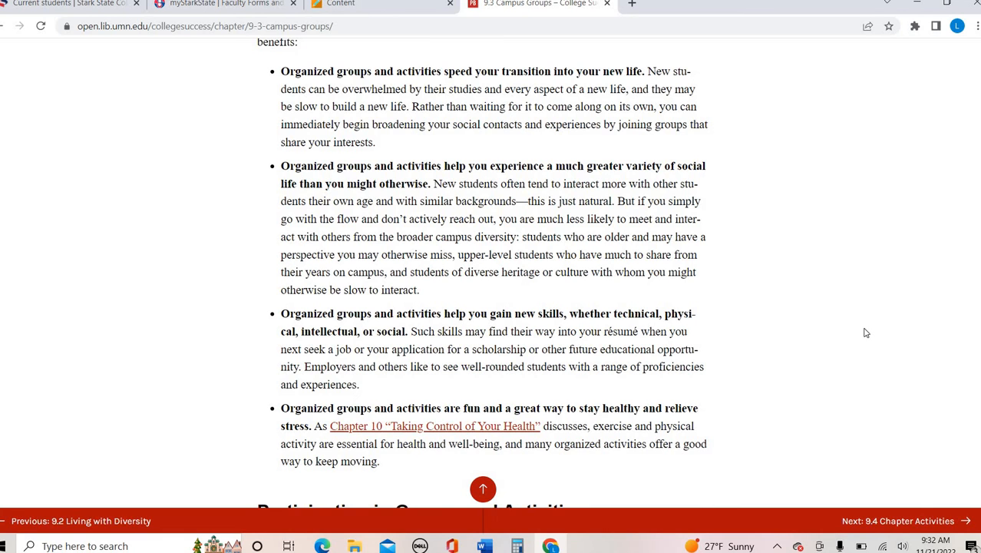
pyautogui.scroll(-3)
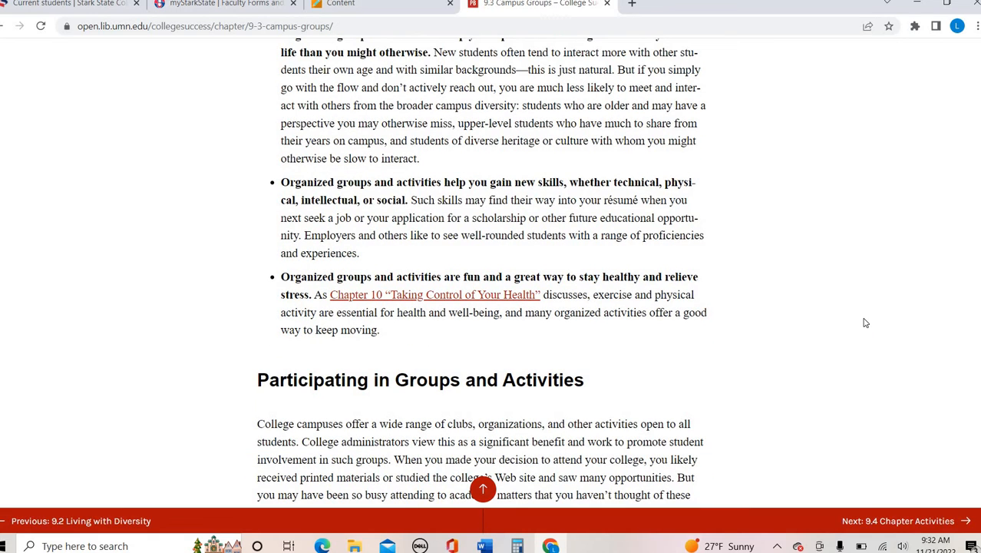
pyautogui.scroll(-3)
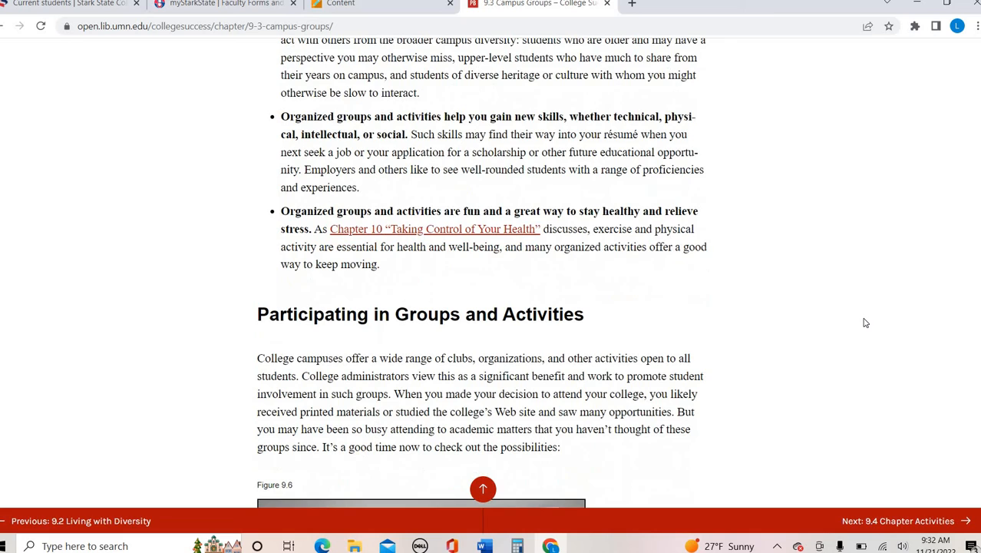
pyautogui.scroll(-3)
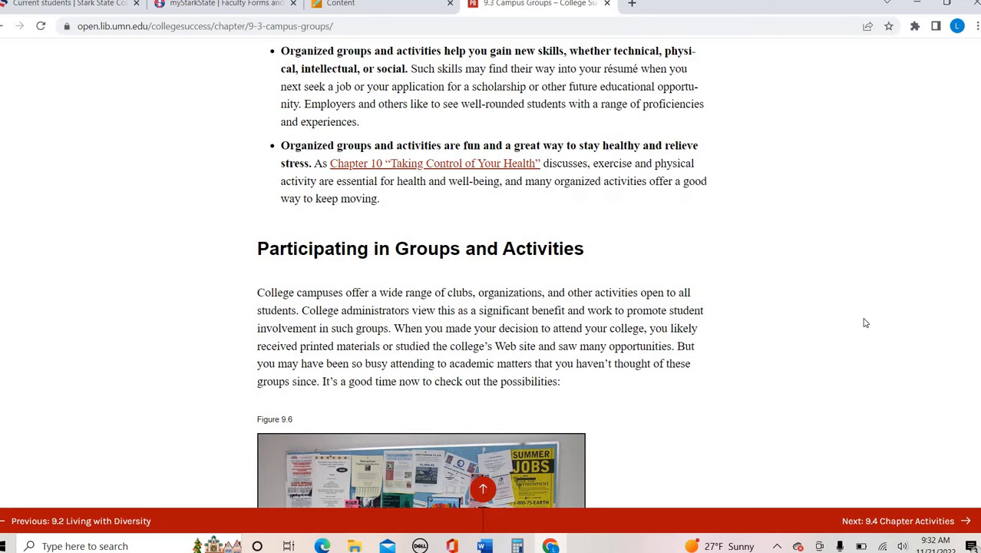
pyautogui.scroll(-3)
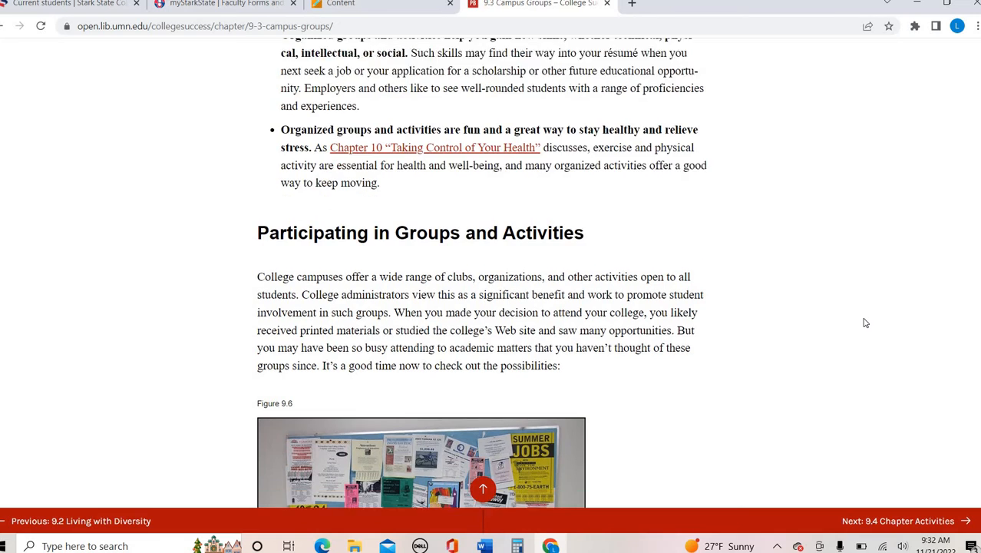
pyautogui.scroll(-3)
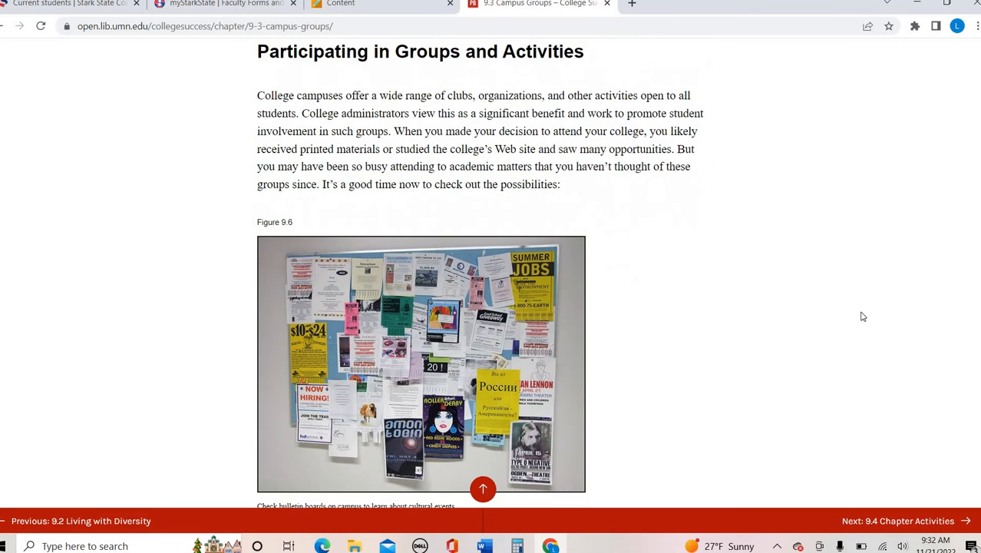
pyautogui.scroll(-3)
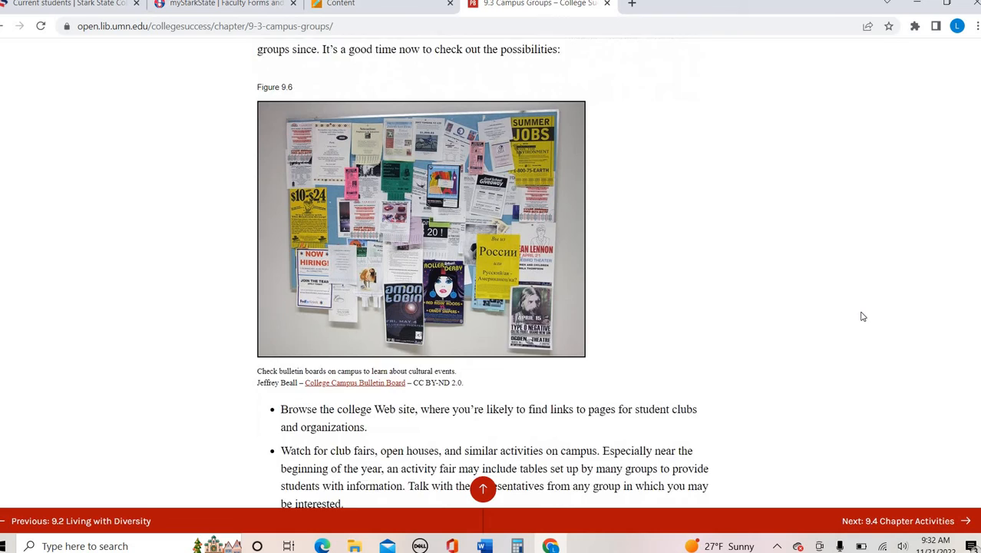
pyautogui.scroll(-3)
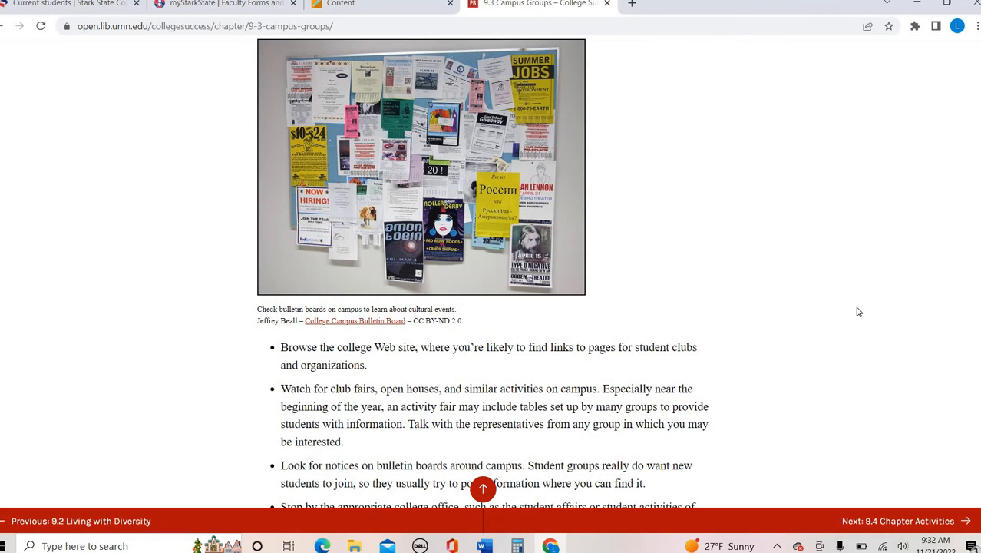
pyautogui.scroll(-3)
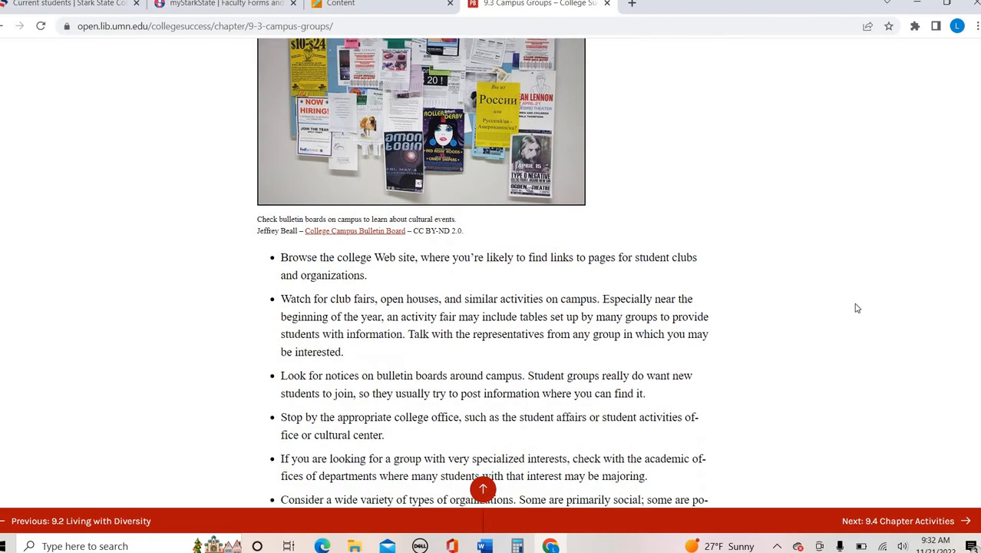
pyautogui.scroll(-3)
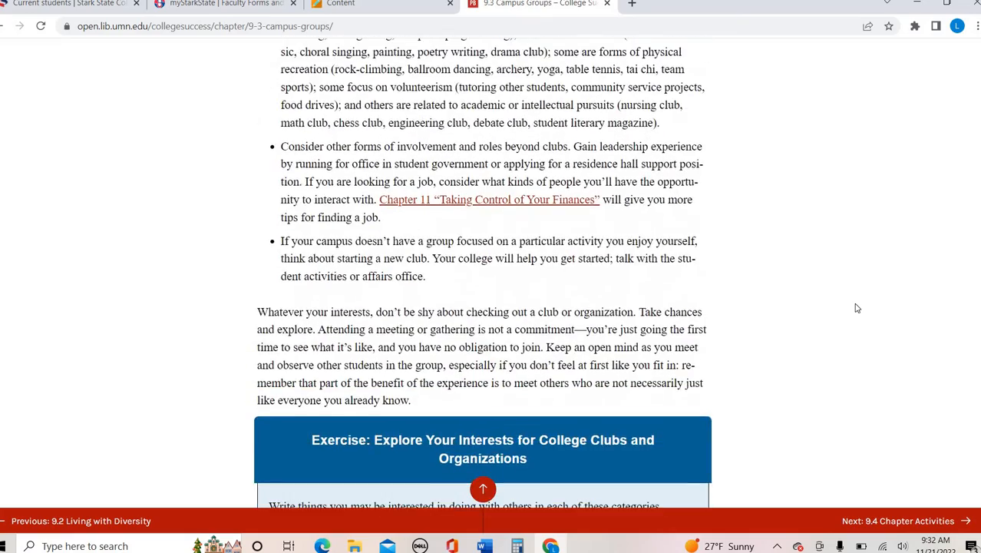
pyautogui.scroll(-3)
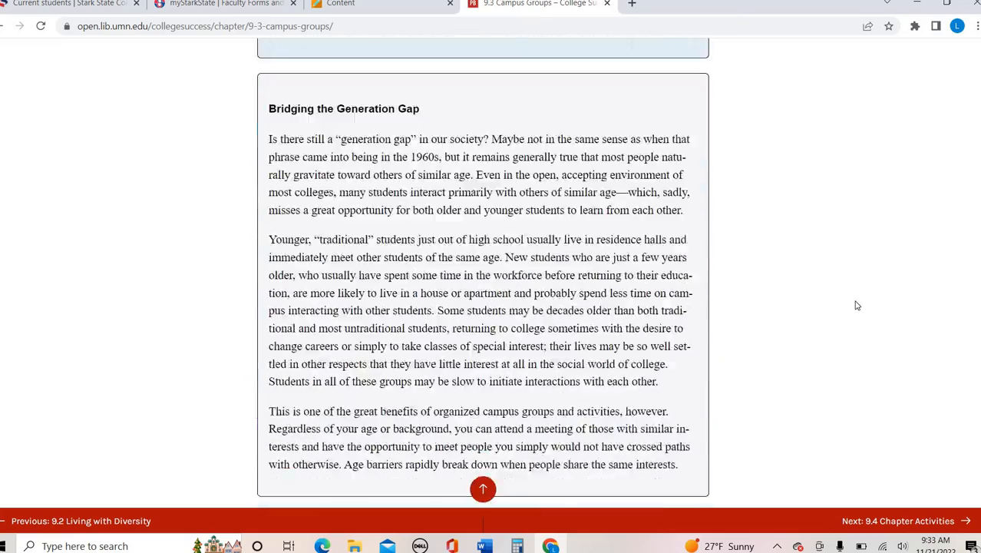
pyautogui.scroll(-3)
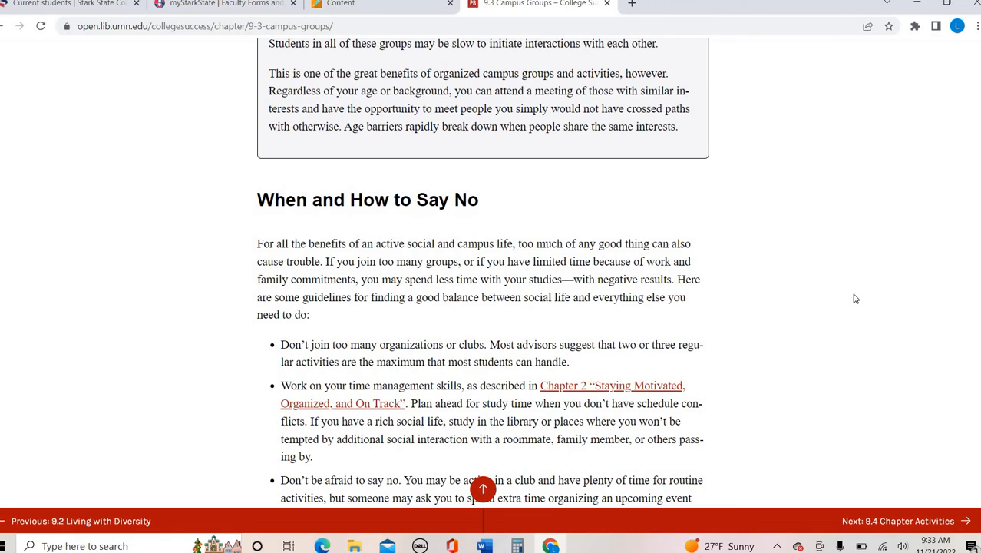
pyautogui.scroll(-3)
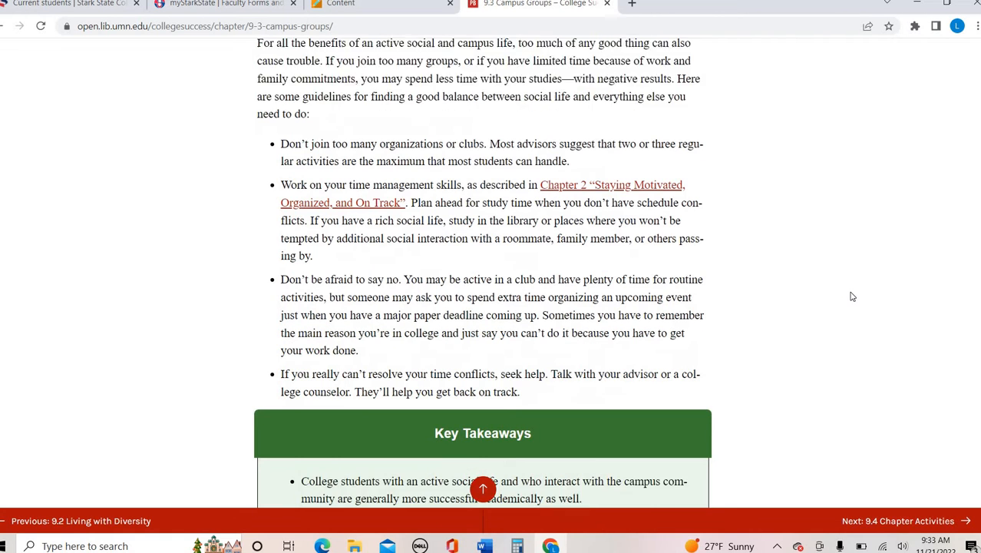
# Step: On Stark State's Current students page, expand Student clubs and follow the student-organizations link
pyautogui.click(69, 3)
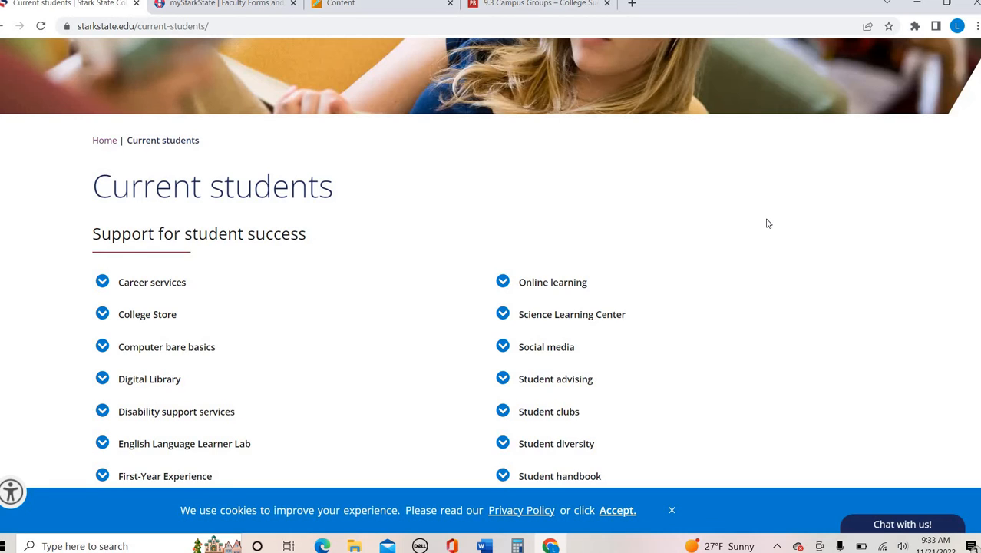
pyautogui.scroll(-3)
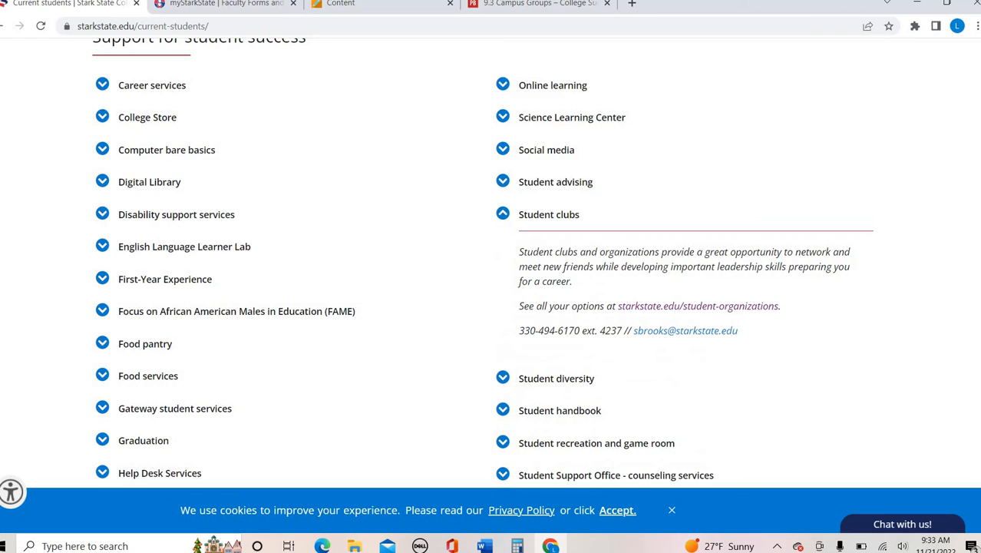
pyautogui.scroll(-3)
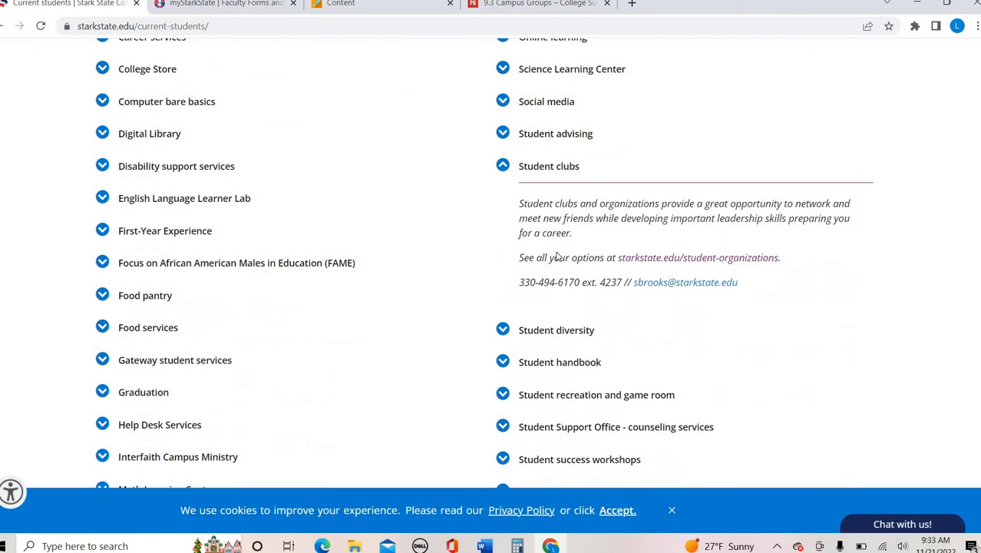
pyautogui.click(698, 258)
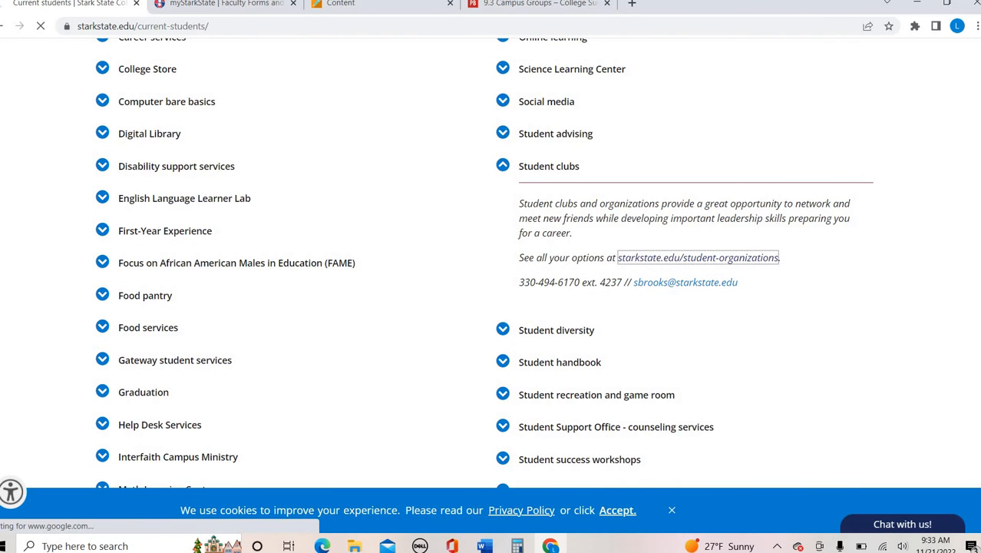
pyautogui.moveTo(883, 260)
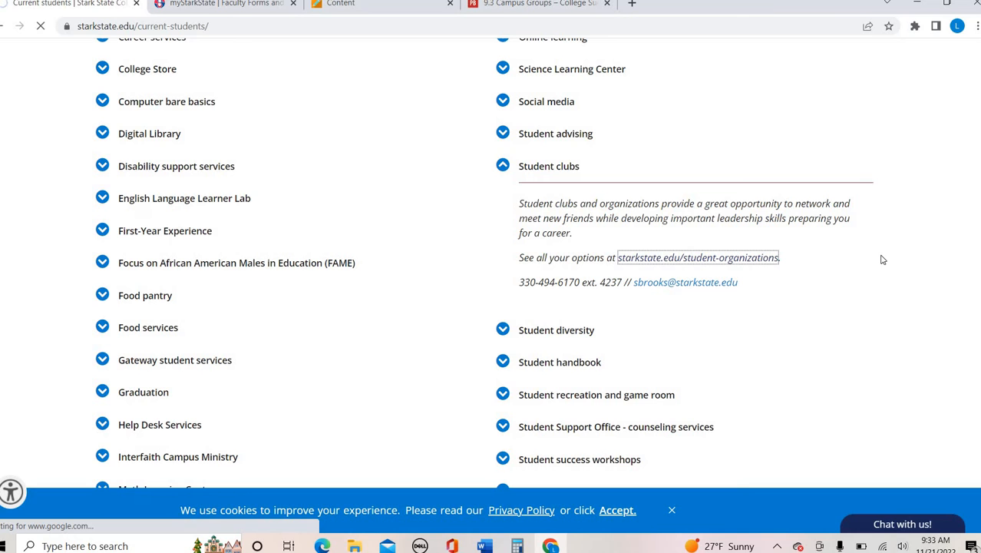
# Step: Browse the Student Organizations list, expanding the Heads Up and HTCIA descriptions
pyautogui.click(697, 258)
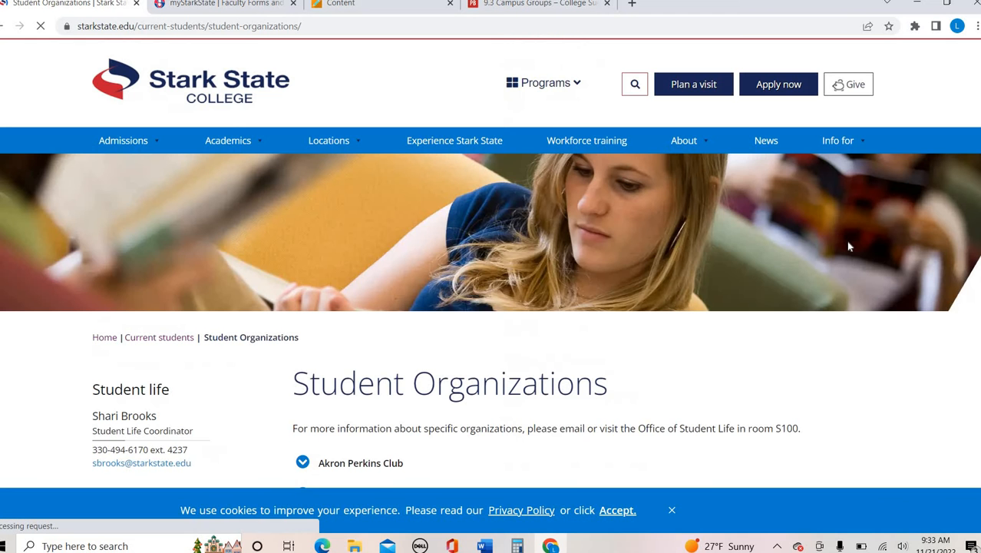
pyautogui.scroll(-3)
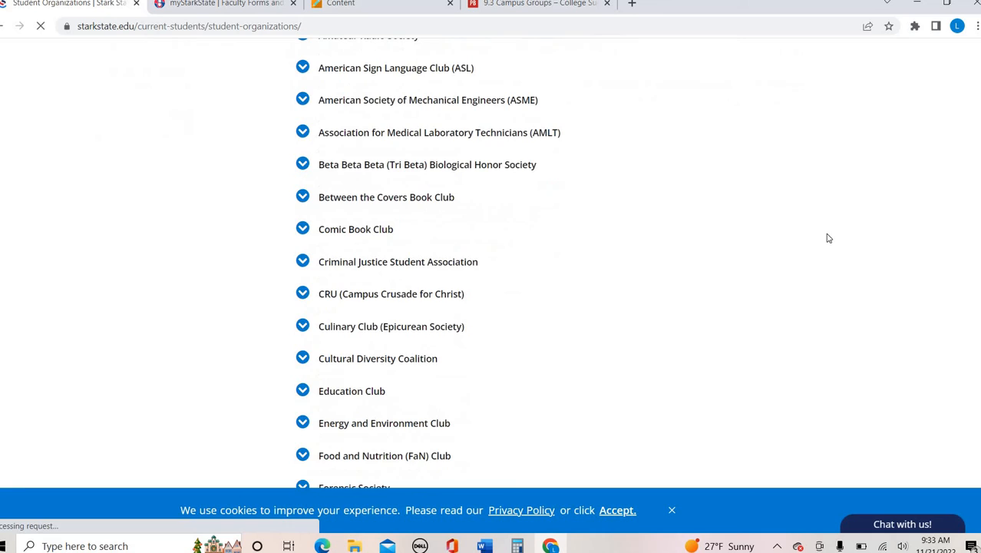
pyautogui.scroll(-3)
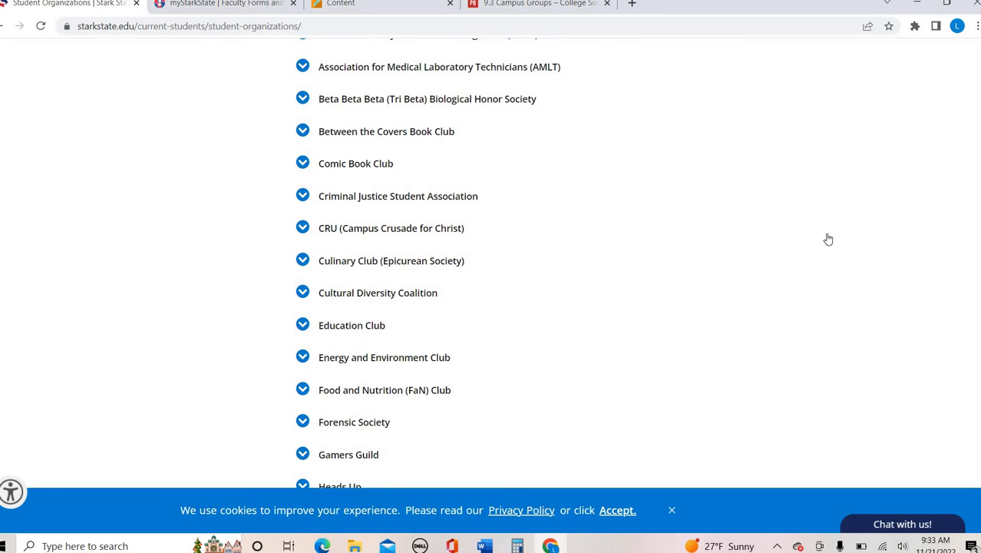
pyautogui.scroll(3)
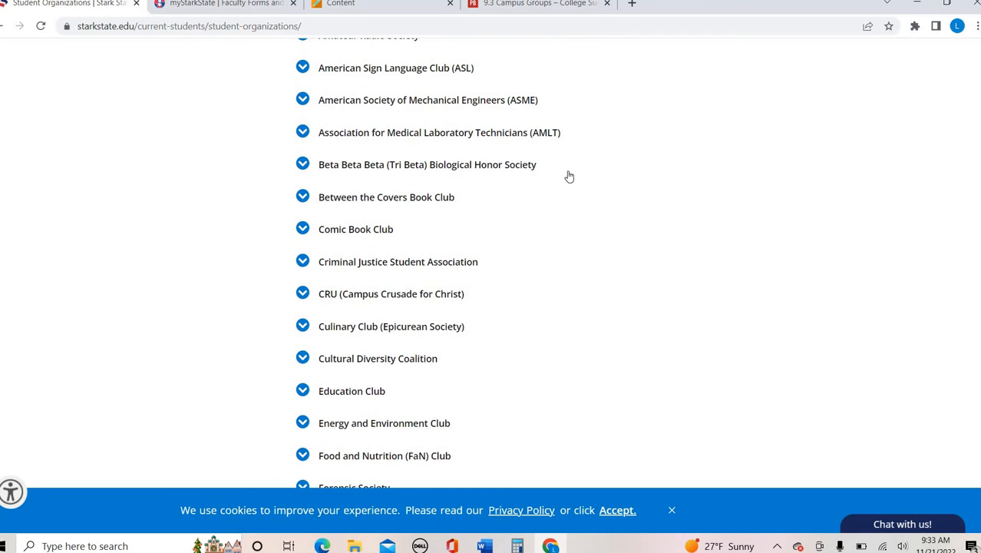
pyautogui.scroll(-3)
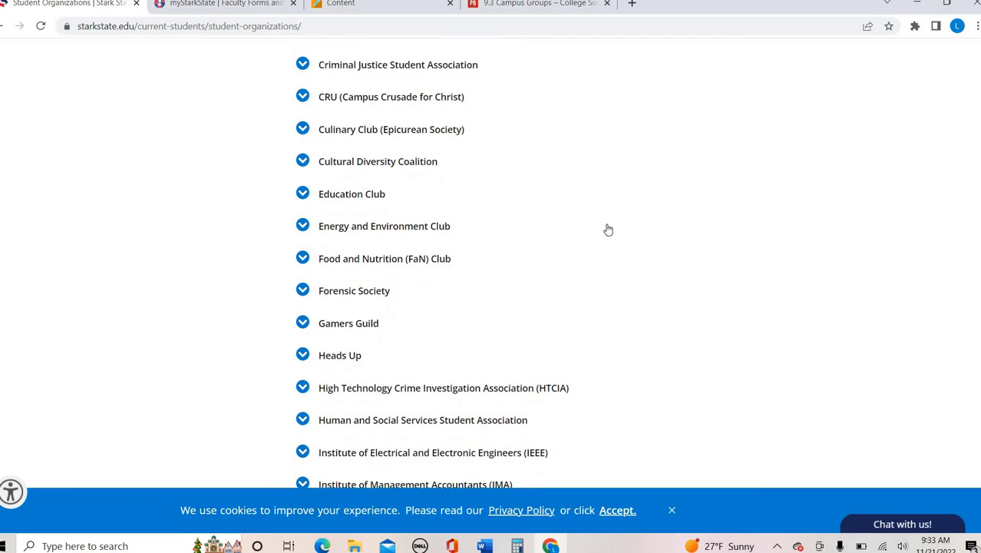
pyautogui.scroll(-3)
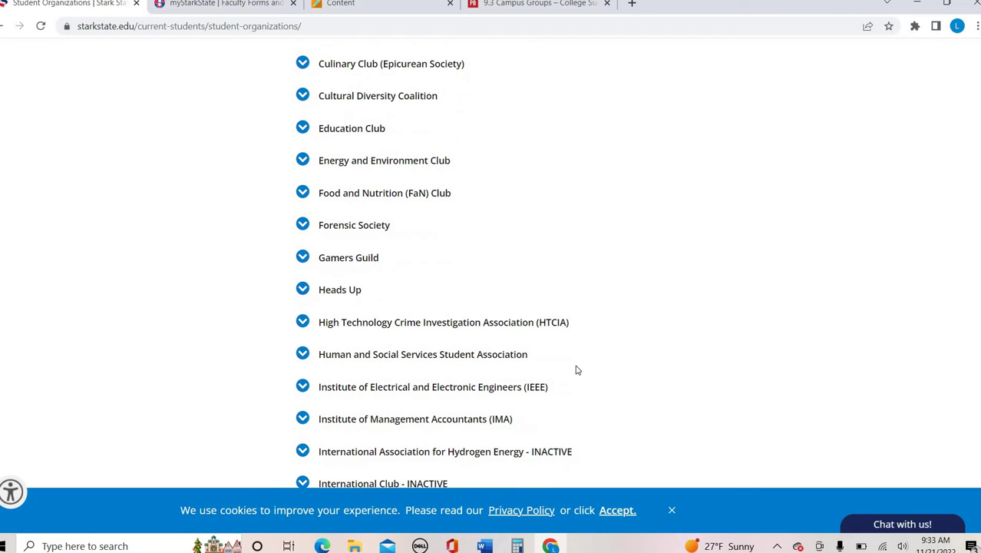
pyautogui.scroll(3)
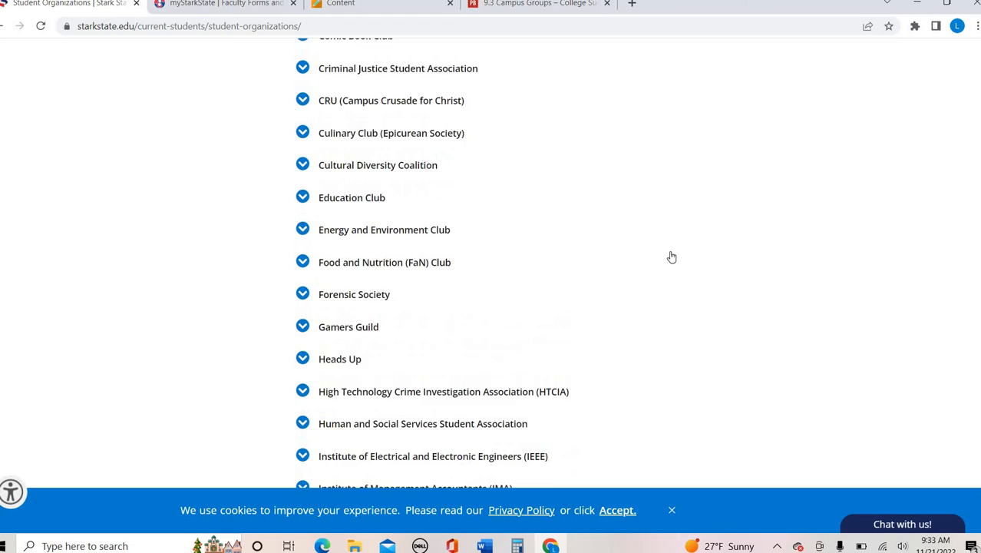
pyautogui.scroll(3)
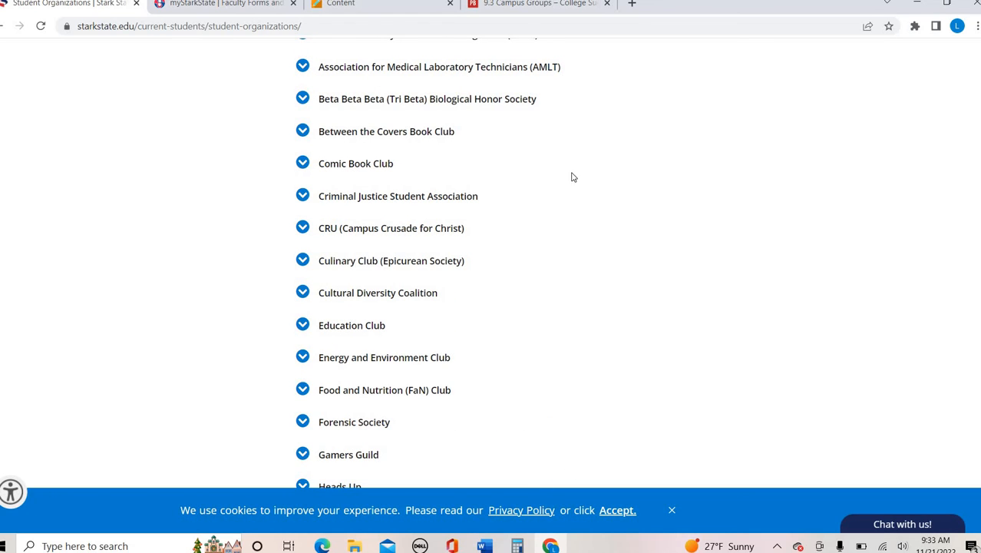
pyautogui.scroll(-3)
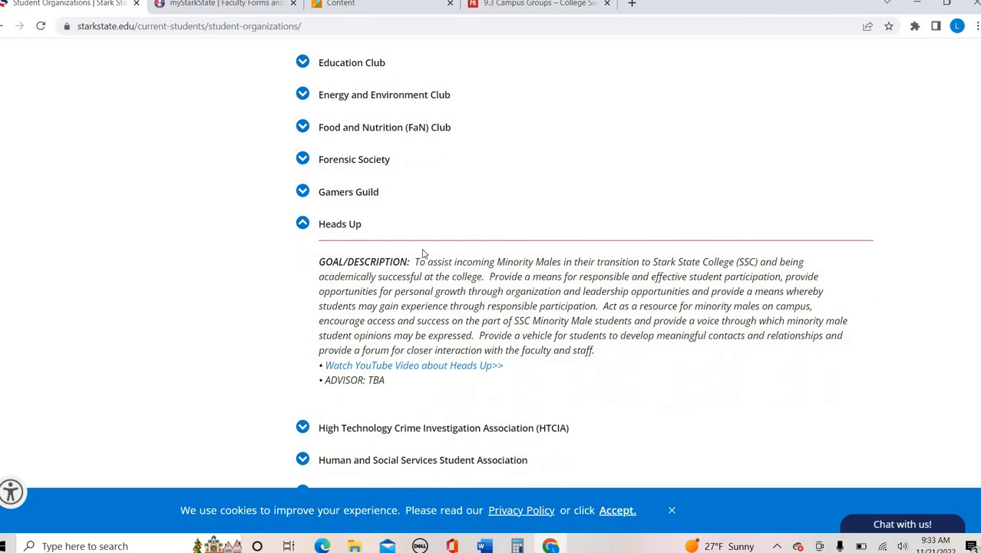
pyautogui.scroll(-3)
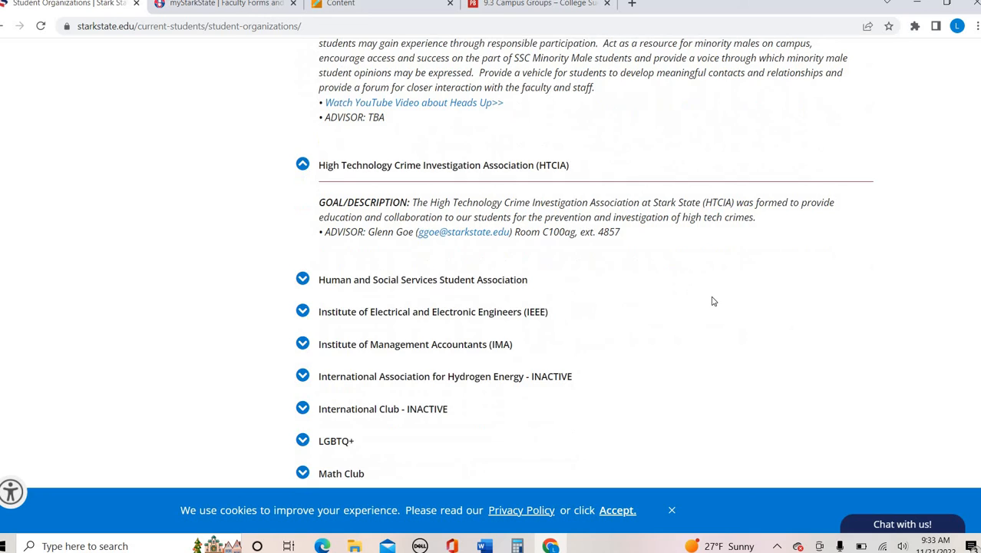
pyautogui.scroll(3)
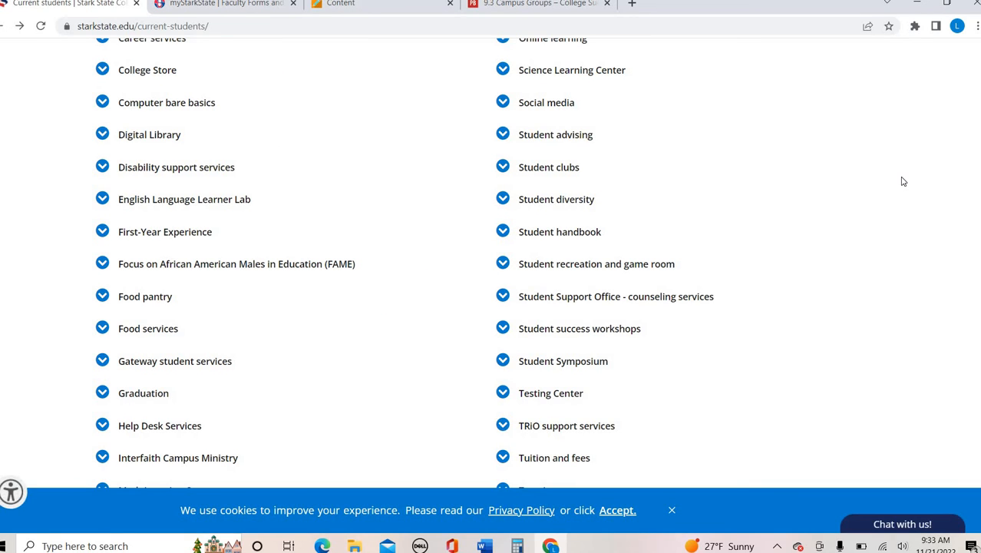
pyautogui.moveTo(854, 212)
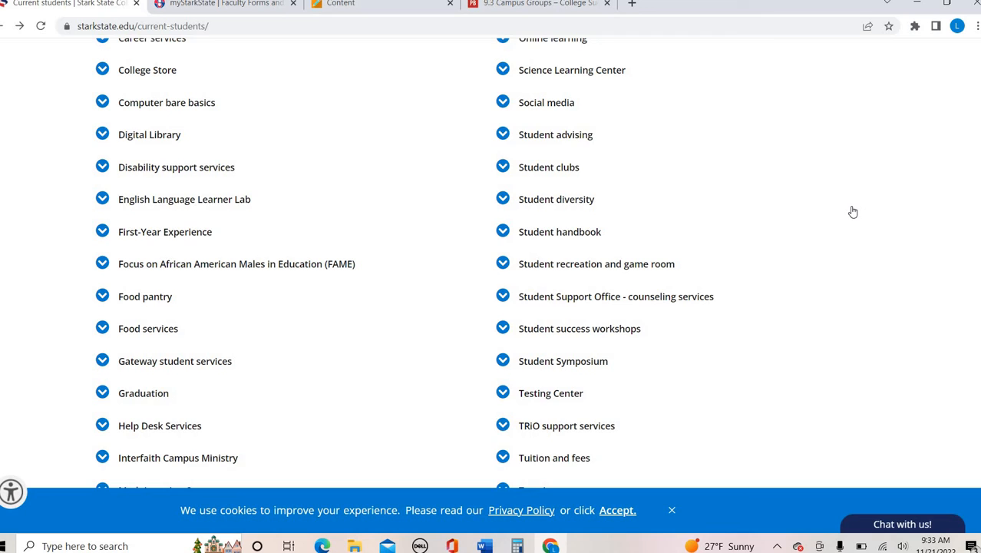
# Step: Review the Interfaith Campus Ministry, FAME and Student diversity entries, returning to the page top
pyautogui.scroll(-3)
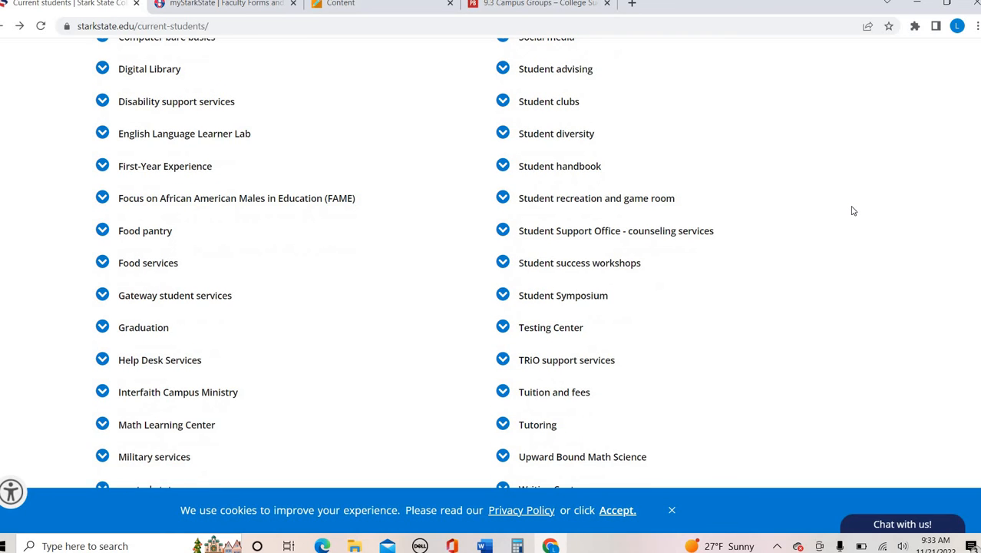
pyautogui.scroll(-3)
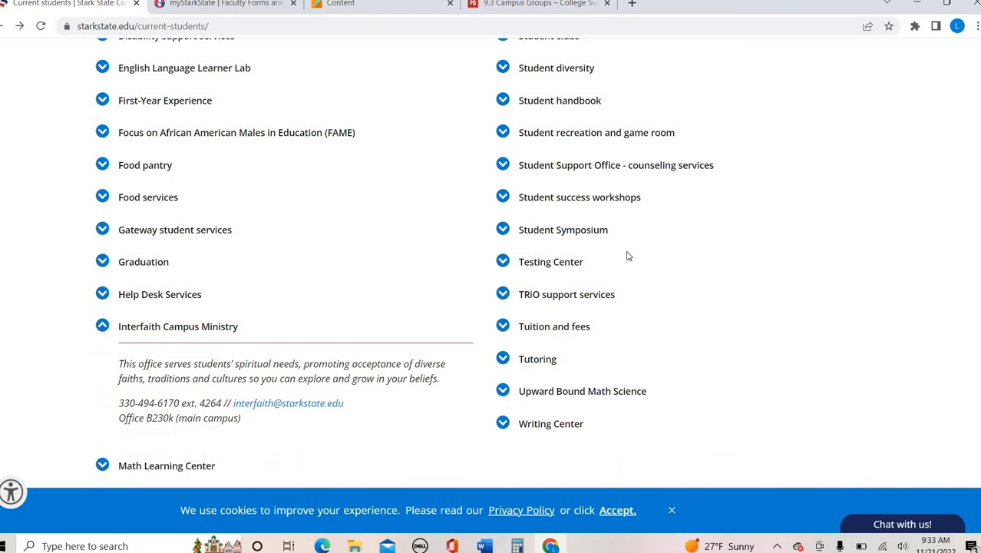
pyautogui.moveTo(725, 255)
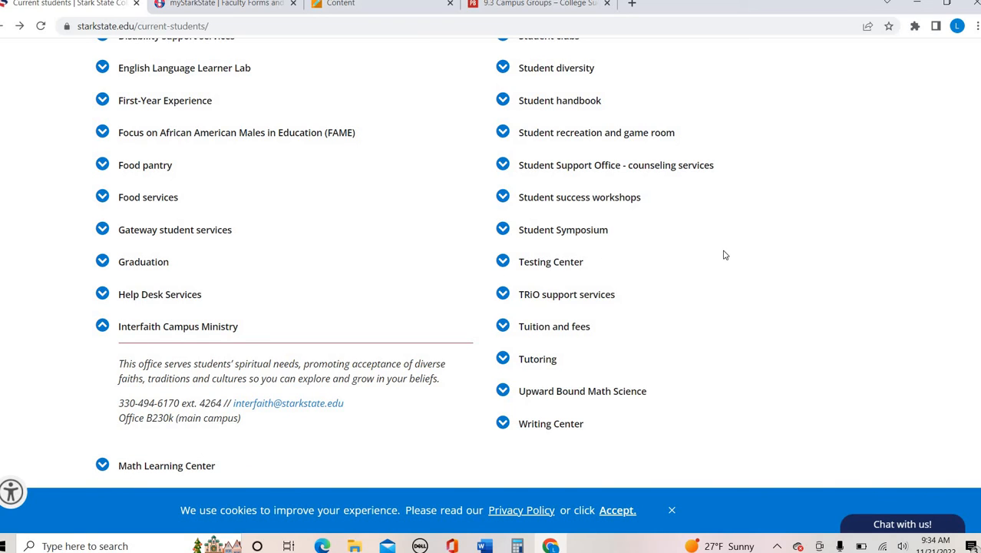
pyautogui.moveTo(760, 255)
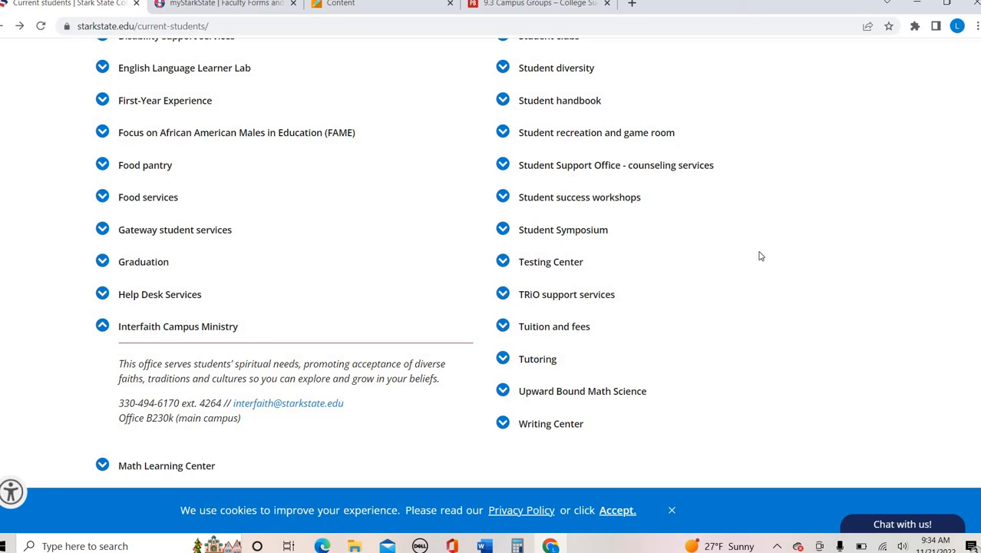
pyautogui.scroll(3)
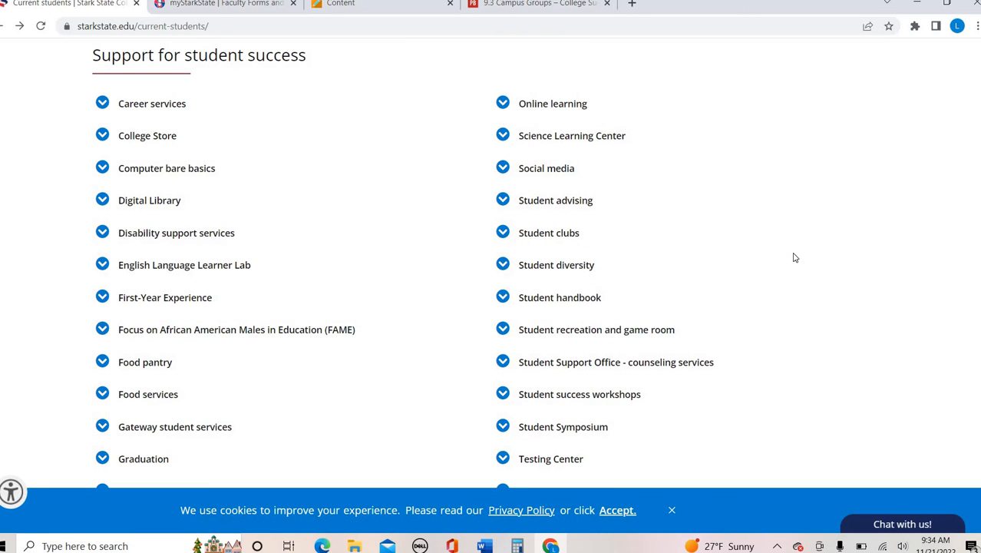
pyautogui.scroll(-3)
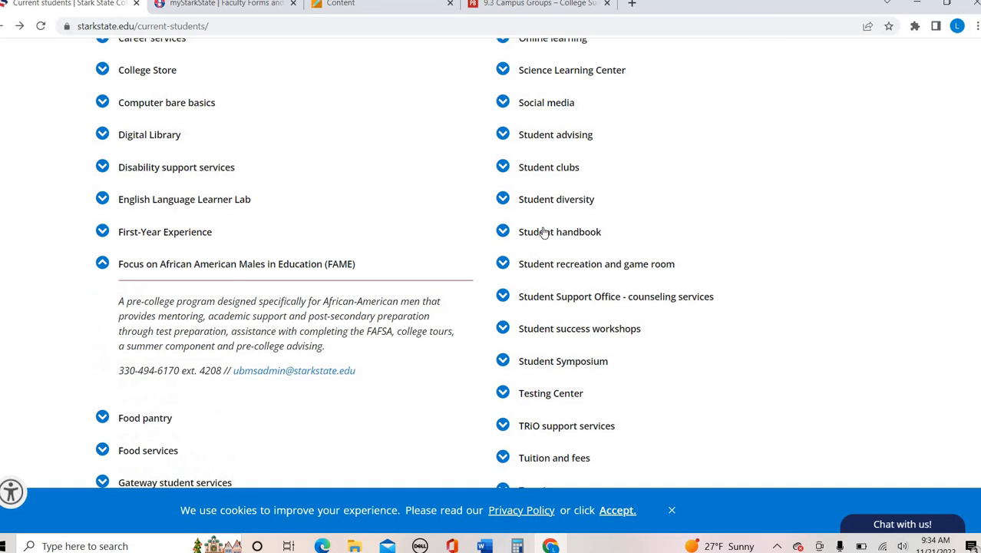
pyautogui.scroll(-3)
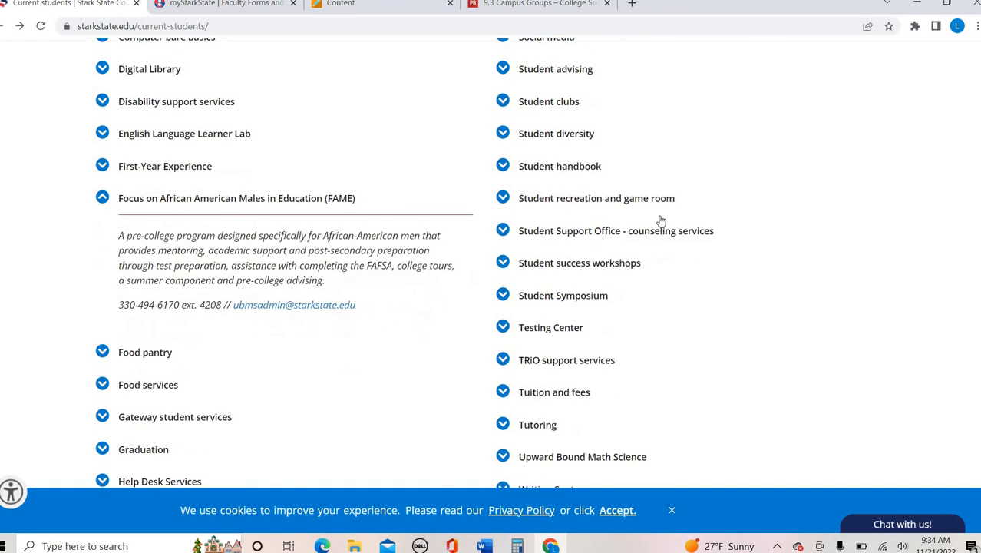
pyautogui.scroll(-3)
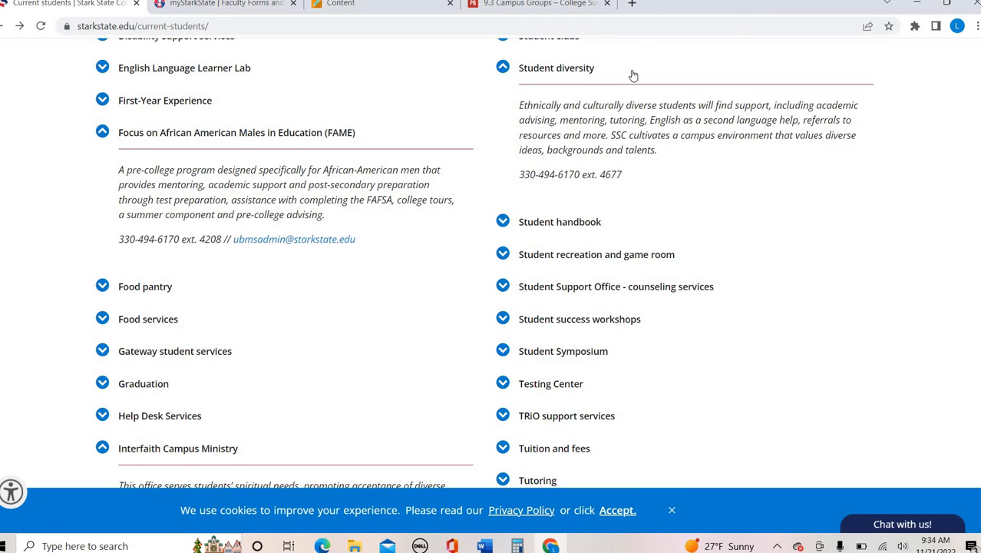
pyautogui.moveTo(715, 113)
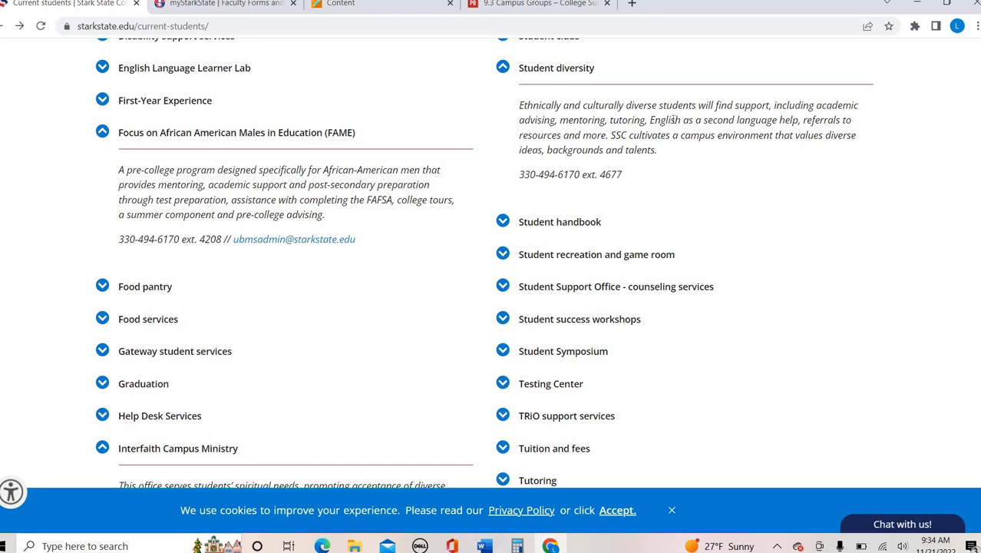
pyautogui.moveTo(750, 182)
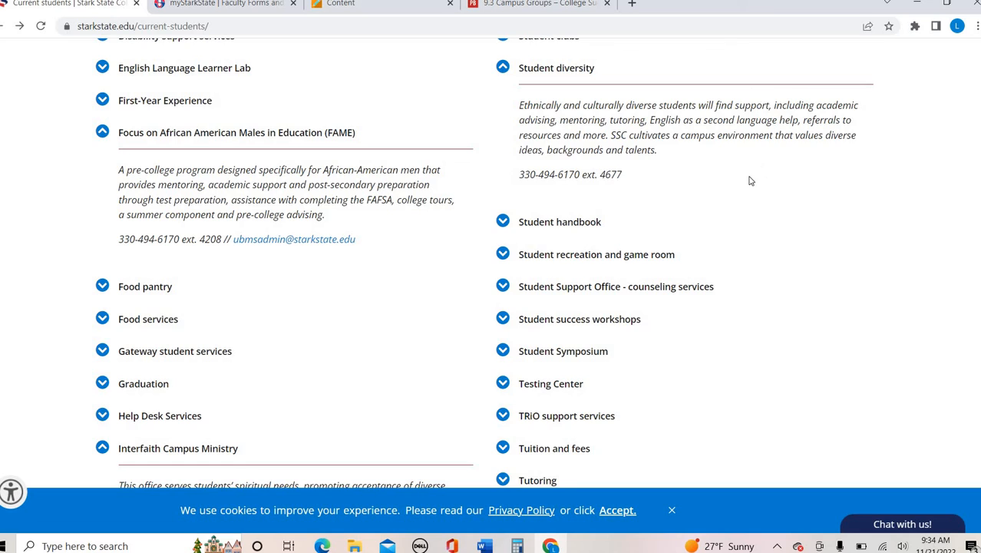
pyautogui.scroll(-3)
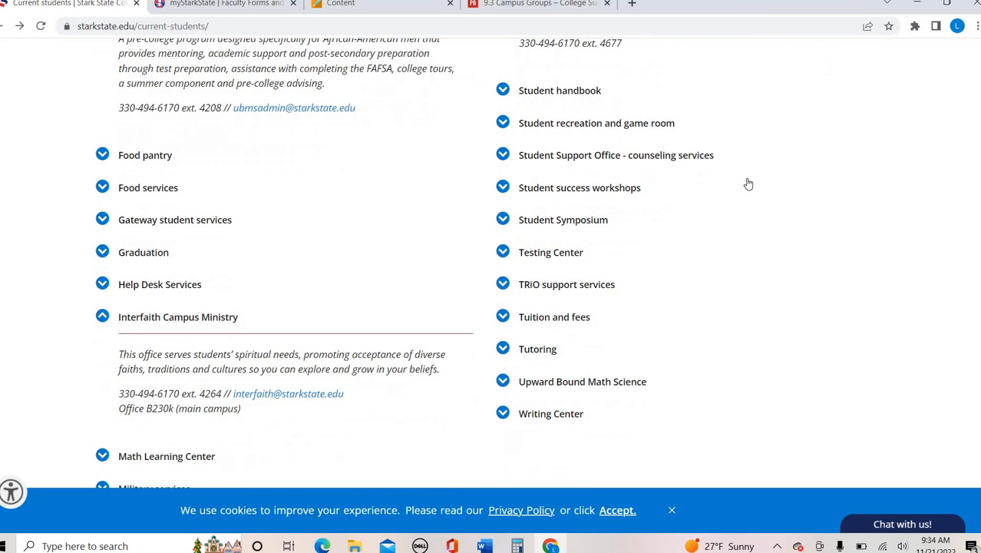
pyautogui.moveTo(749, 191)
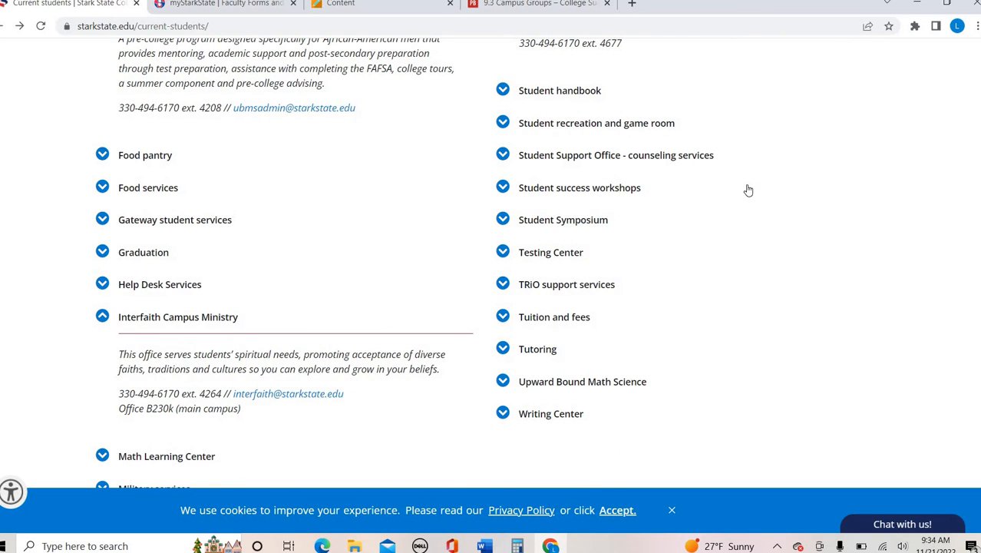
pyautogui.scroll(3)
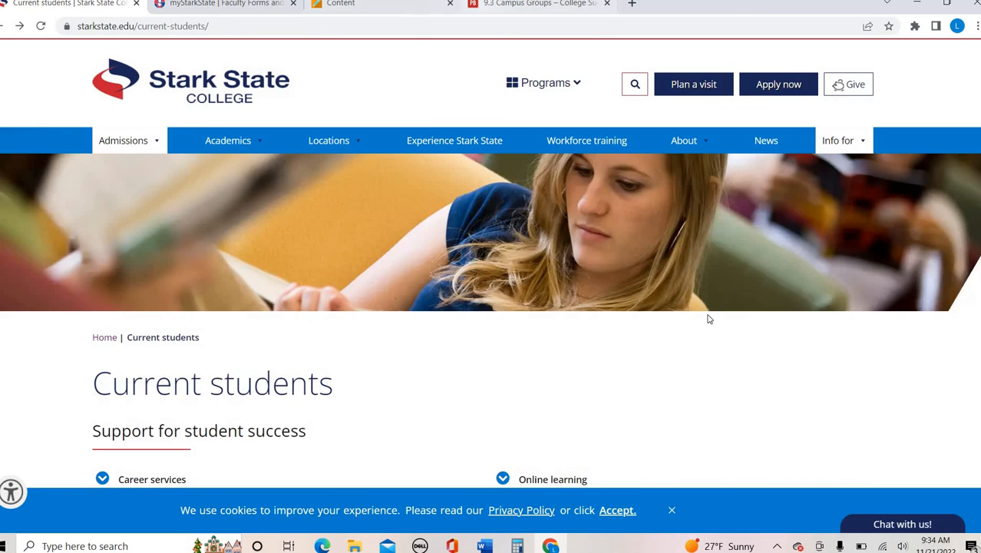
# Step: Return to 9.3 Campus Groups and show the book's Chapter 9 contents sidebar
pyautogui.click(537, 3)
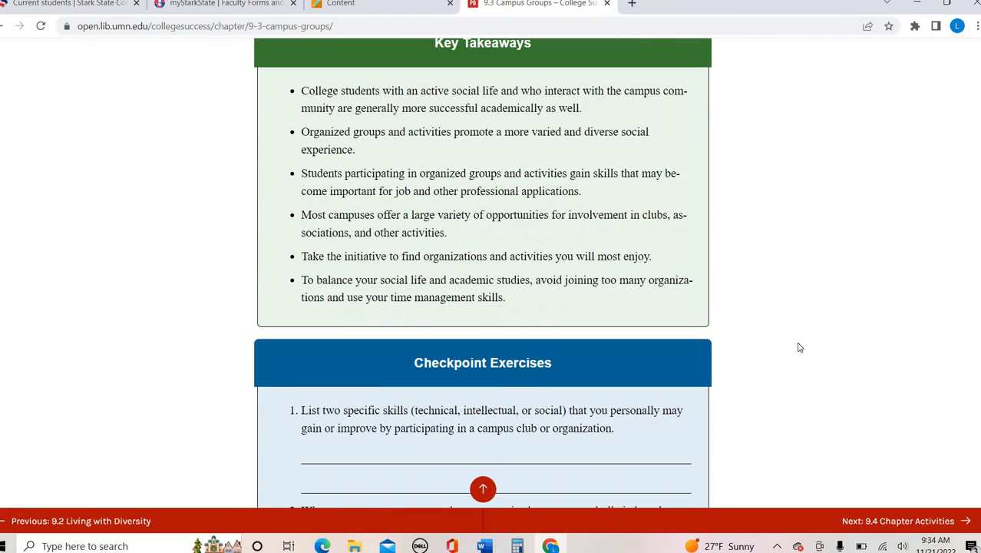
pyautogui.scroll(3)
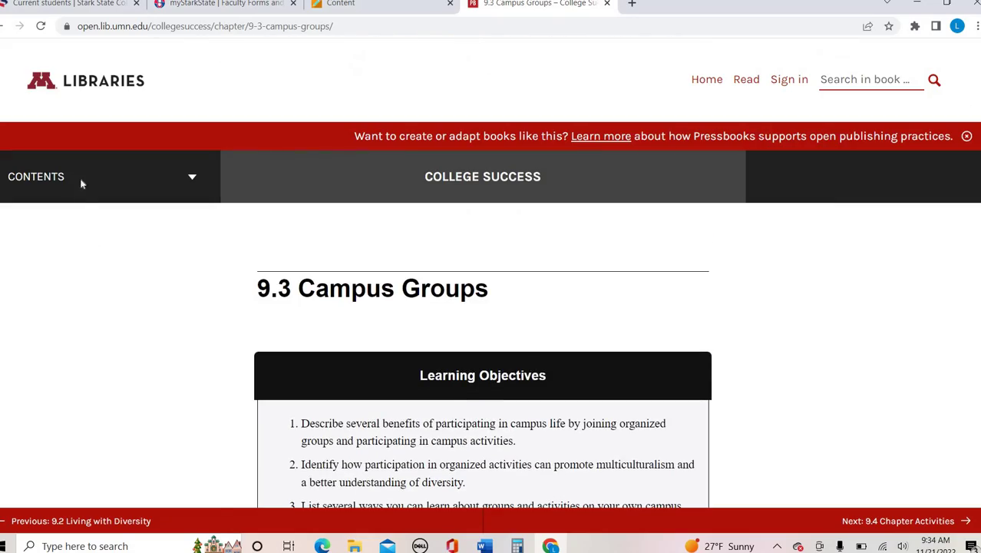
pyautogui.click(100, 175)
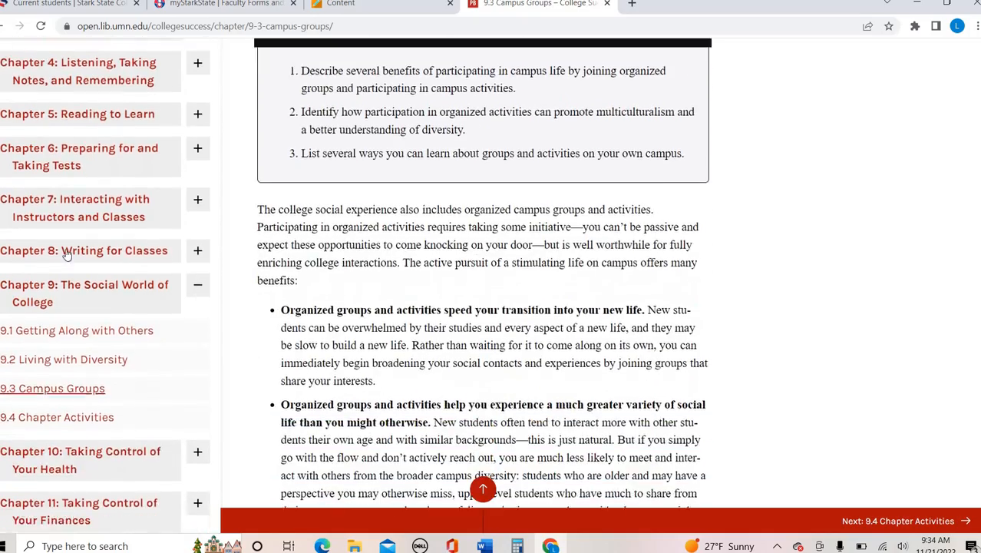
pyautogui.scroll(-3)
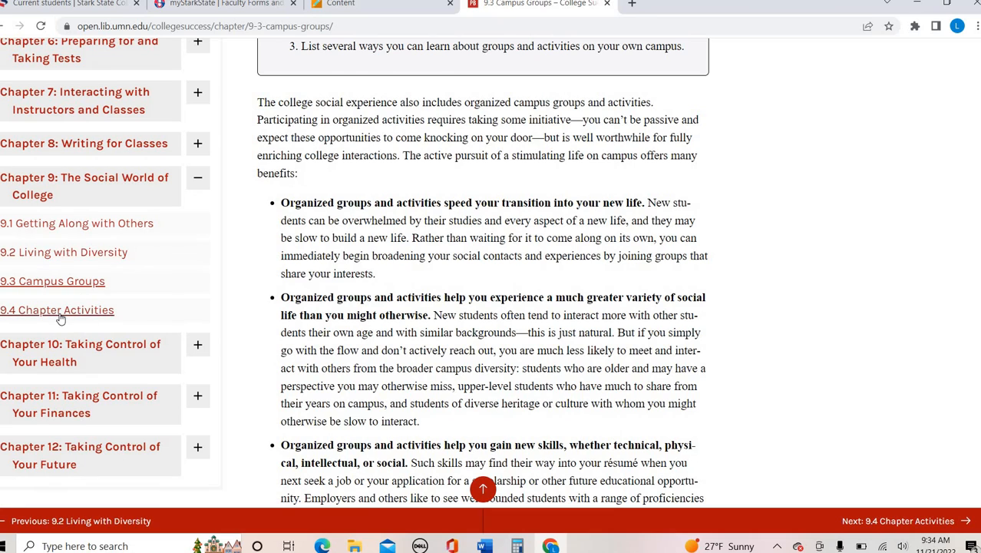
pyautogui.moveTo(909, 260)
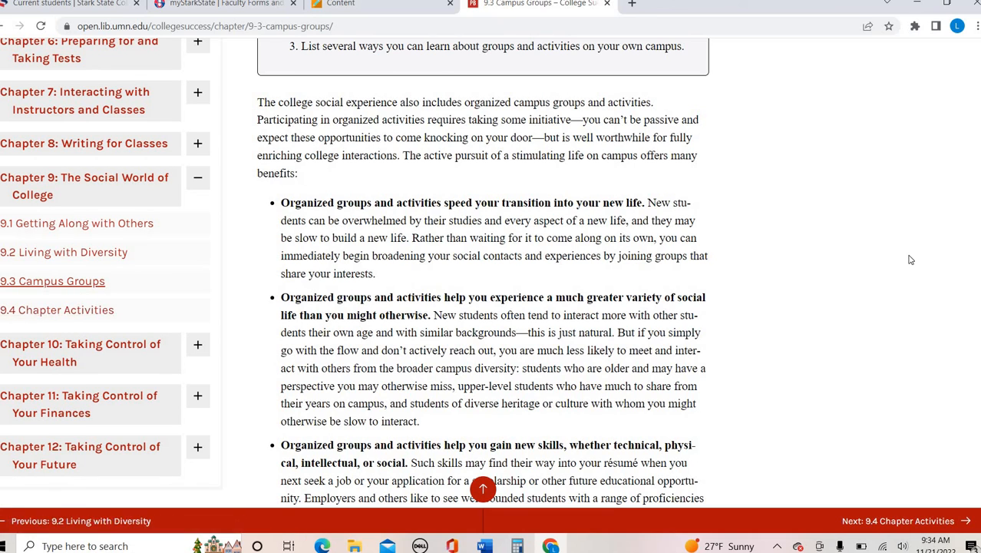
pyautogui.moveTo(893, 259)
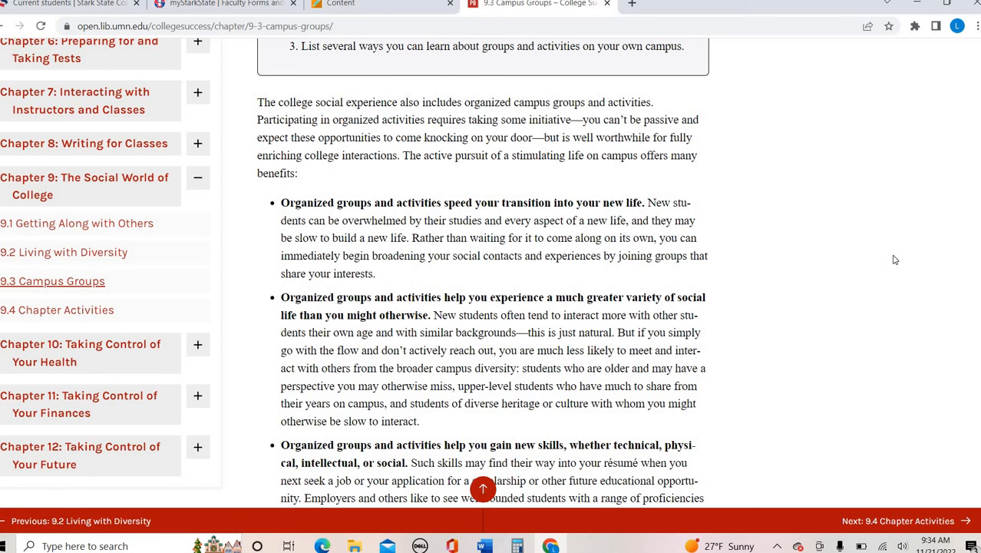